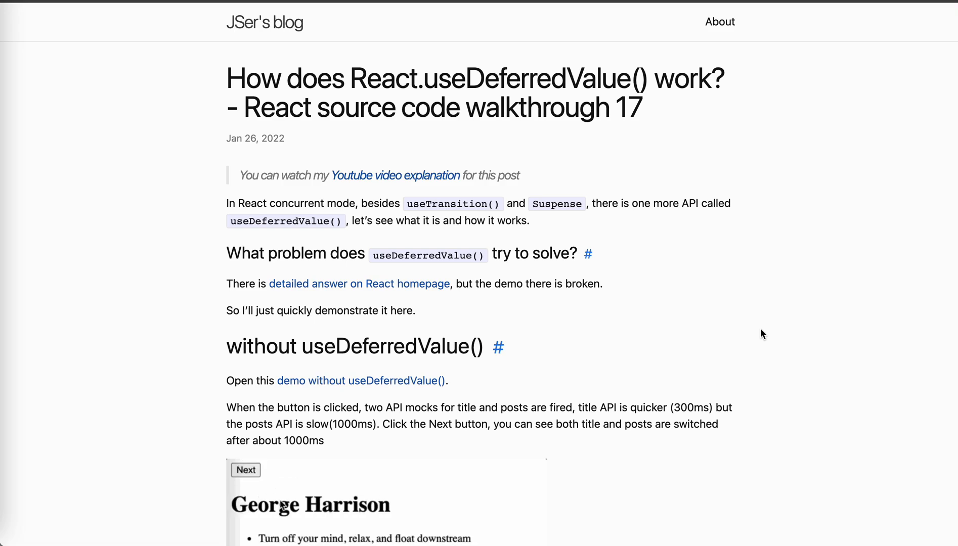
Repeatedly click the same control at the bottom of the demo page
{"action": "left_click", "coordinate": [246, 470]}
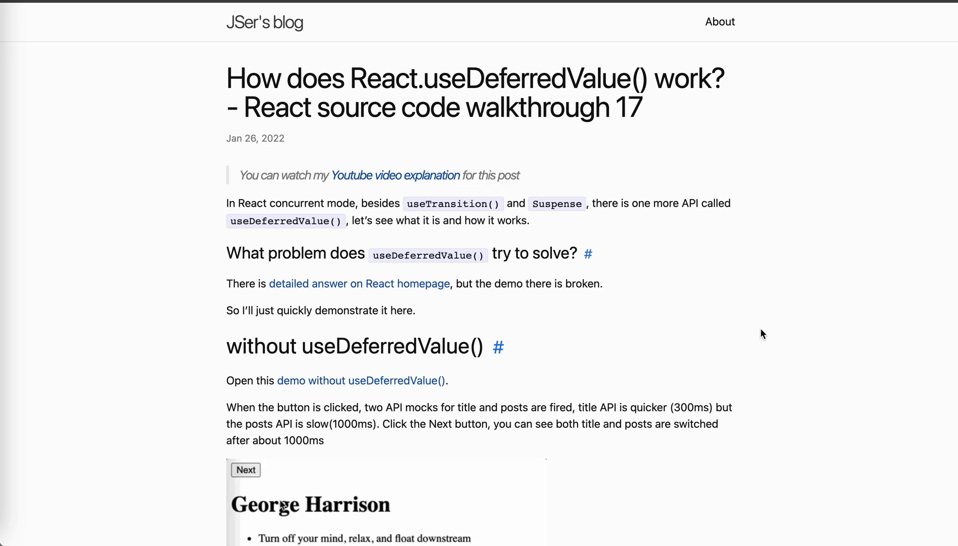
{"action": "left_click", "coordinate": [246, 470]}
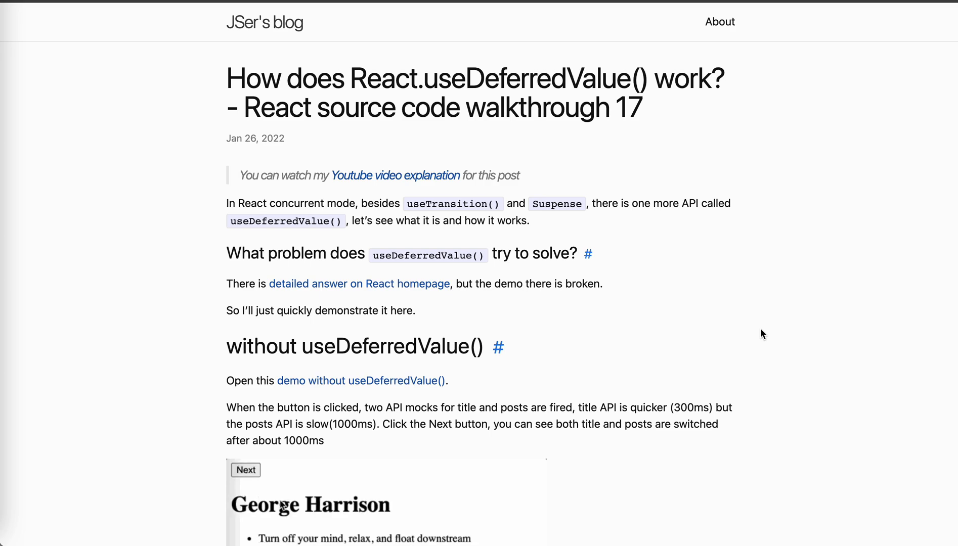
{"action": "left_click", "coordinate": [246, 470]}
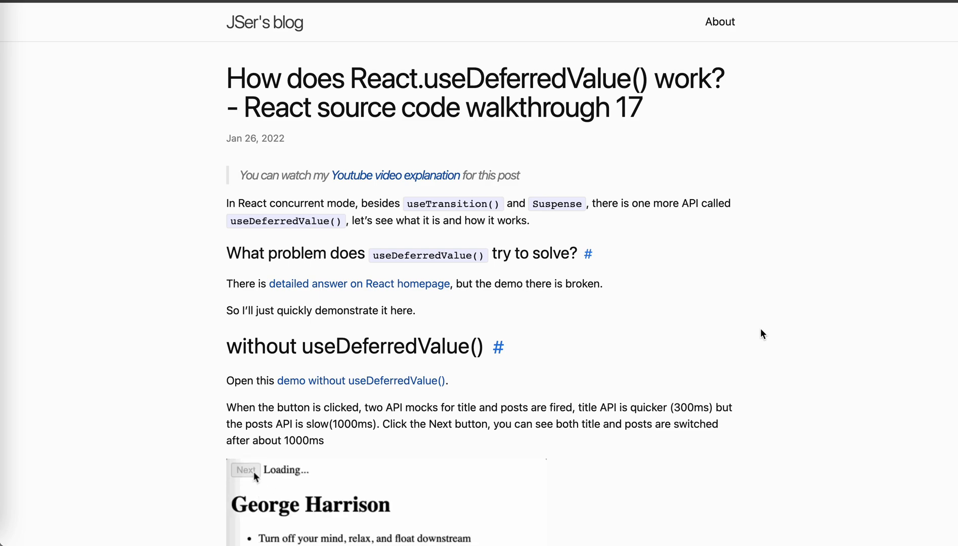
{"action": "scroll", "scroll_direction": "down", "scroll_amount": 3}
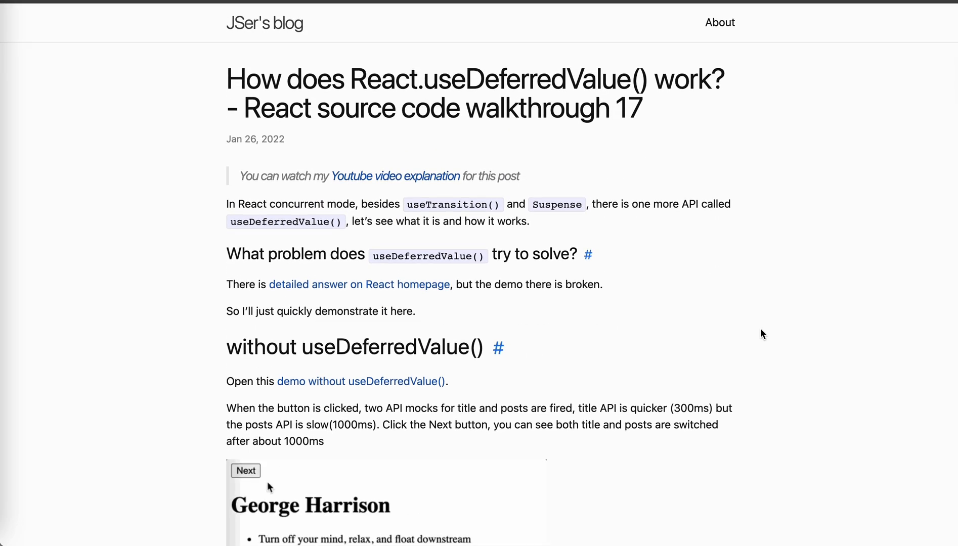
{"action": "left_click", "coordinate": [246, 471]}
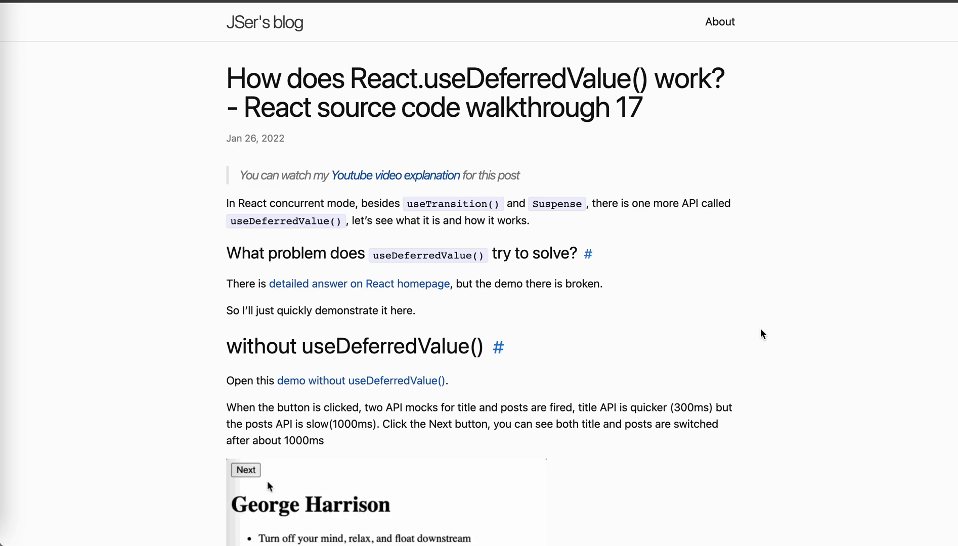
{"action": "left_click", "coordinate": [246, 470]}
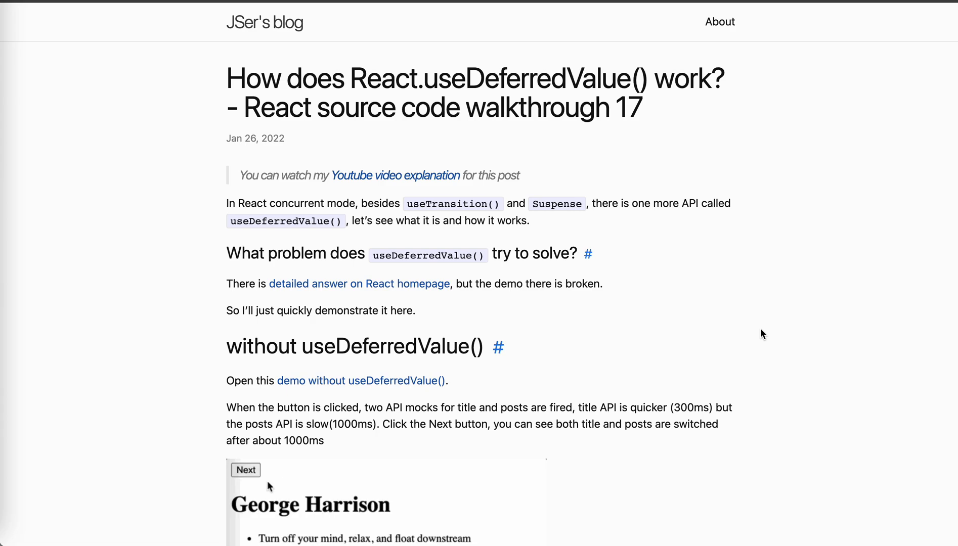
{"action": "left_click", "coordinate": [245, 470]}
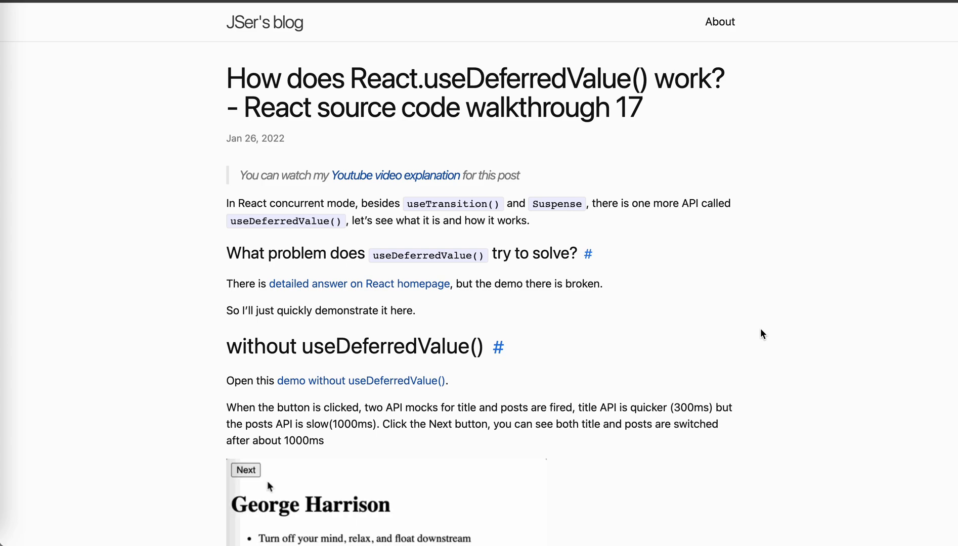
{"action": "left_click", "coordinate": [245, 470]}
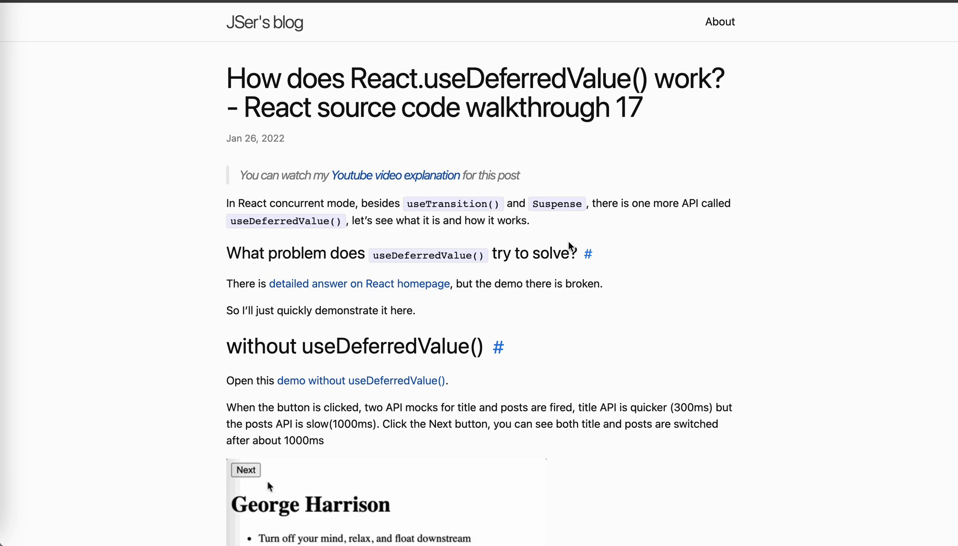
{"action": "left_click", "coordinate": [245, 470]}
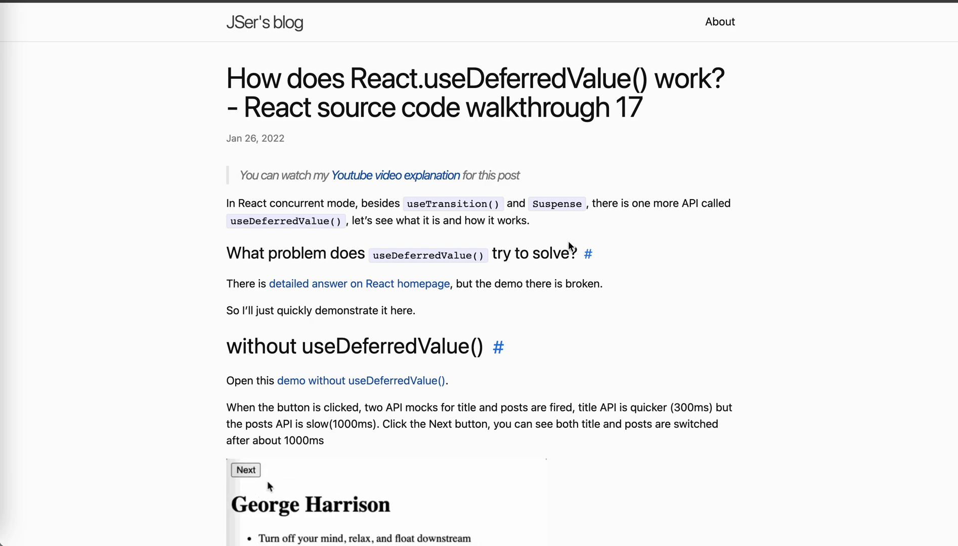
{"action": "left_click", "coordinate": [246, 470]}
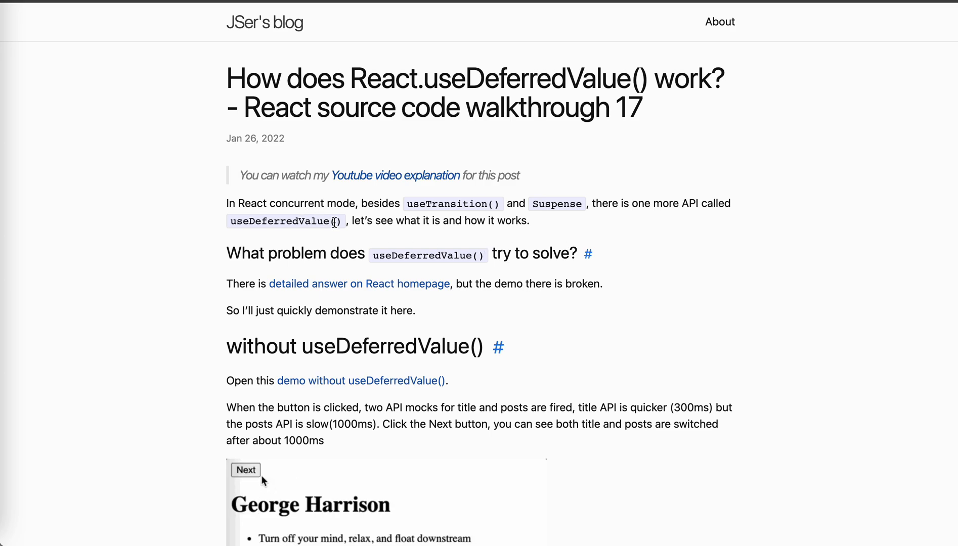
{"action": "left_click", "coordinate": [245, 470]}
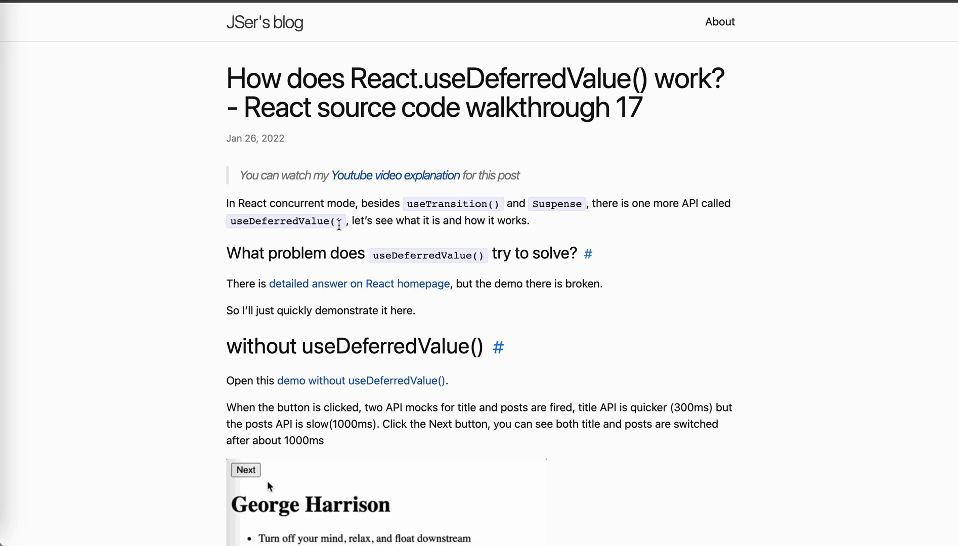
{"action": "left_click", "coordinate": [246, 470]}
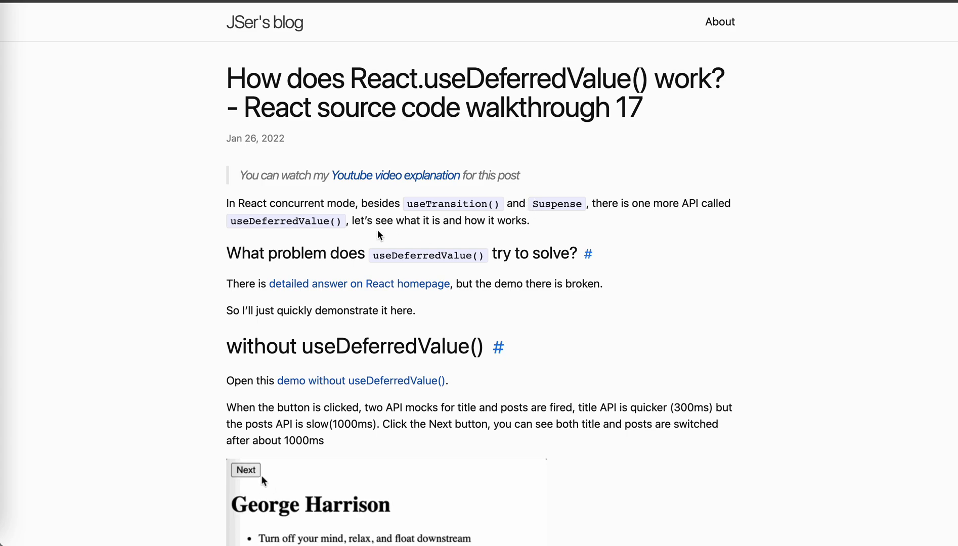
{"action": "left_click", "coordinate": [245, 470]}
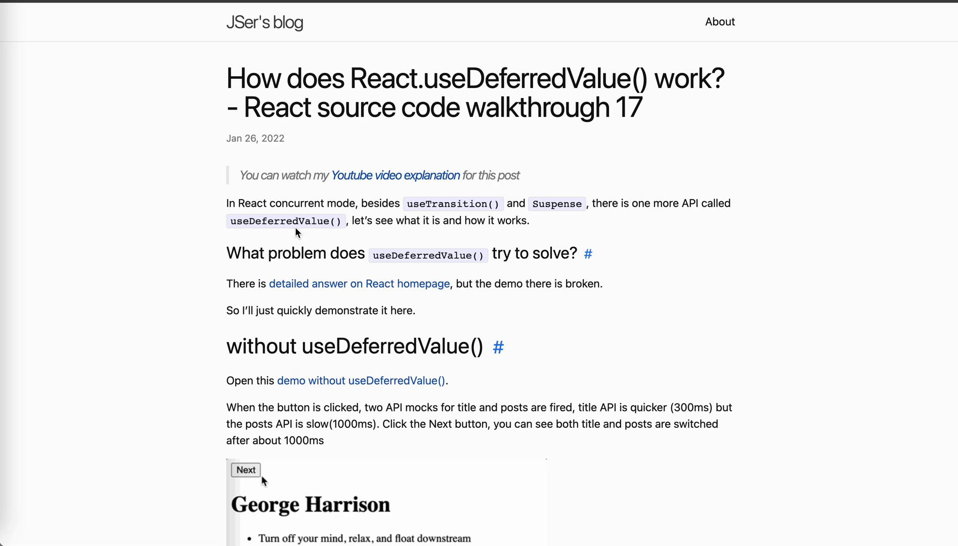
{"action": "left_click", "coordinate": [245, 470]}
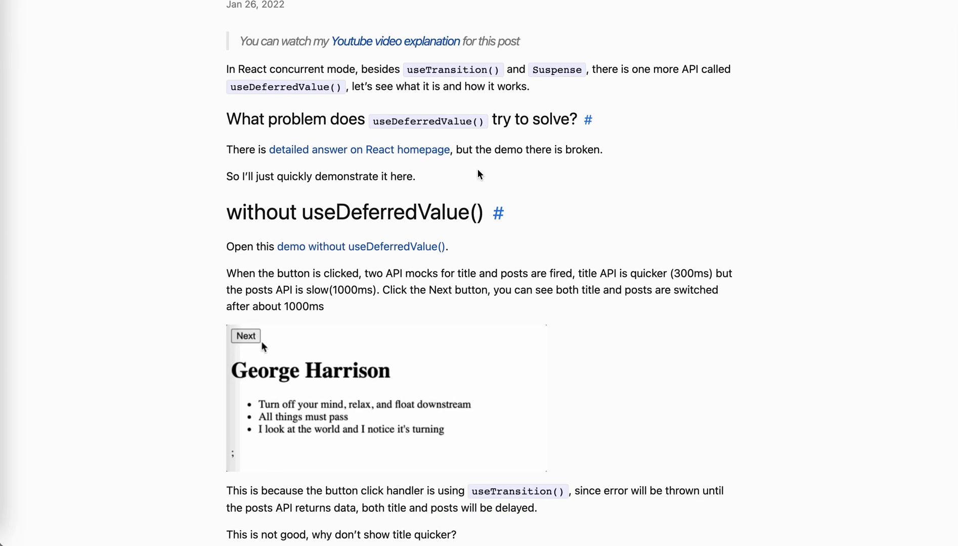
Open the local demo with DevTools and scroll to startTransition in react.development.js
{"action": "left_click", "coordinate": [245, 336]}
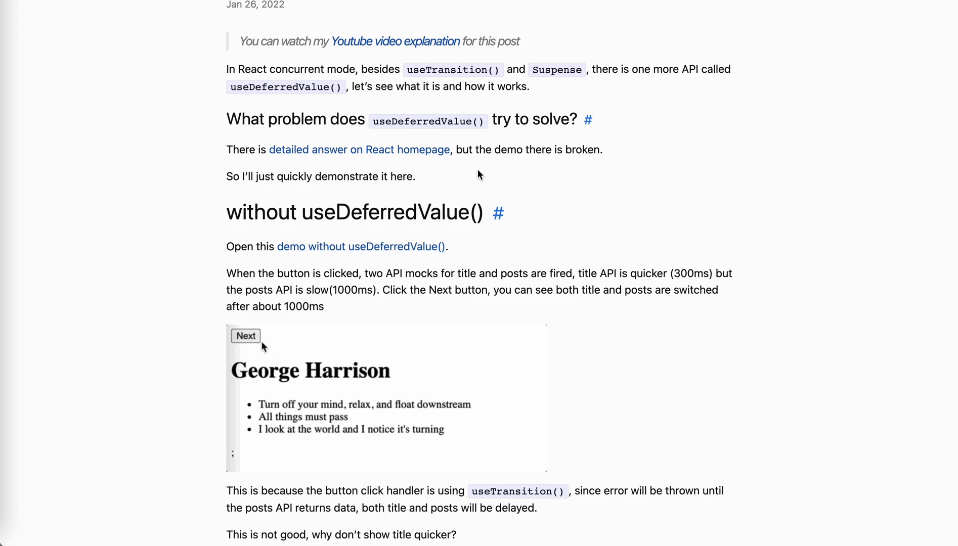
{"action": "left_click", "coordinate": [246, 336]}
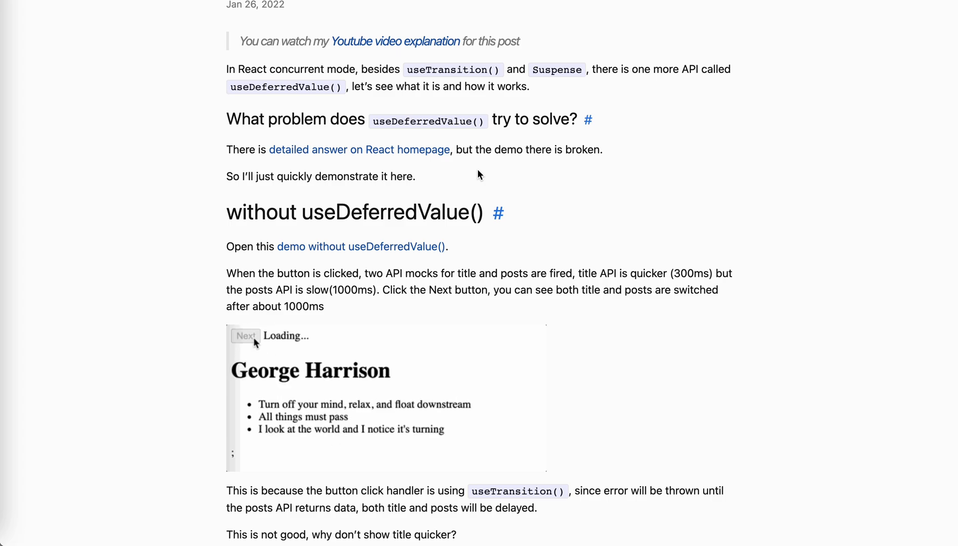
{"action": "left_click", "coordinate": [359, 150]}
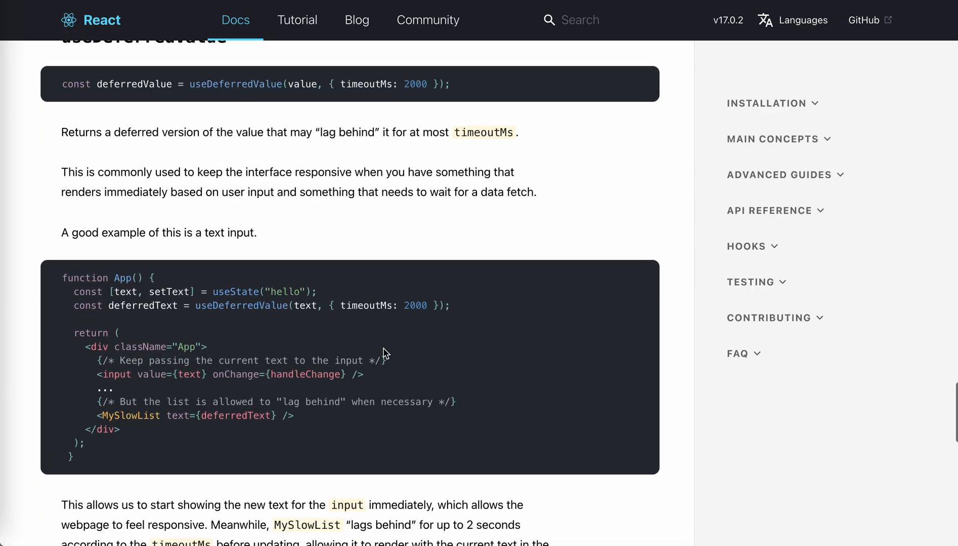
{"action": "scroll", "scroll_direction": "down", "scroll_amount": 3}
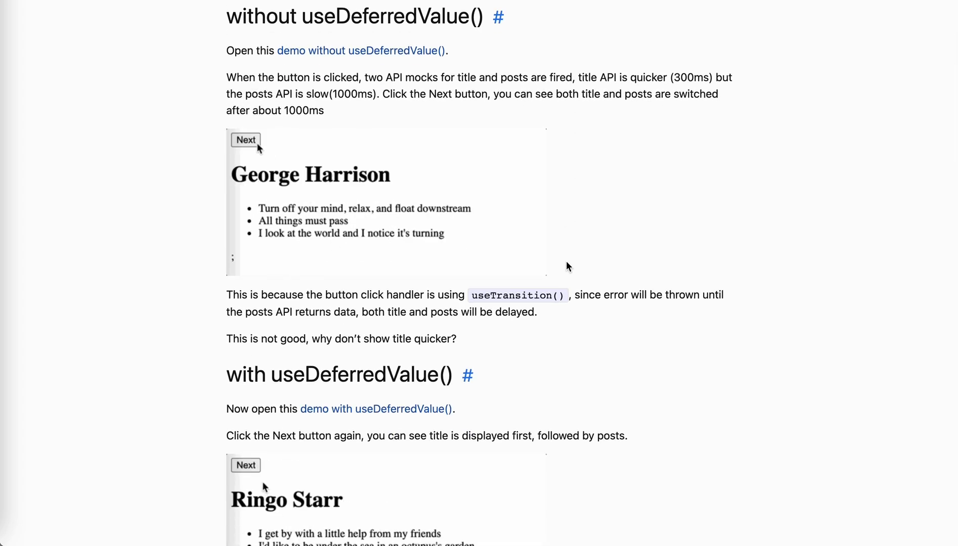
{"action": "left_click", "coordinate": [246, 140]}
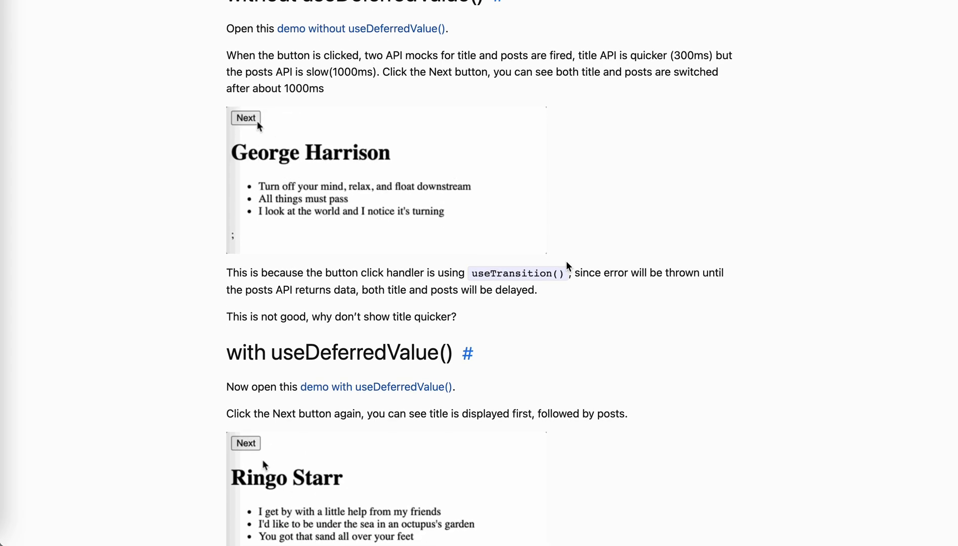
{"action": "scroll", "scroll_direction": "down", "scroll_amount": 3}
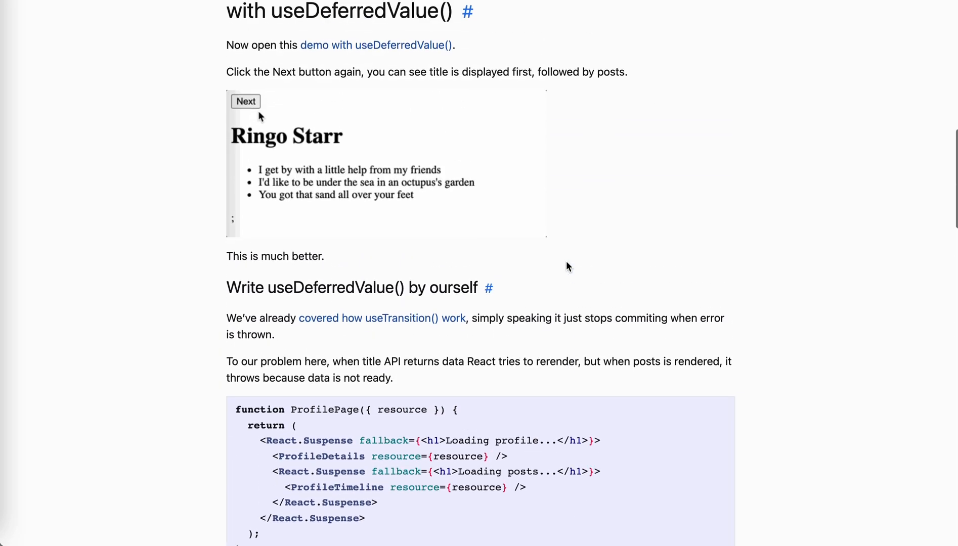
{"action": "scroll", "scroll_direction": "down", "scroll_amount": 3}
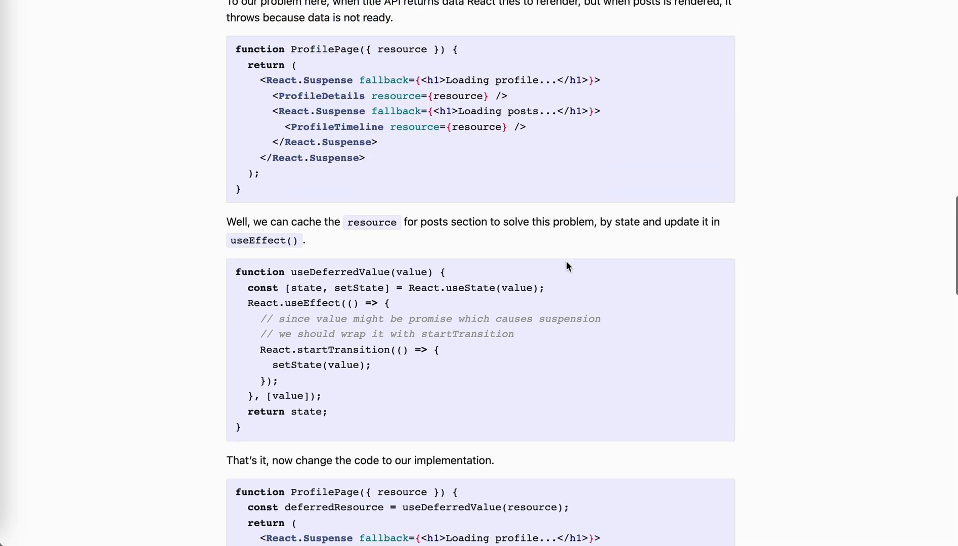
{"action": "scroll", "scroll_direction": "down", "scroll_amount": 3}
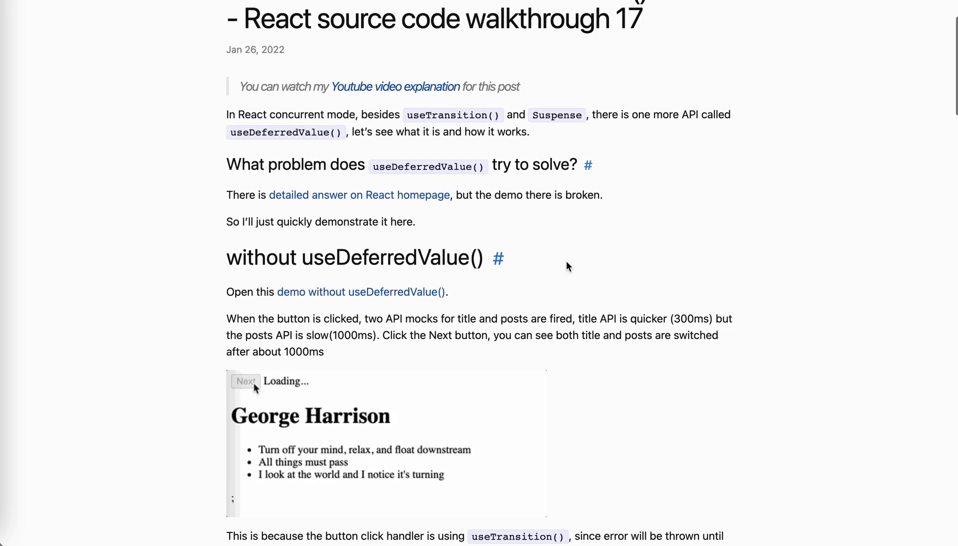
{"action": "scroll", "scroll_direction": "down", "scroll_amount": 3}
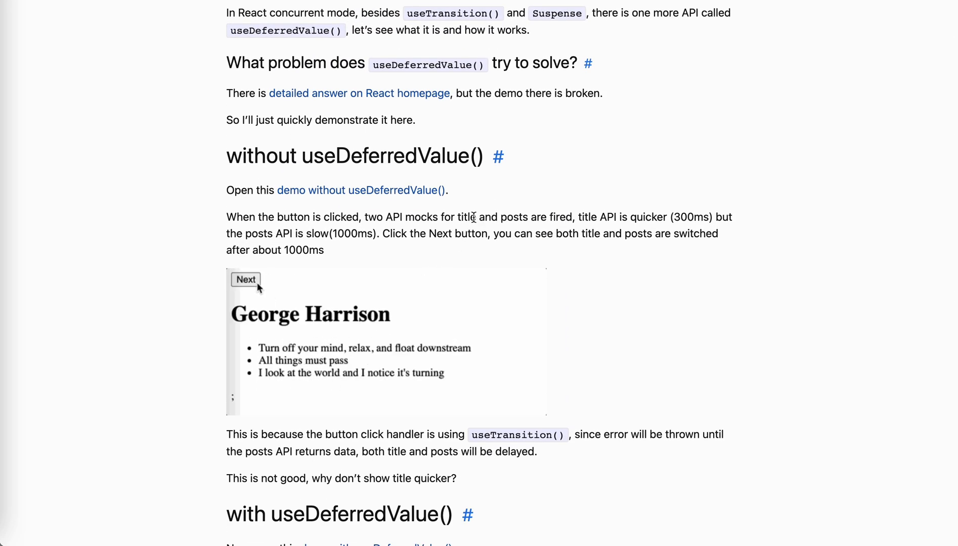
Switch DevTools to the Elements panel to inspect the demo page code
{"action": "left_click", "coordinate": [246, 280]}
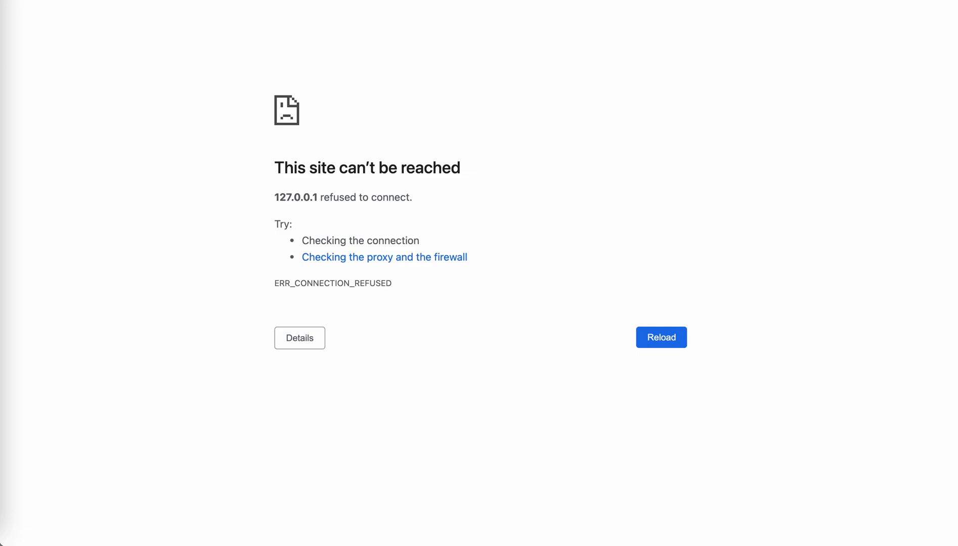
{"action": "left_click", "coordinate": [661, 337]}
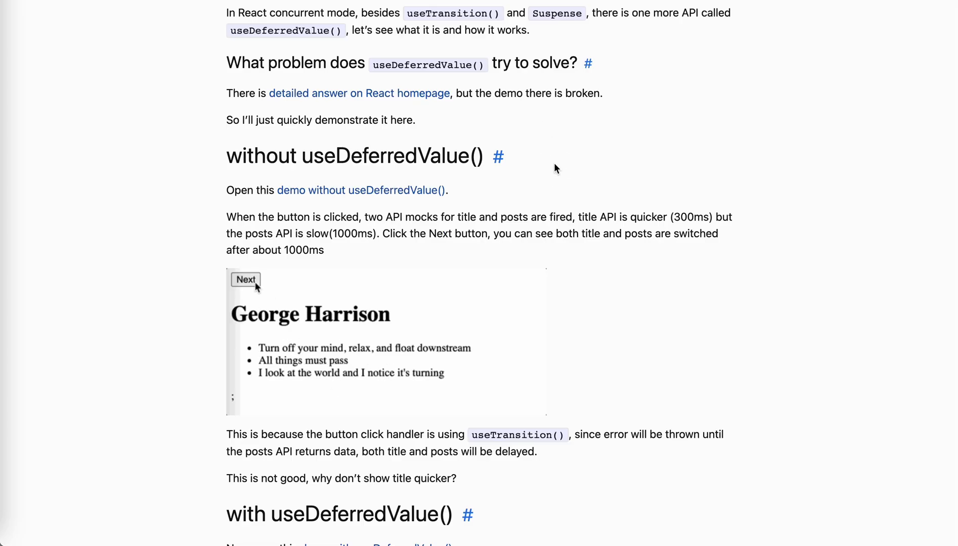
{"action": "left_click", "coordinate": [246, 280]}
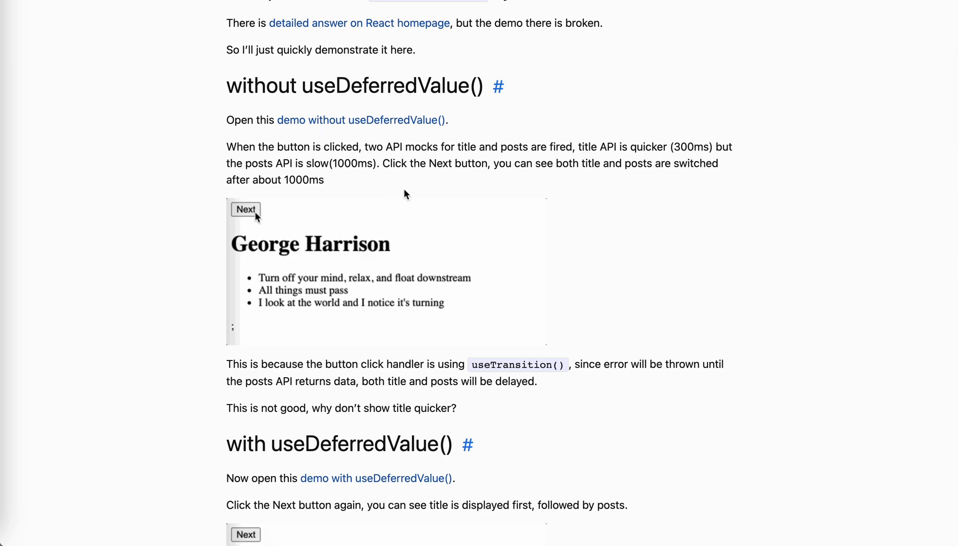
{"action": "mouse_move", "coordinate": [253, 540]}
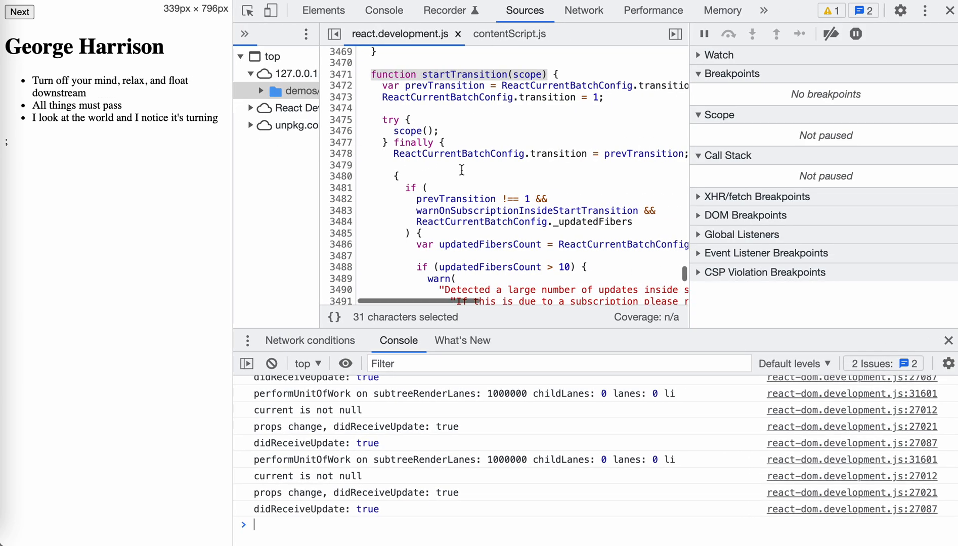
{"action": "left_click", "coordinate": [323, 10]}
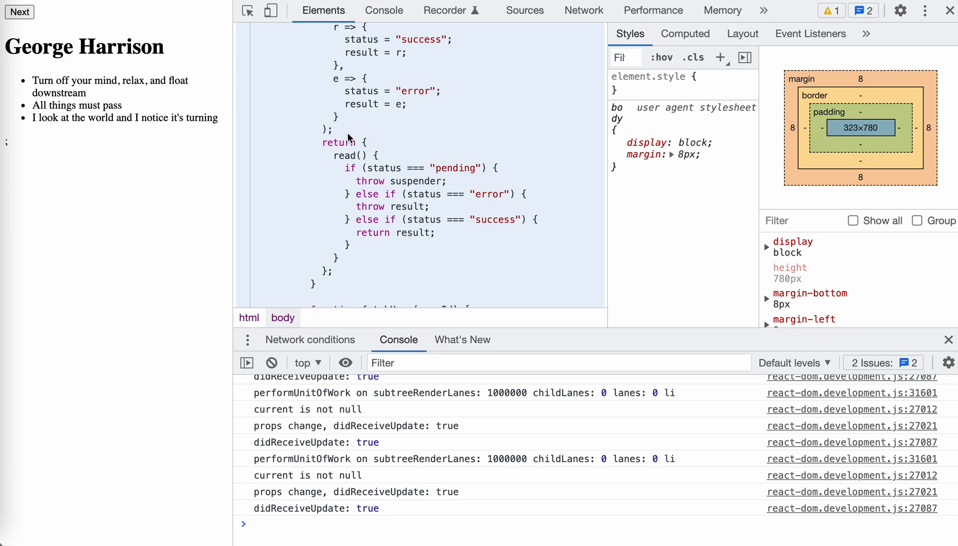
Scroll the inline babel script past fetchUser and fetchPosts to App's useTransition with timeoutMs 3000
{"action": "scroll", "scroll_direction": "down", "scroll_amount": 3}
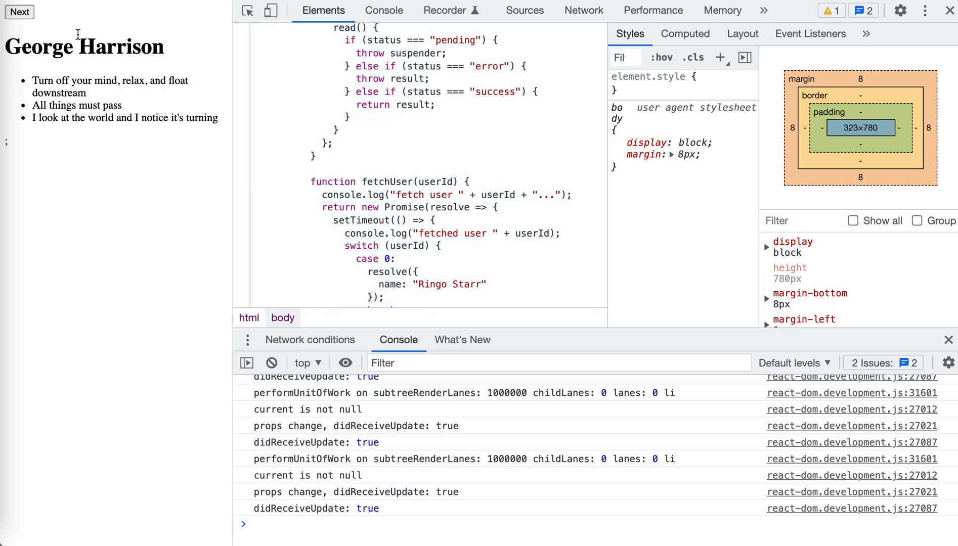
{"action": "scroll", "scroll_direction": "down", "scroll_amount": 3}
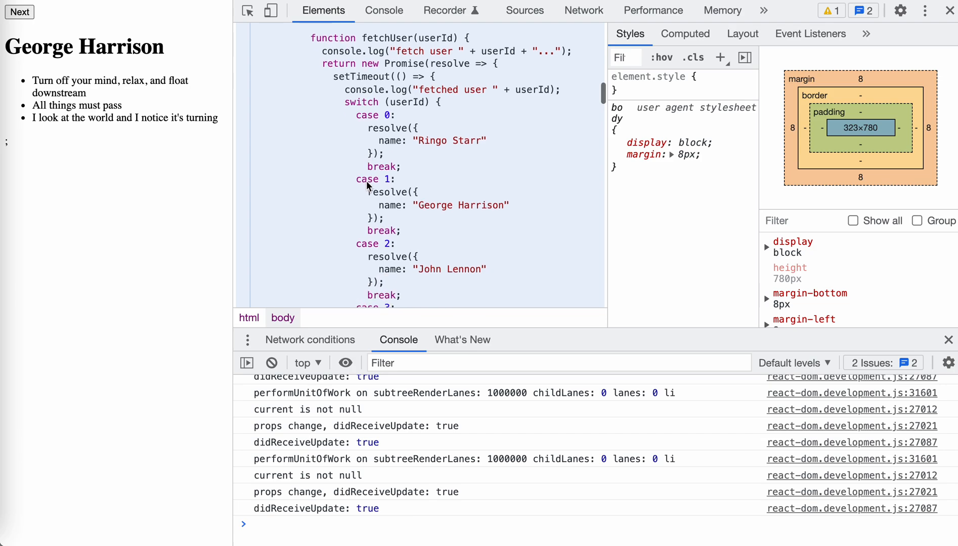
{"action": "scroll", "scroll_direction": "down", "scroll_amount": 3}
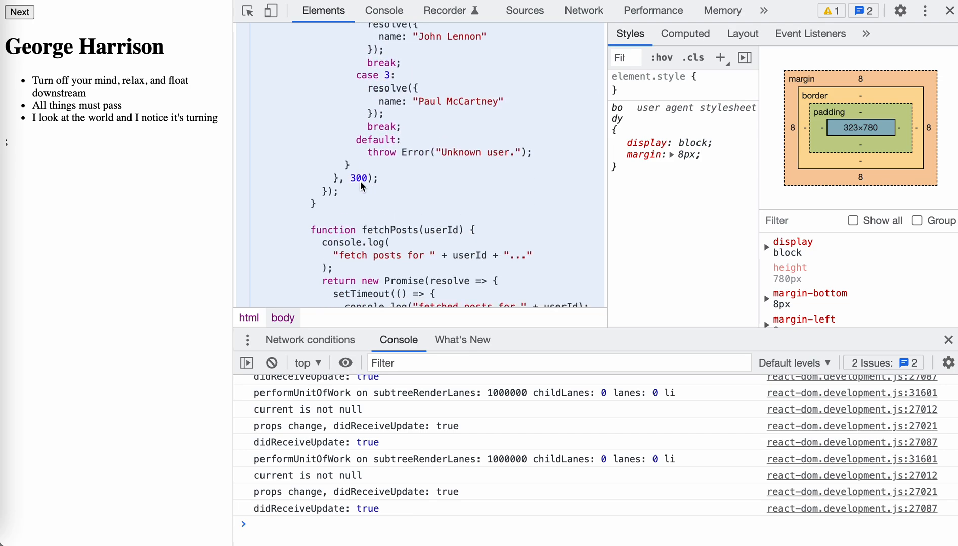
{"action": "scroll", "scroll_direction": "down", "scroll_amount": 3}
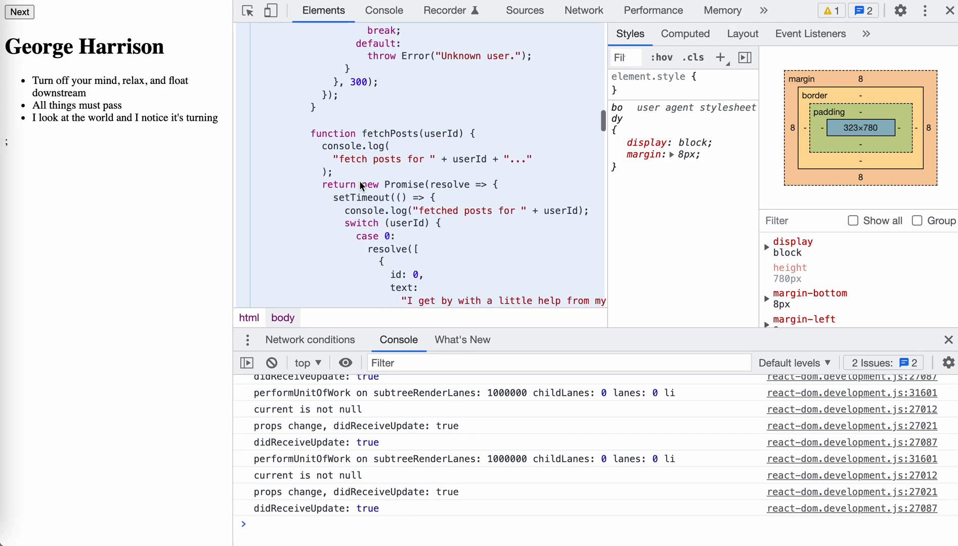
{"action": "scroll", "scroll_direction": "down", "scroll_amount": 3}
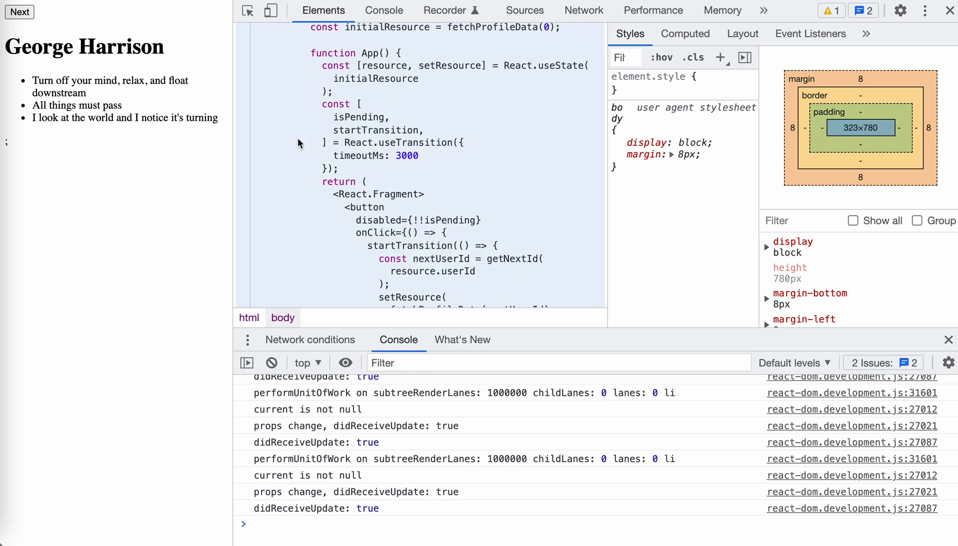
{"action": "scroll", "scroll_direction": "down", "scroll_amount": 3}
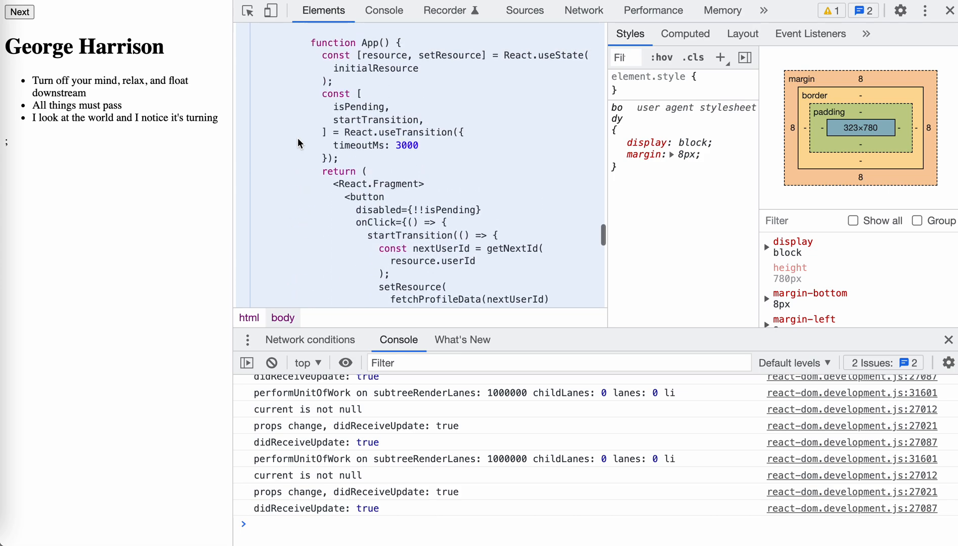
{"action": "mouse_move", "coordinate": [370, 145]}
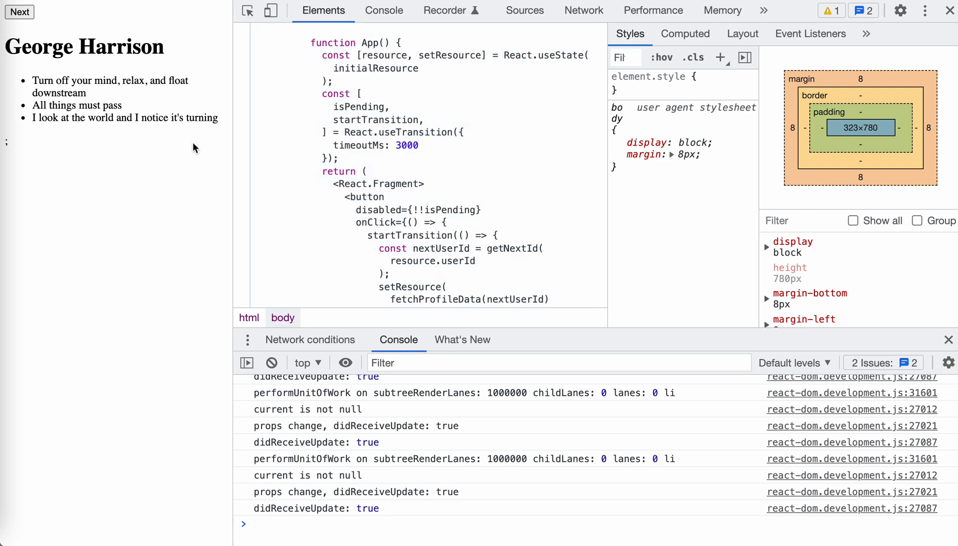
{"action": "mouse_move", "coordinate": [31, 40]}
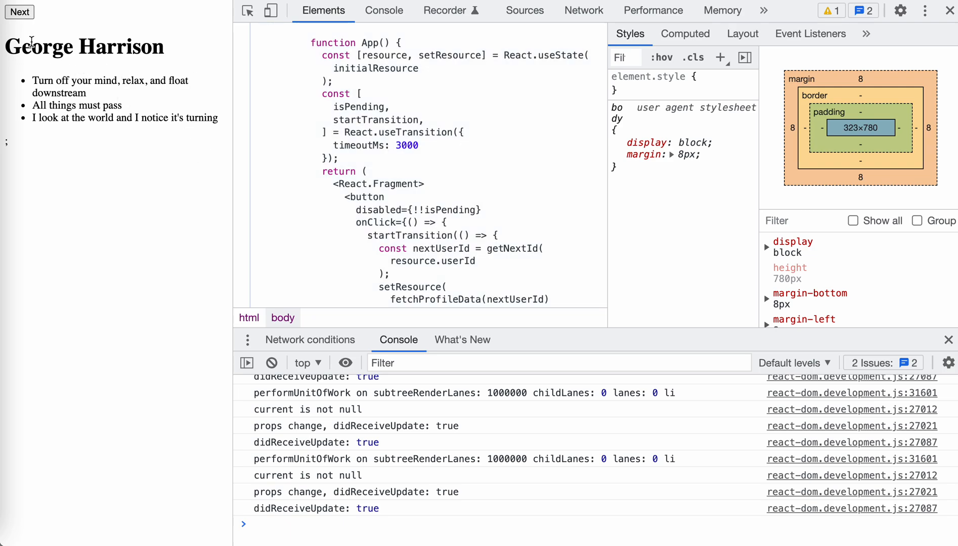
{"action": "left_click_drag", "start_coordinate": [6, 46], "coordinate": [120, 46]}
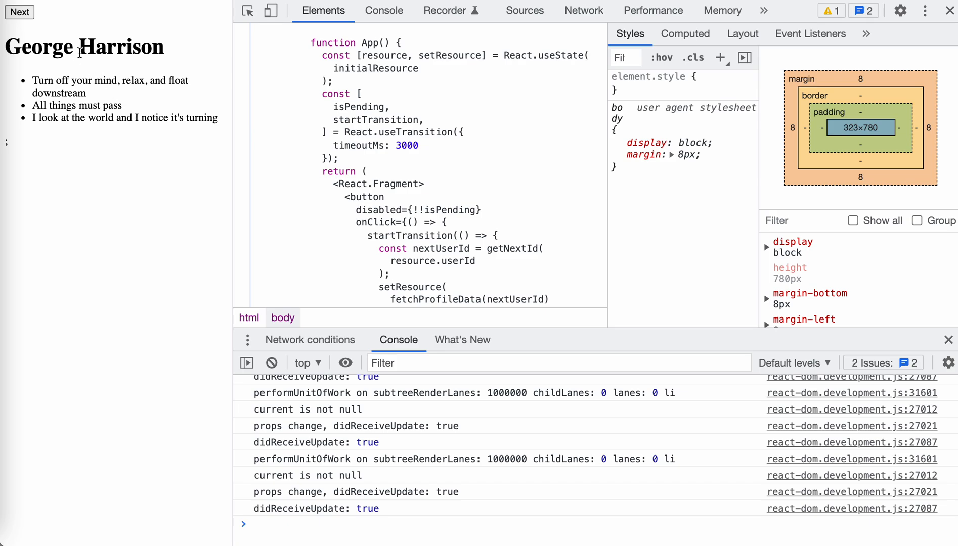
{"action": "mouse_move", "coordinate": [113, 90]}
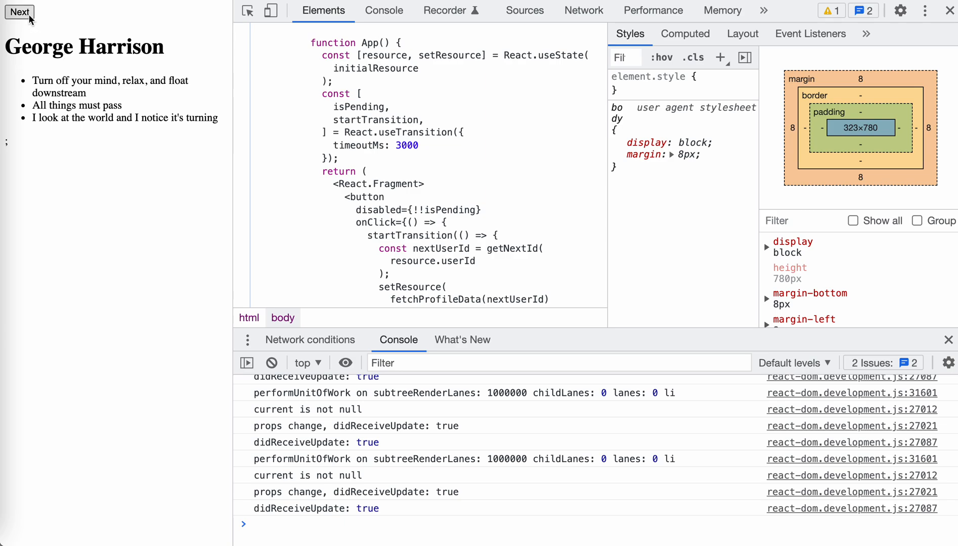
{"action": "mouse_move", "coordinate": [142, 174]}
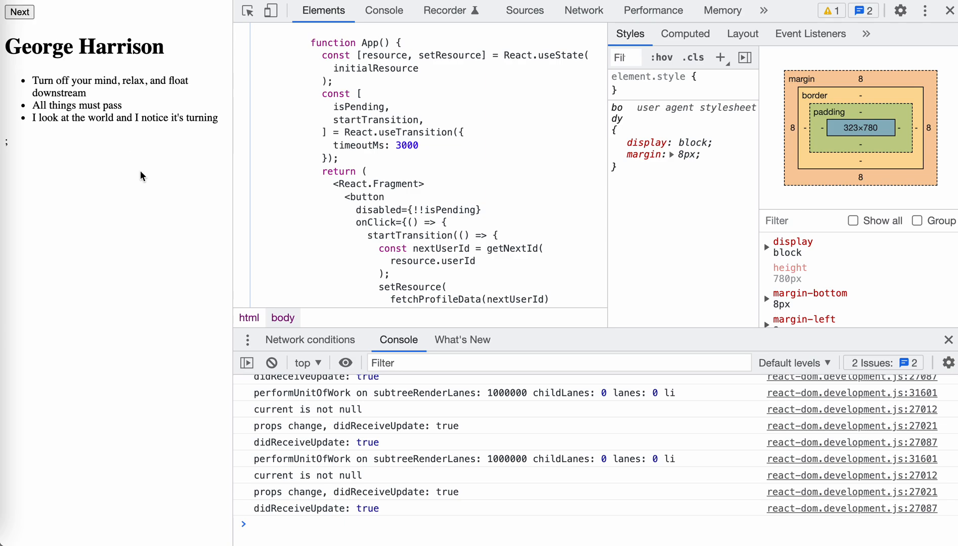
{"action": "mouse_move", "coordinate": [104, 58]}
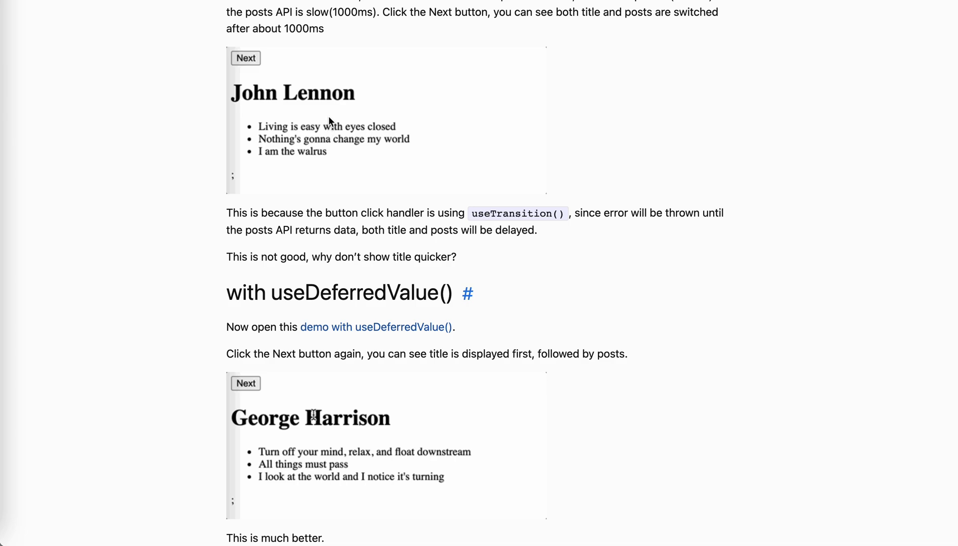
Advance both embedded demos to their next profiles
{"action": "left_click", "coordinate": [246, 384]}
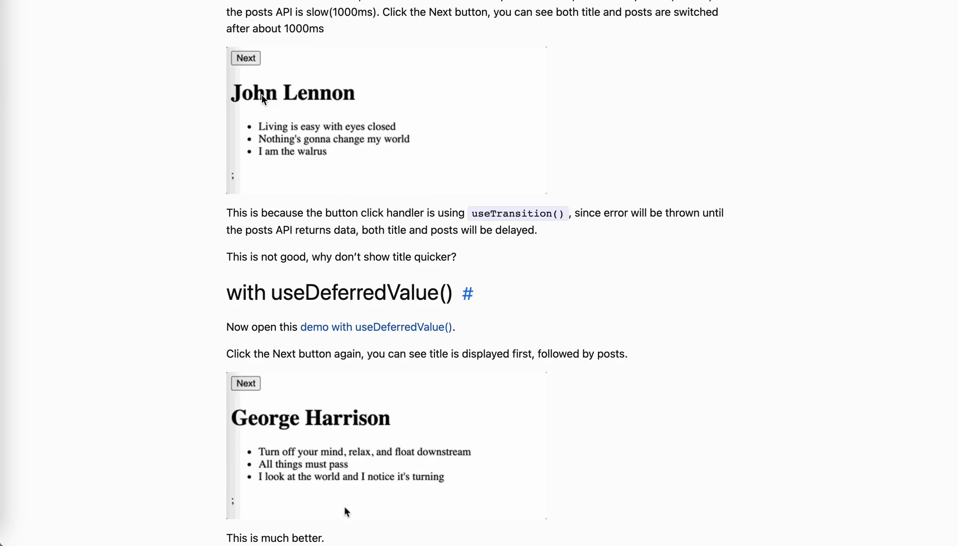
{"action": "left_click", "coordinate": [245, 384]}
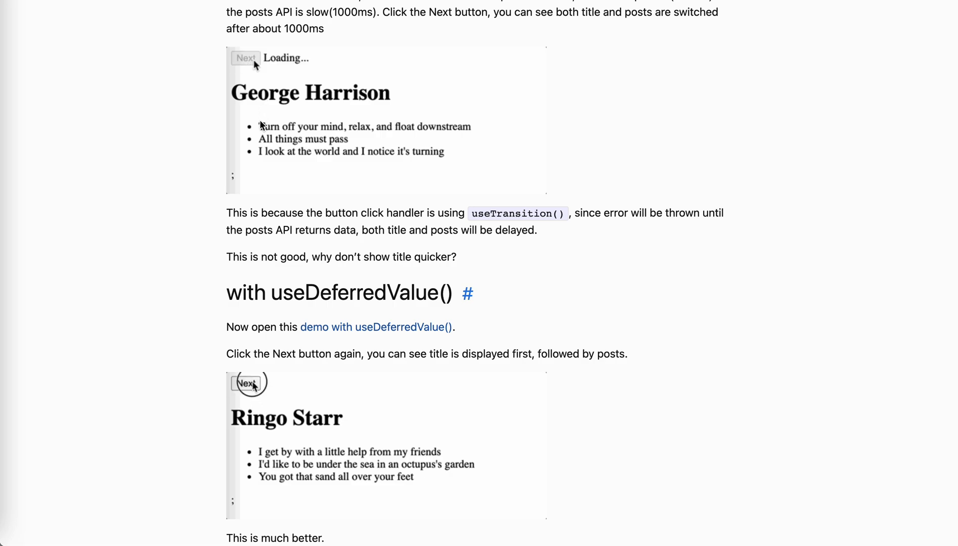
{"action": "left_click", "coordinate": [246, 384]}
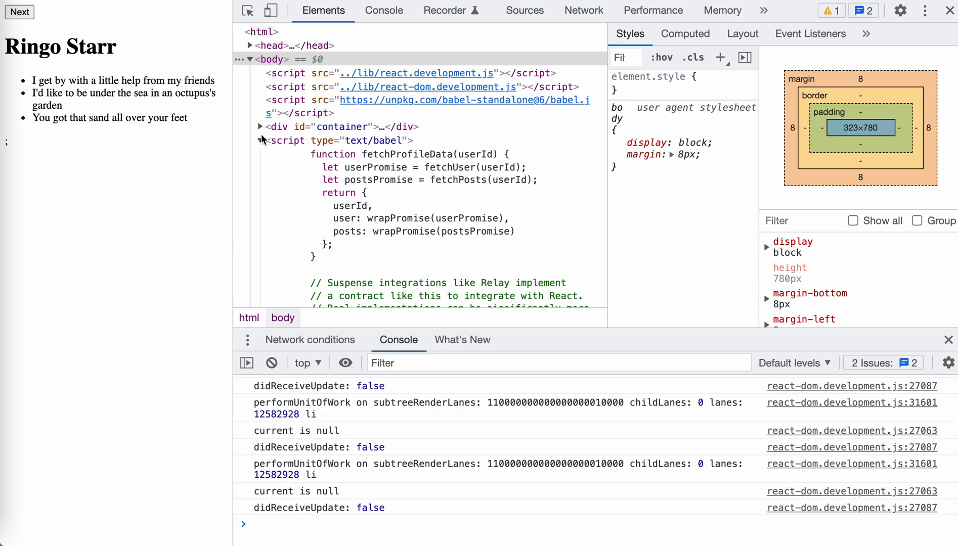
{"action": "scroll", "scroll_direction": "down", "scroll_amount": 3}
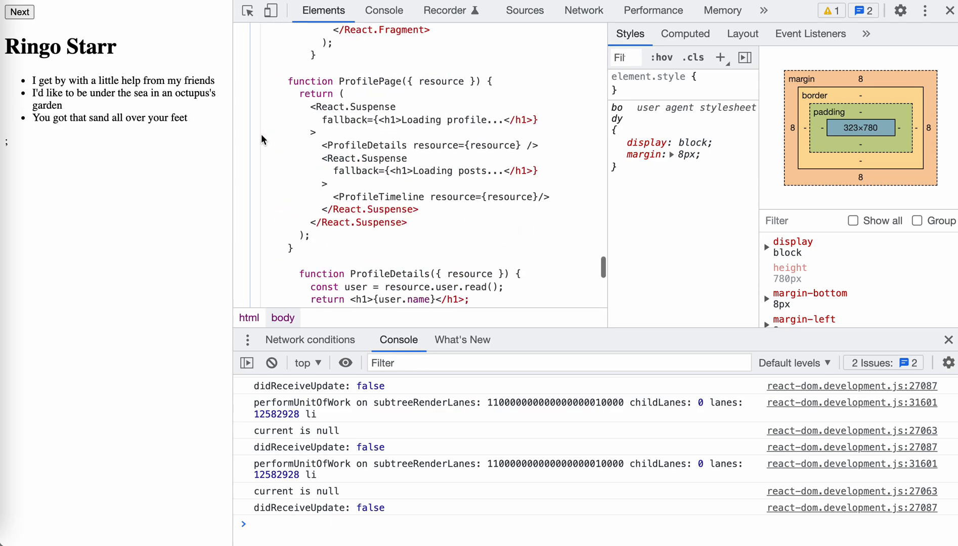
{"action": "scroll", "scroll_direction": "down", "scroll_amount": 3}
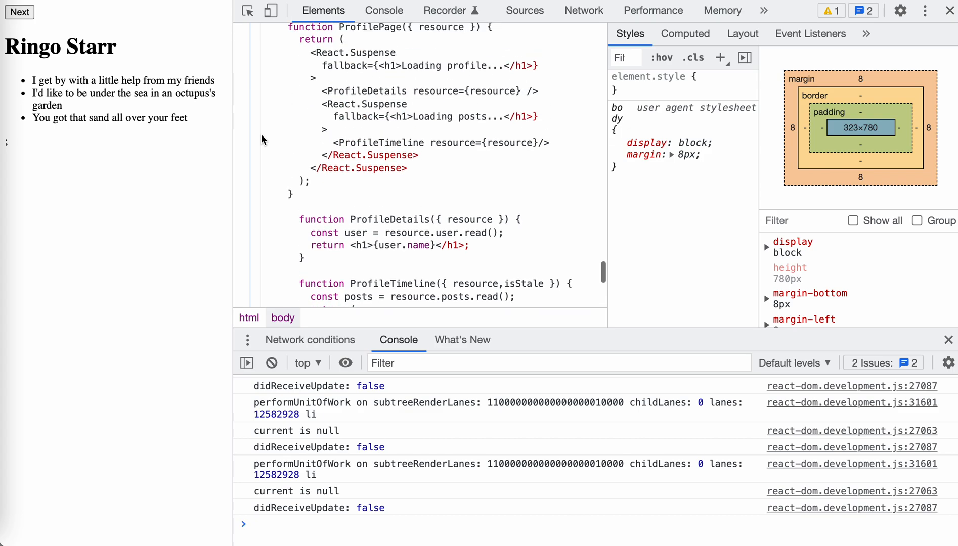
{"action": "scroll", "scroll_direction": "down", "scroll_amount": 3}
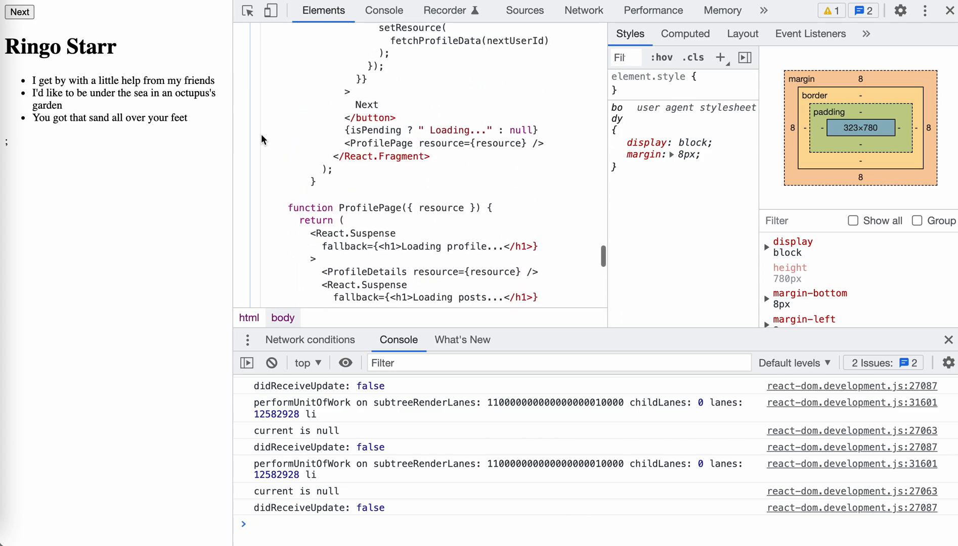
{"action": "scroll", "scroll_direction": "down", "scroll_amount": 3}
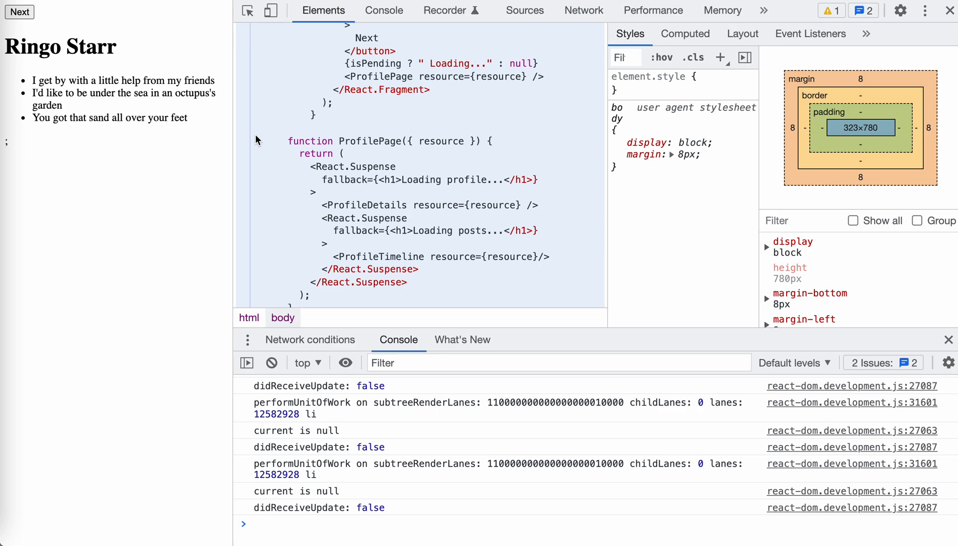
{"action": "left_click", "coordinate": [16, 12]}
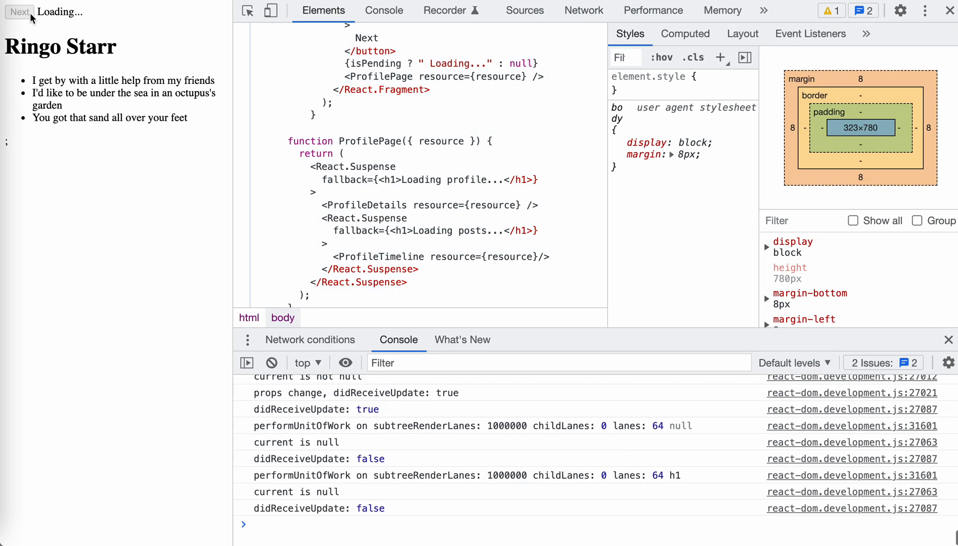
{"action": "left_click", "coordinate": [18, 13]}
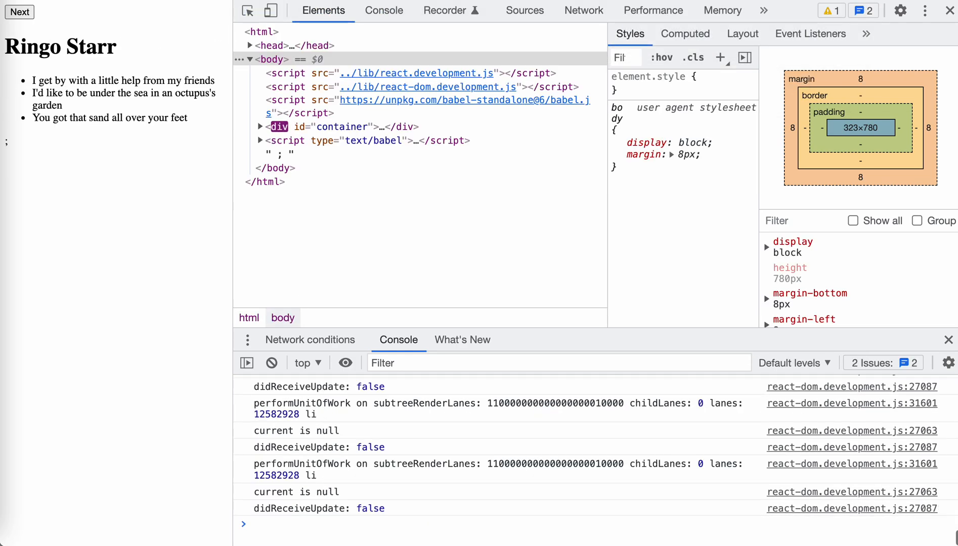
Expand the container div and scroll through the demo's inline script
{"action": "left_click", "coordinate": [260, 127]}
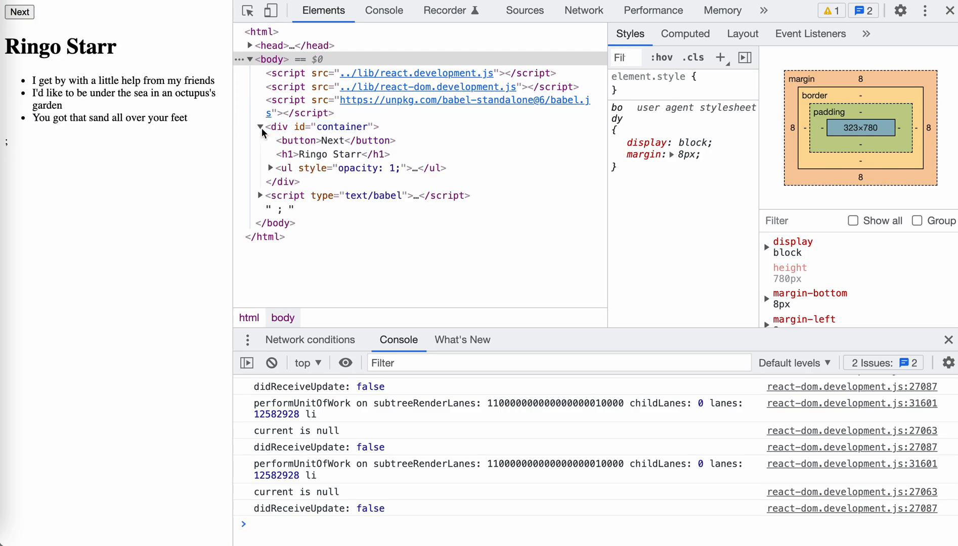
{"action": "scroll", "scroll_direction": "down", "scroll_amount": 3}
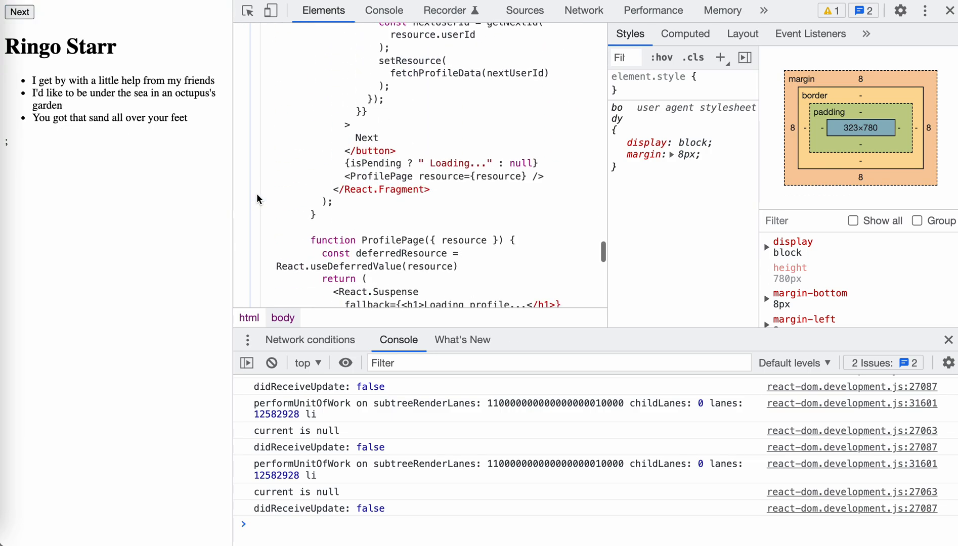
{"action": "scroll", "scroll_direction": "down", "scroll_amount": 3}
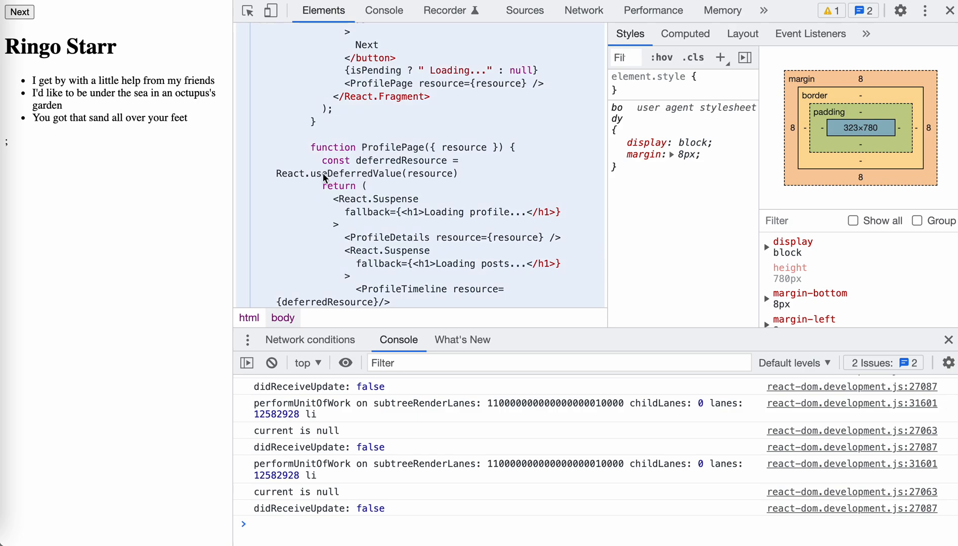
{"action": "mouse_move", "coordinate": [340, 180]}
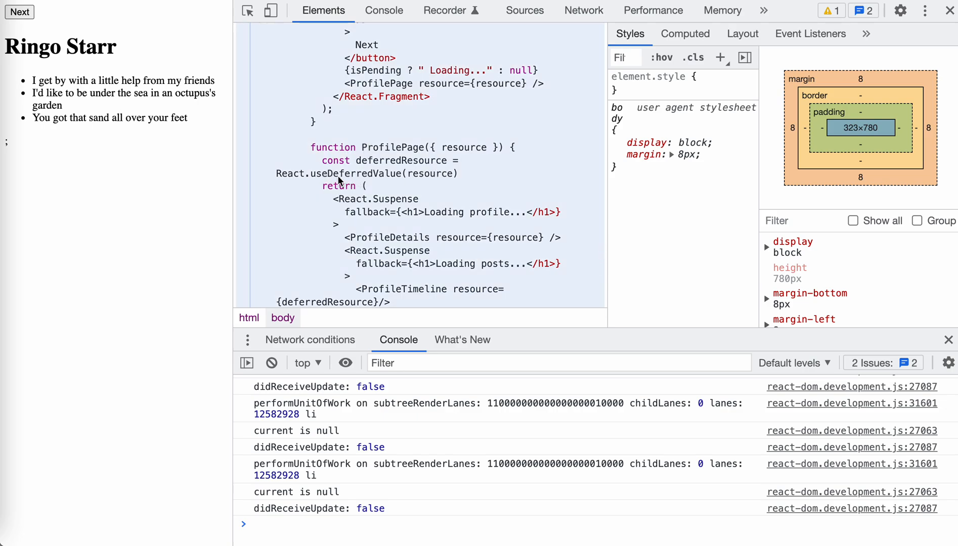
{"action": "scroll", "scroll_direction": "down", "scroll_amount": 3}
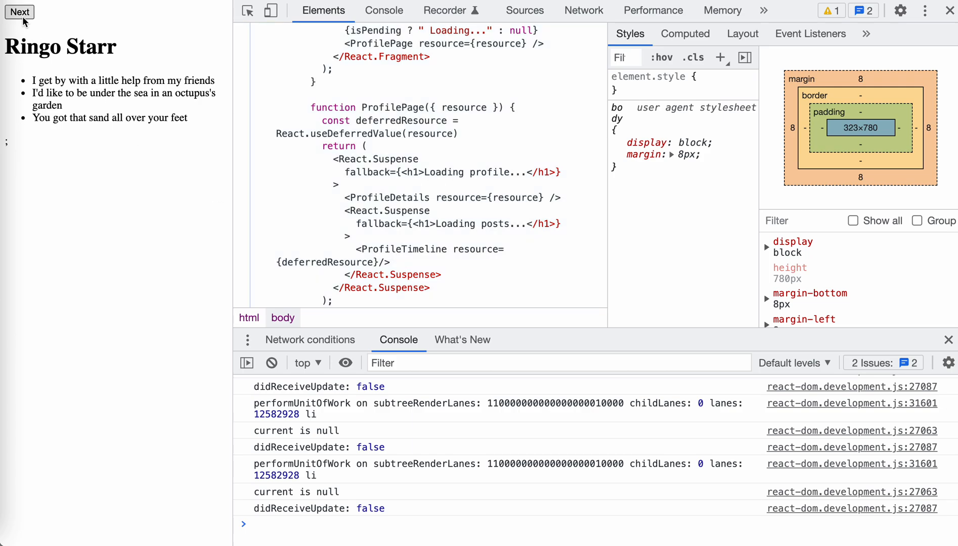
Advance the demo to George Harrison and scroll to ProfilePage using useDeferredValue
{"action": "left_click", "coordinate": [17, 13]}
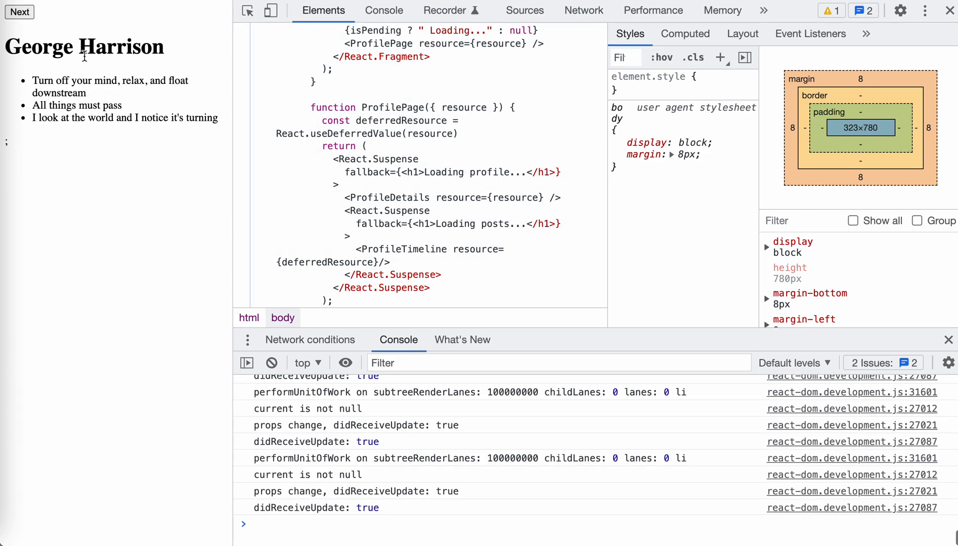
{"action": "mouse_move", "coordinate": [167, 154]}
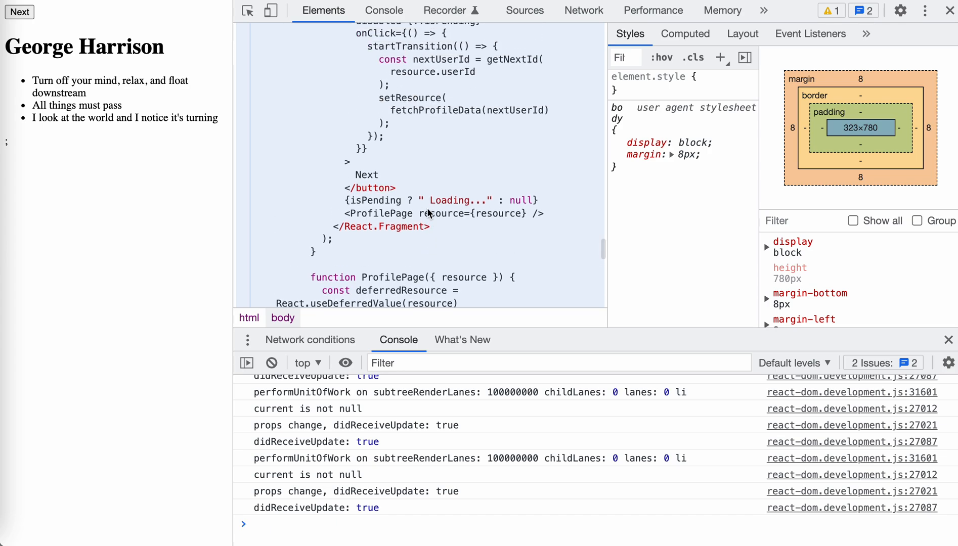
{"action": "scroll", "scroll_direction": "down", "scroll_amount": 3}
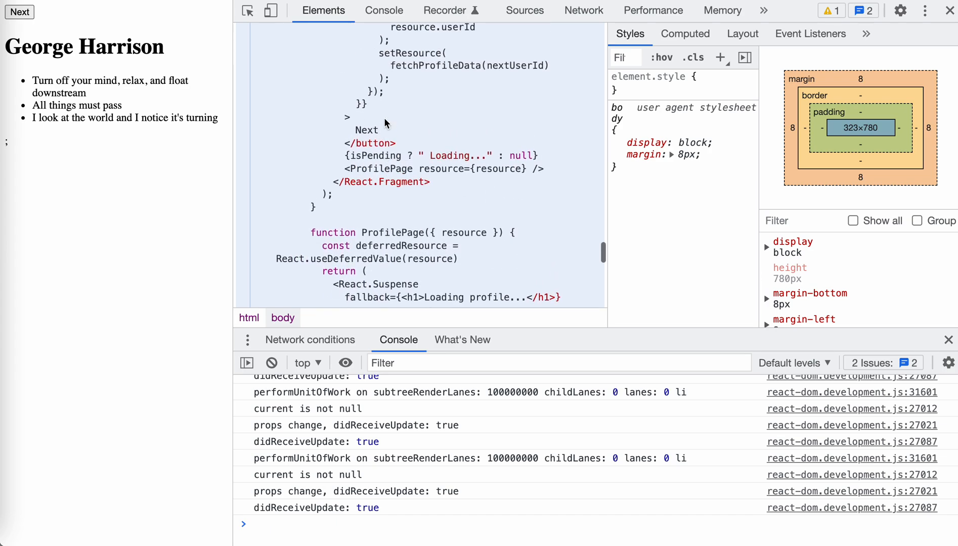
{"action": "scroll", "scroll_direction": "down", "scroll_amount": 3}
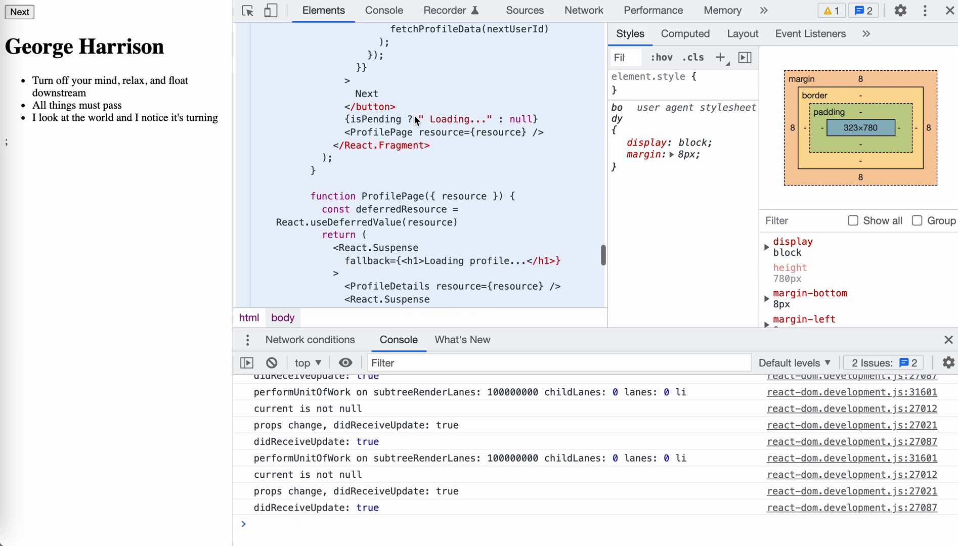
{"action": "scroll", "scroll_direction": "down", "scroll_amount": 3}
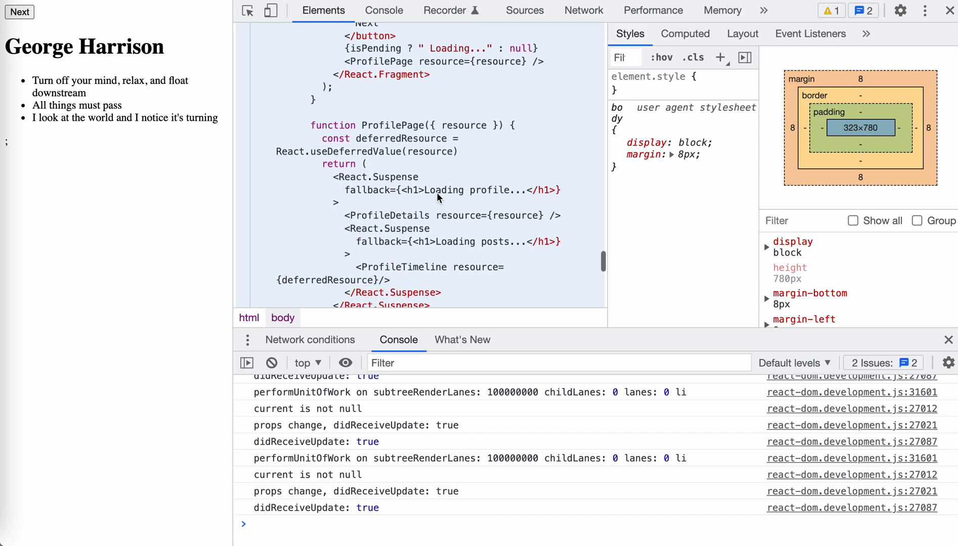
{"action": "scroll", "scroll_direction": "down", "scroll_amount": 3}
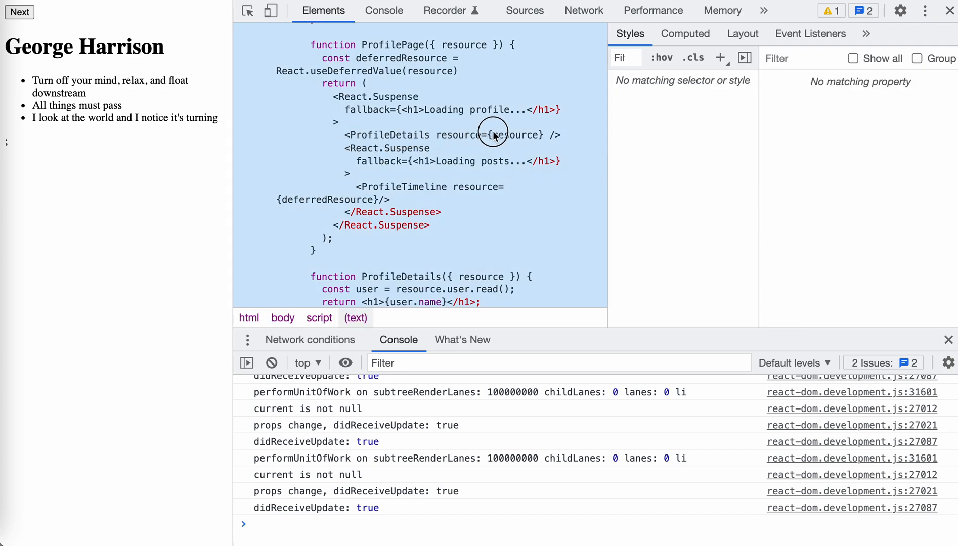
{"action": "mouse_move", "coordinate": [354, 154]}
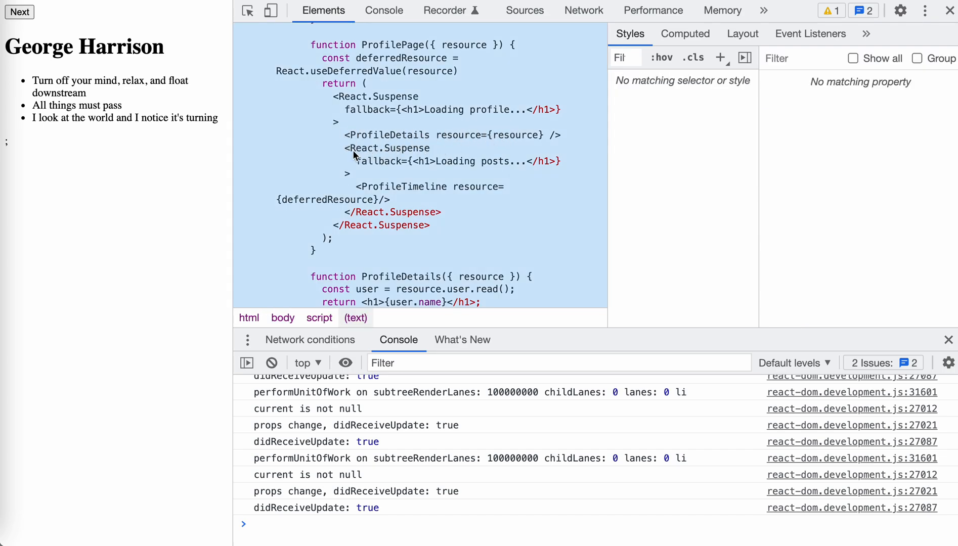
{"action": "mouse_move", "coordinate": [364, 208]}
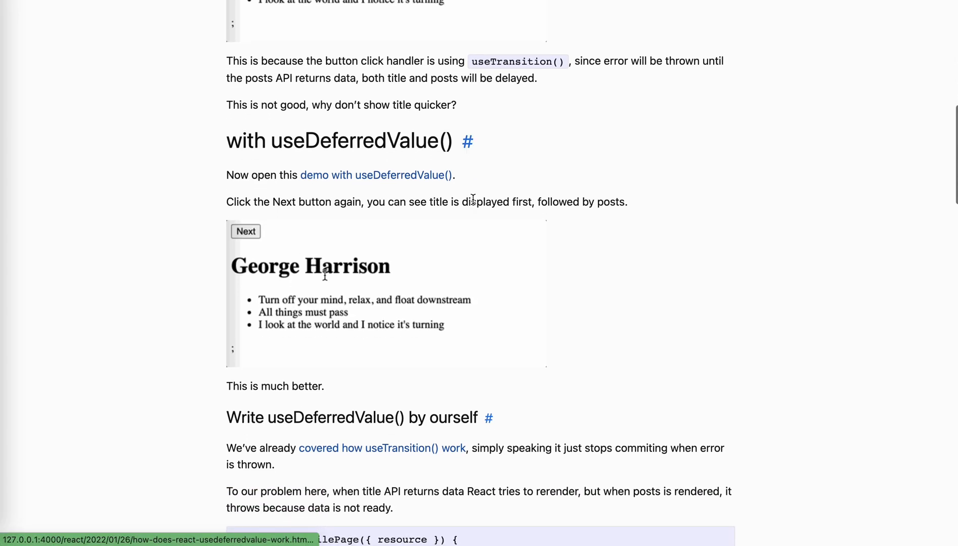
{"action": "left_click", "coordinate": [246, 232]}
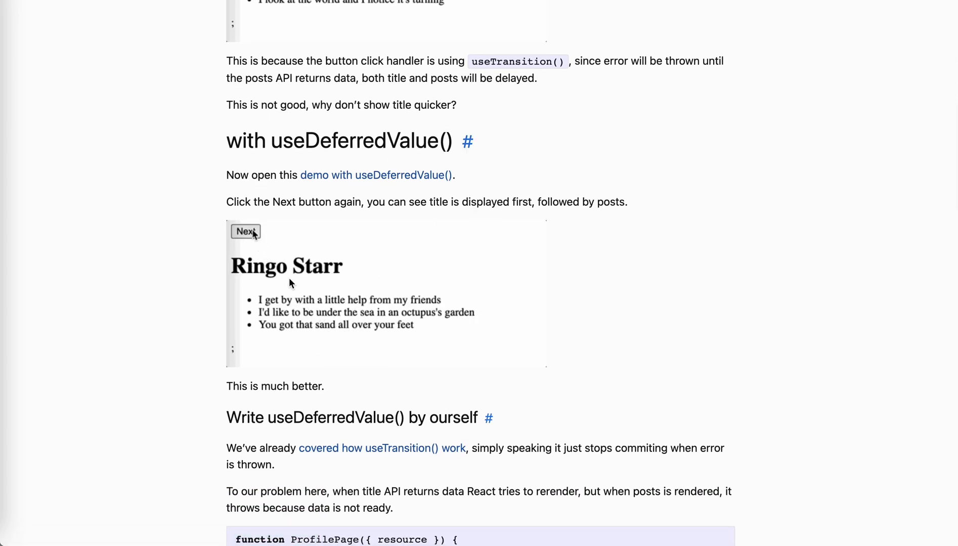
{"action": "left_click", "coordinate": [245, 232]}
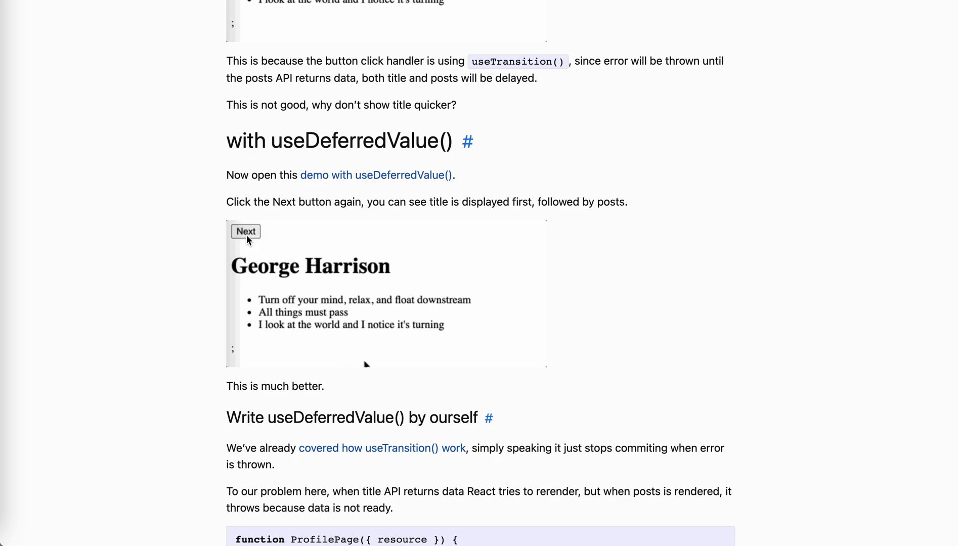
{"action": "left_click", "coordinate": [245, 231]}
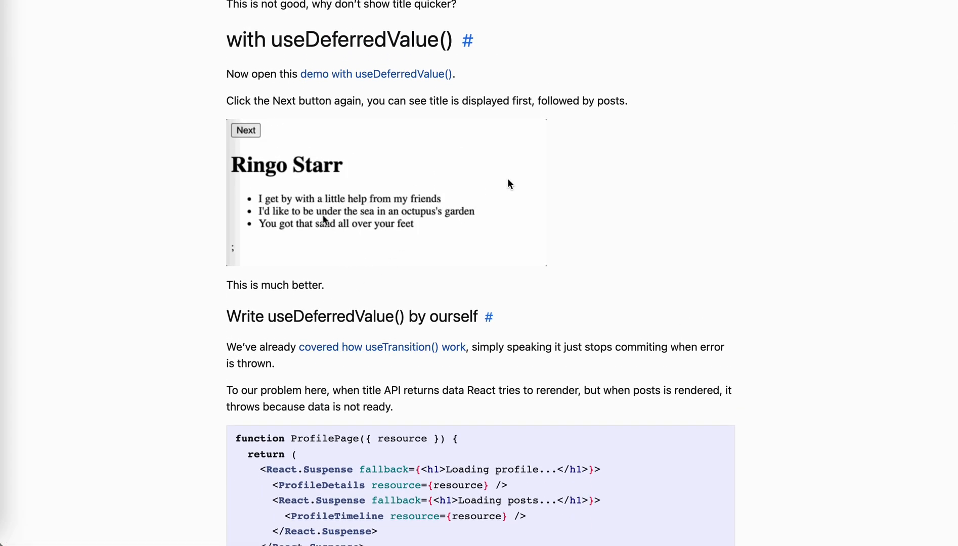
{"action": "left_click", "coordinate": [245, 130]}
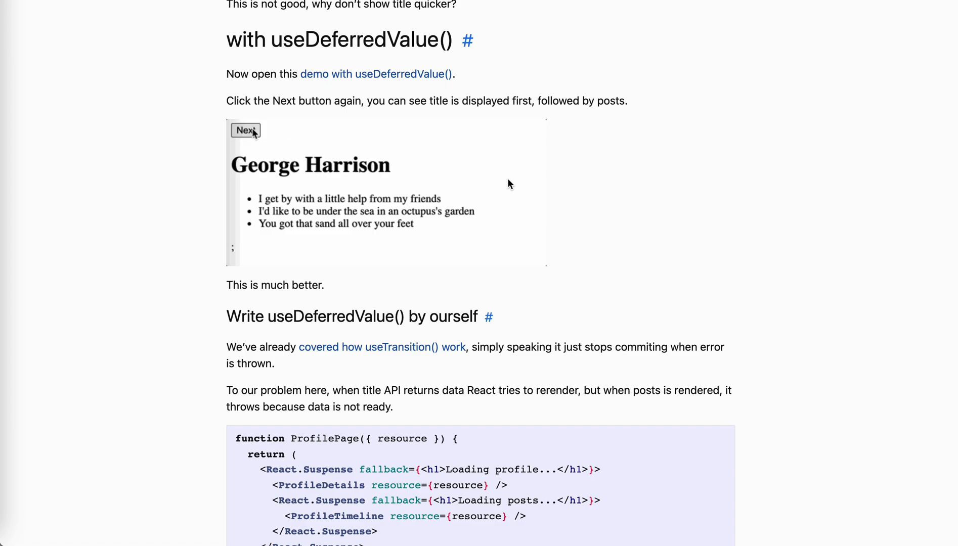
{"action": "left_click", "coordinate": [245, 130]}
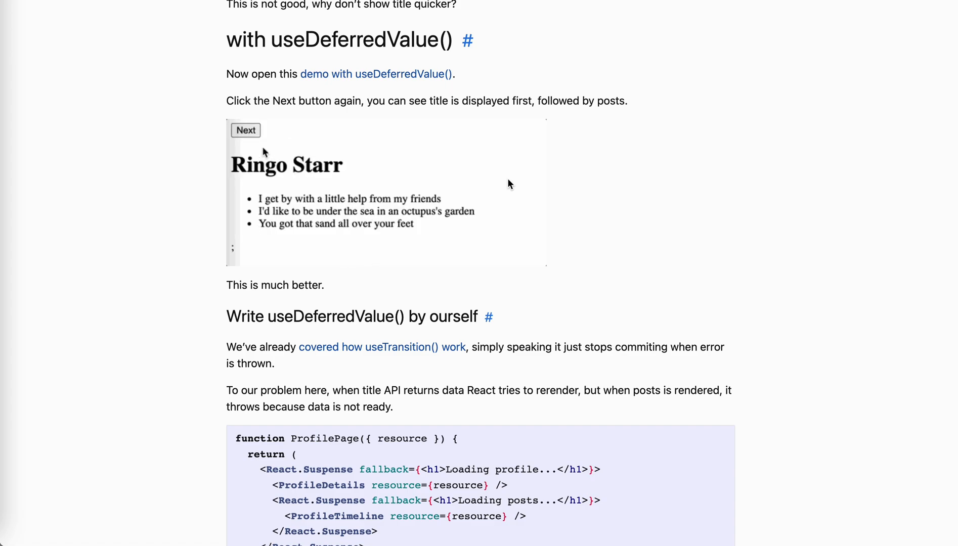
{"action": "left_click", "coordinate": [246, 130]}
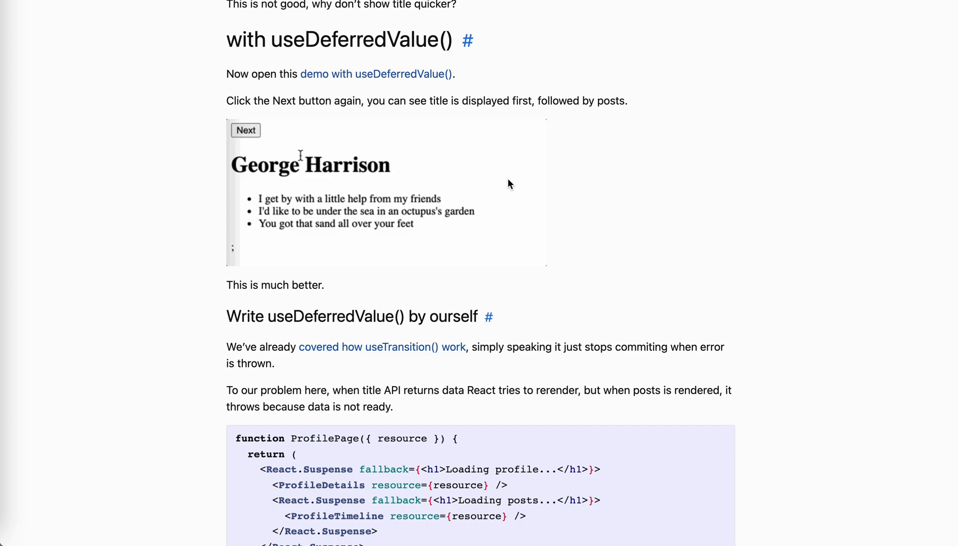
{"action": "left_click", "coordinate": [245, 130]}
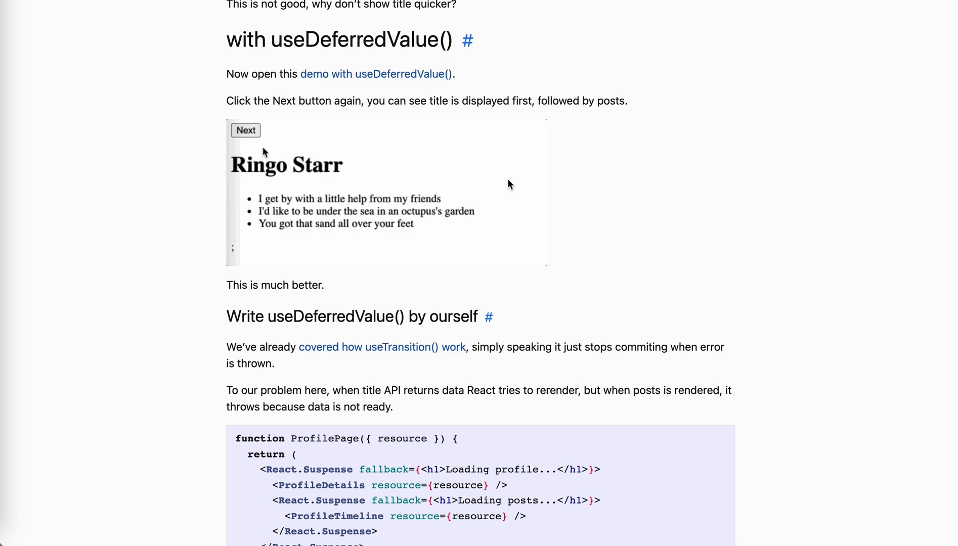
{"action": "left_click", "coordinate": [246, 130]}
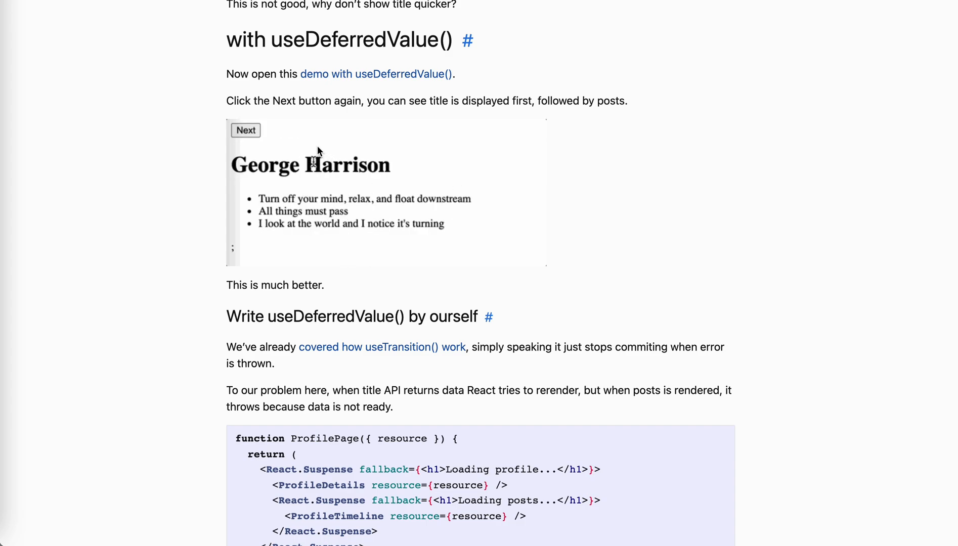
{"action": "left_click", "coordinate": [245, 131]}
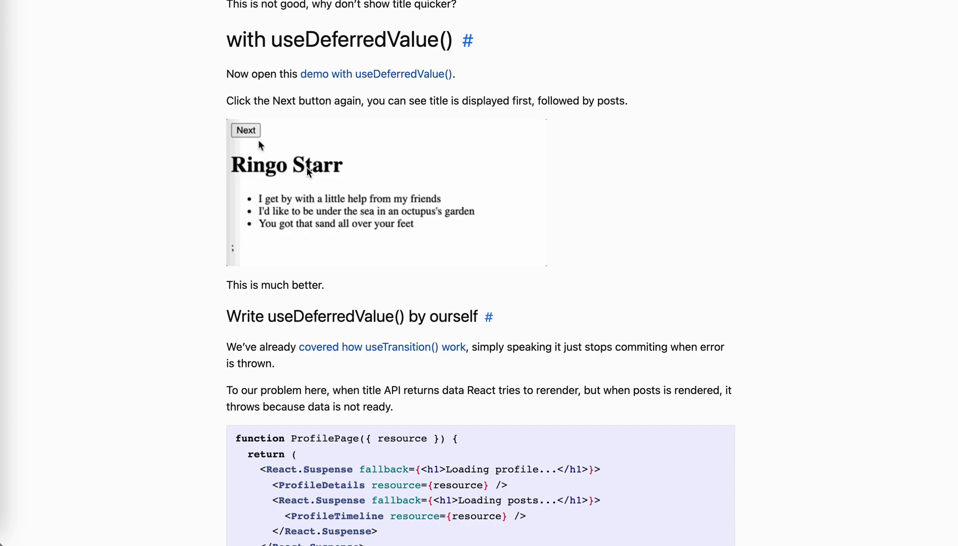
{"action": "left_click", "coordinate": [246, 130]}
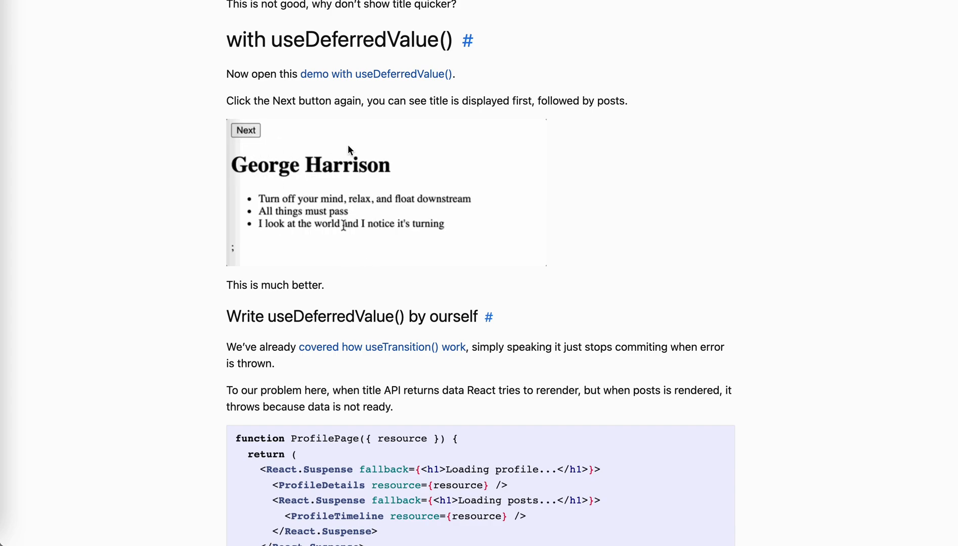
{"action": "left_click", "coordinate": [246, 131]}
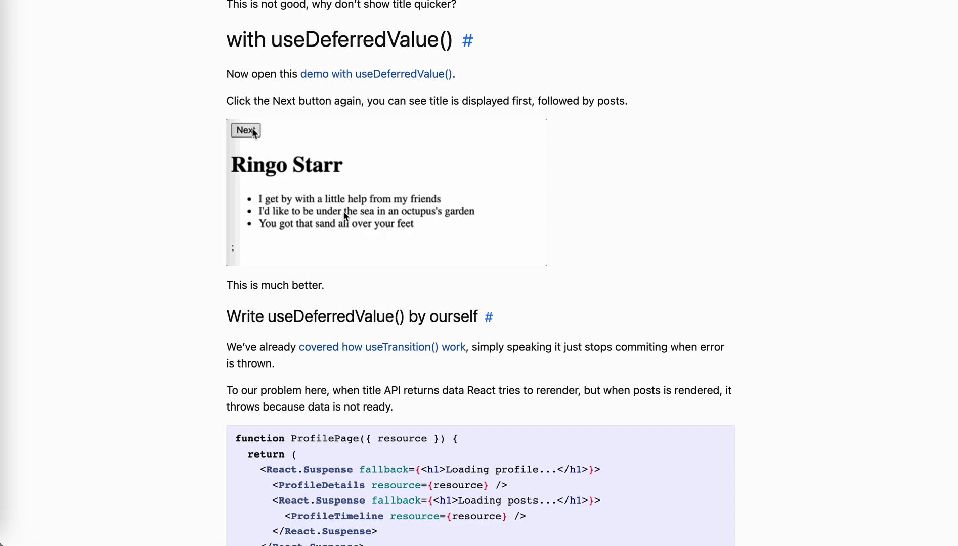
{"action": "left_click", "coordinate": [245, 130]}
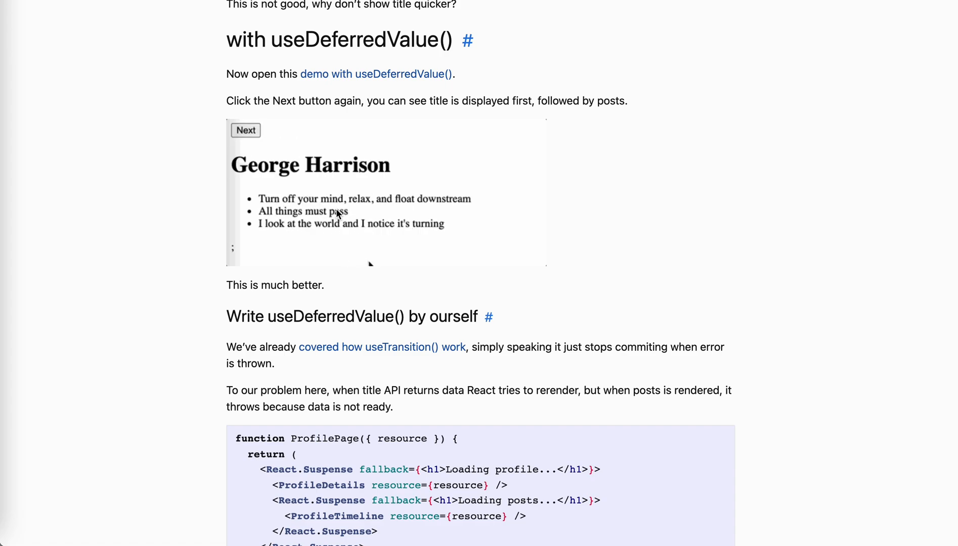
{"action": "left_click", "coordinate": [246, 130]}
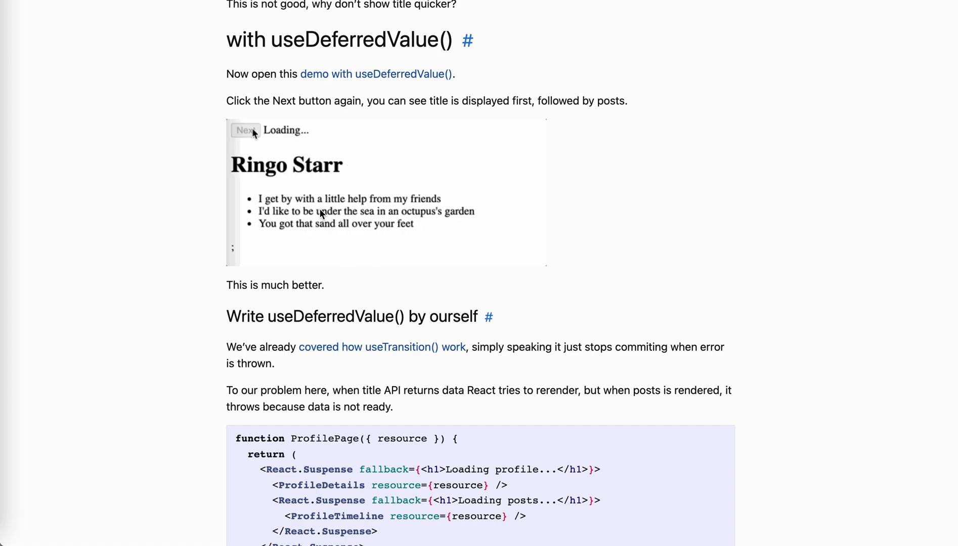
{"action": "left_click", "coordinate": [245, 130]}
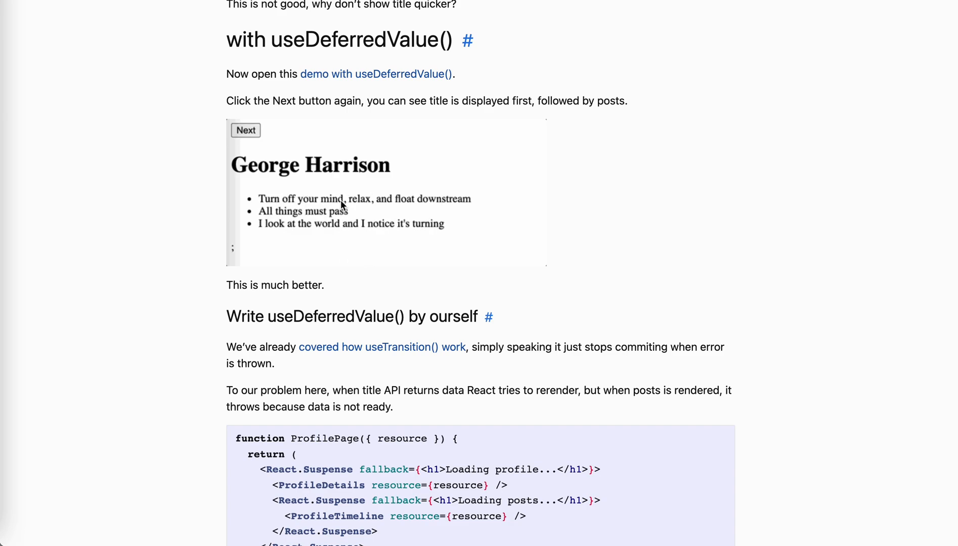
{"action": "left_click", "coordinate": [246, 131]}
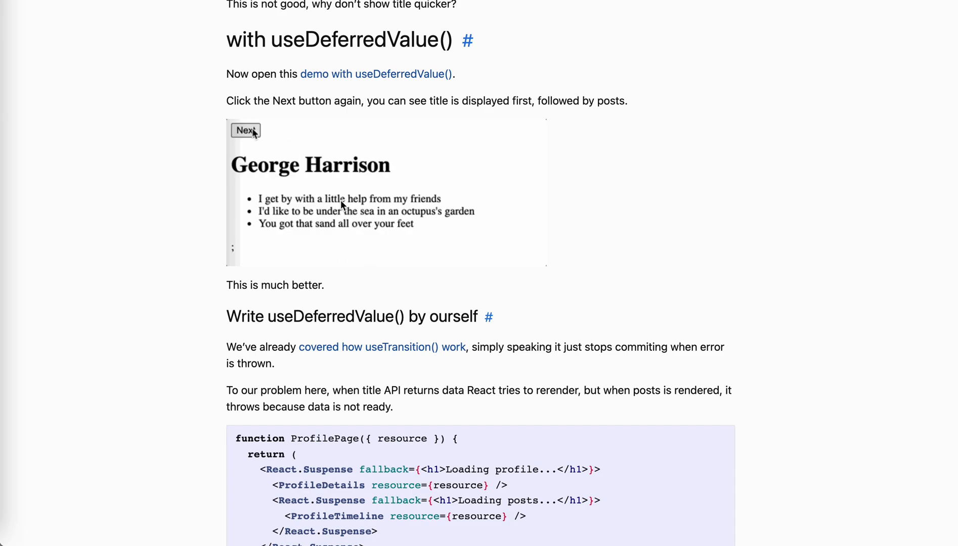
{"action": "left_click", "coordinate": [245, 130]}
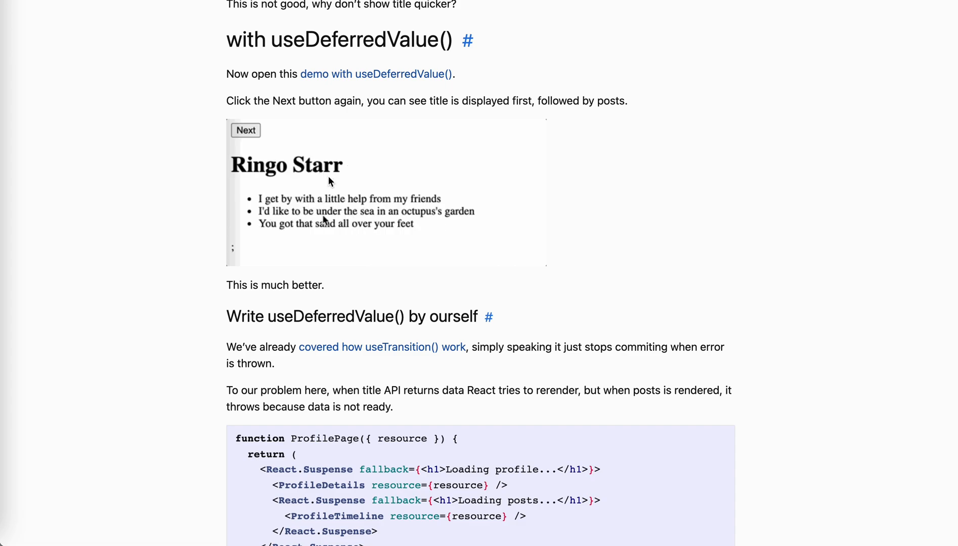
{"action": "left_click", "coordinate": [246, 131]}
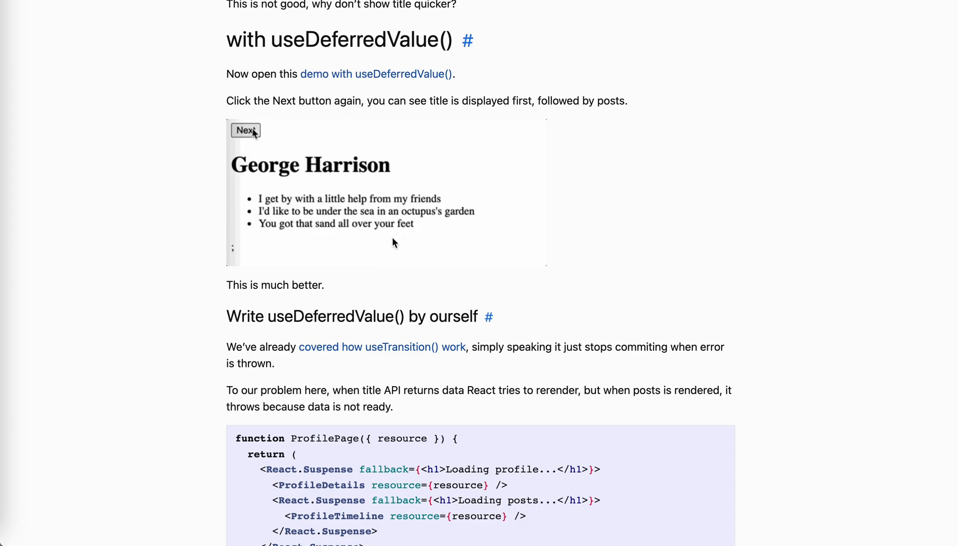
{"action": "left_click", "coordinate": [245, 130]}
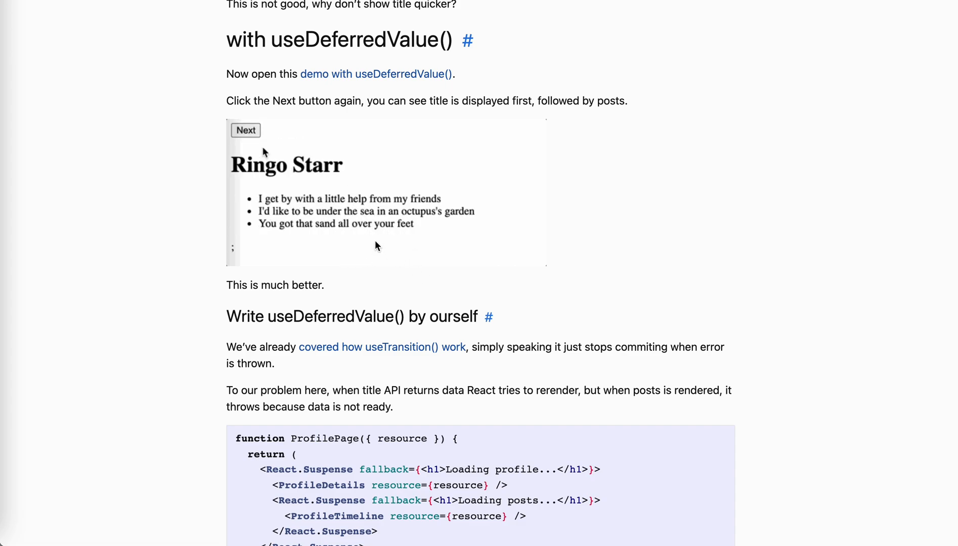
{"action": "left_click", "coordinate": [246, 130]}
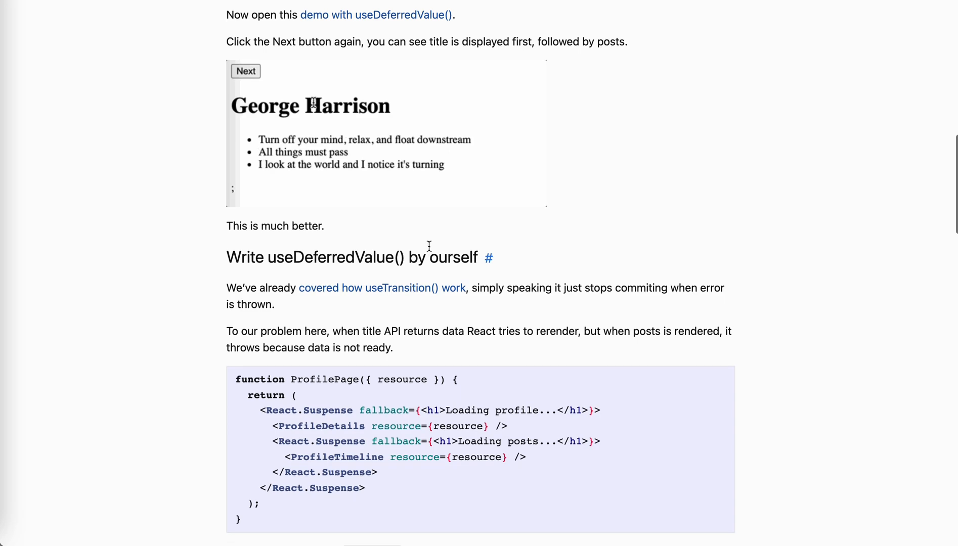
Scroll to the custom useDeferredValue code block, select a word, then clear it
{"action": "scroll", "scroll_direction": "down", "scroll_amount": 3}
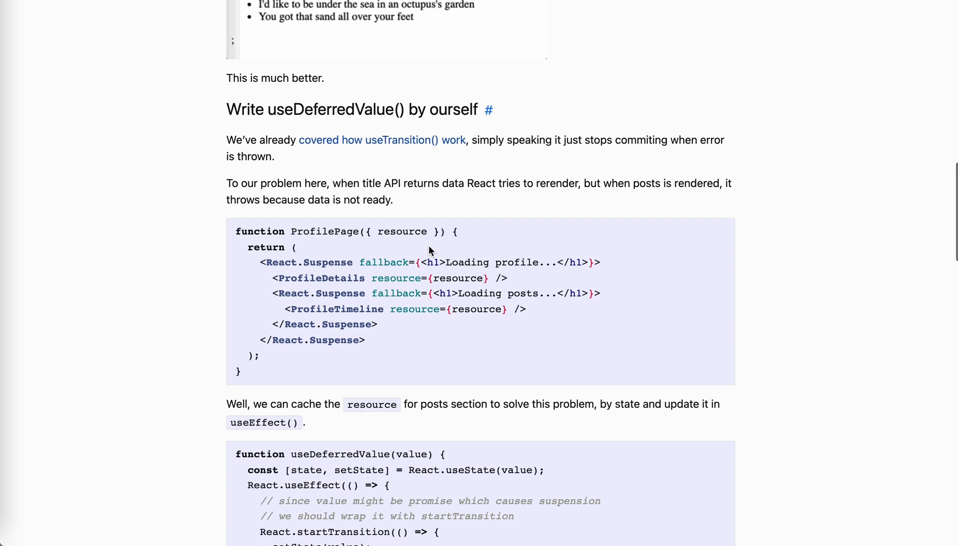
{"action": "scroll", "scroll_direction": "down", "scroll_amount": 3}
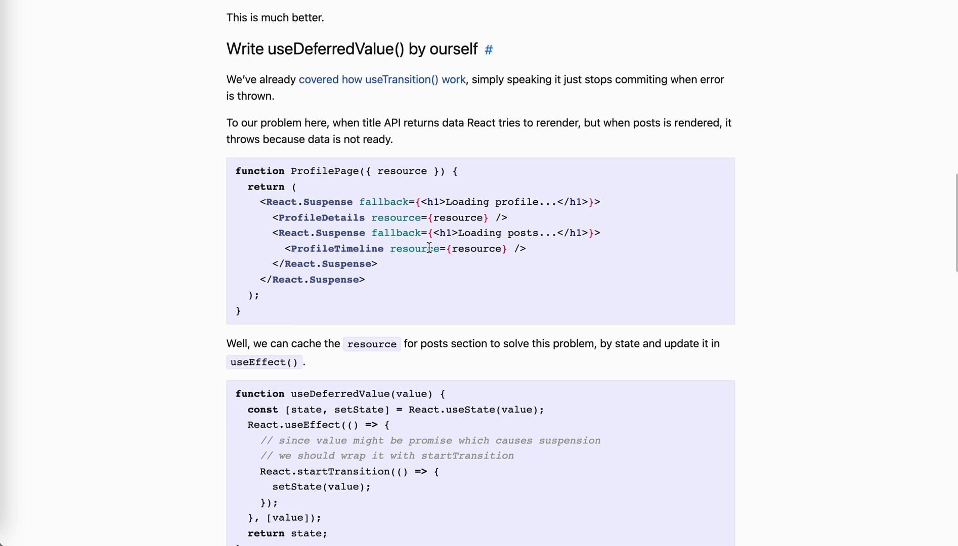
{"action": "scroll", "scroll_direction": "down", "scroll_amount": 3}
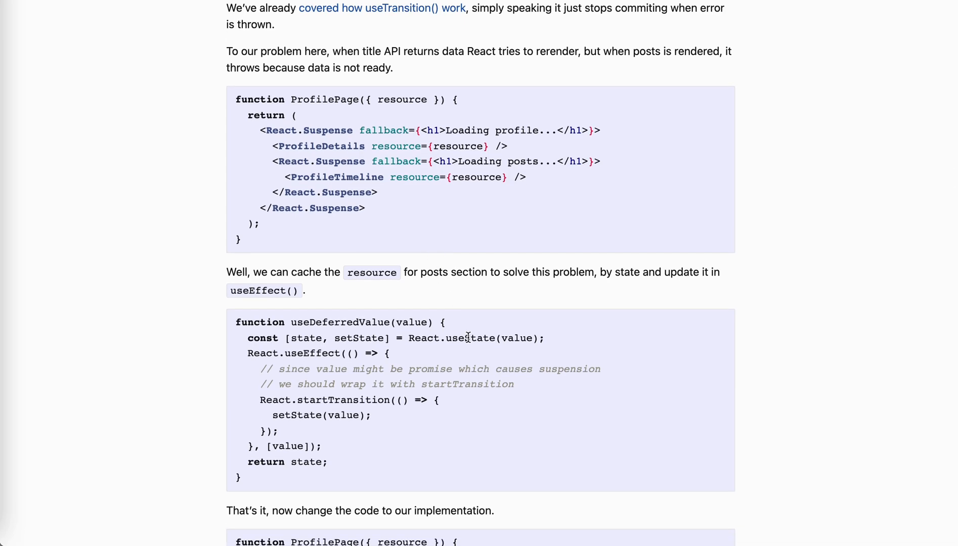
{"action": "mouse_move", "coordinate": [420, 419]}
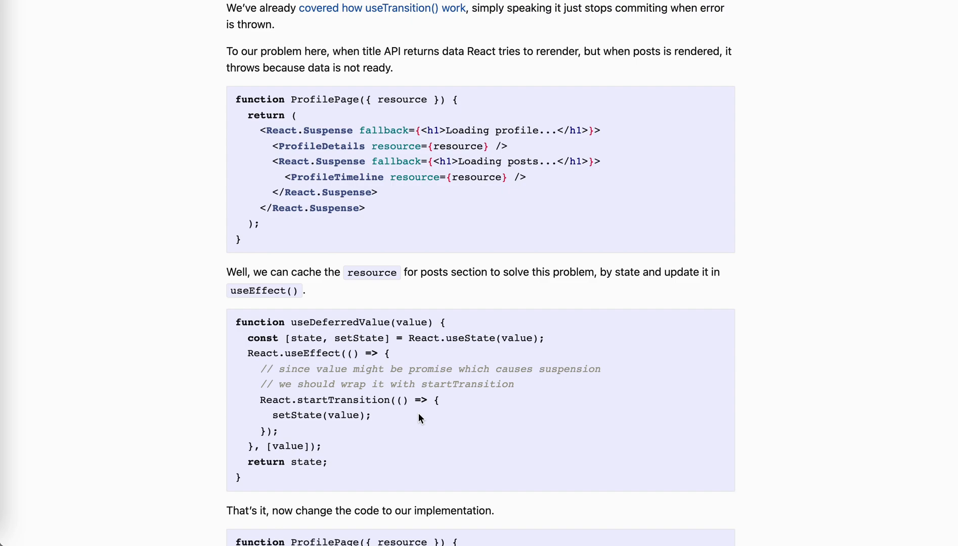
{"action": "scroll", "scroll_direction": "down", "scroll_amount": 3}
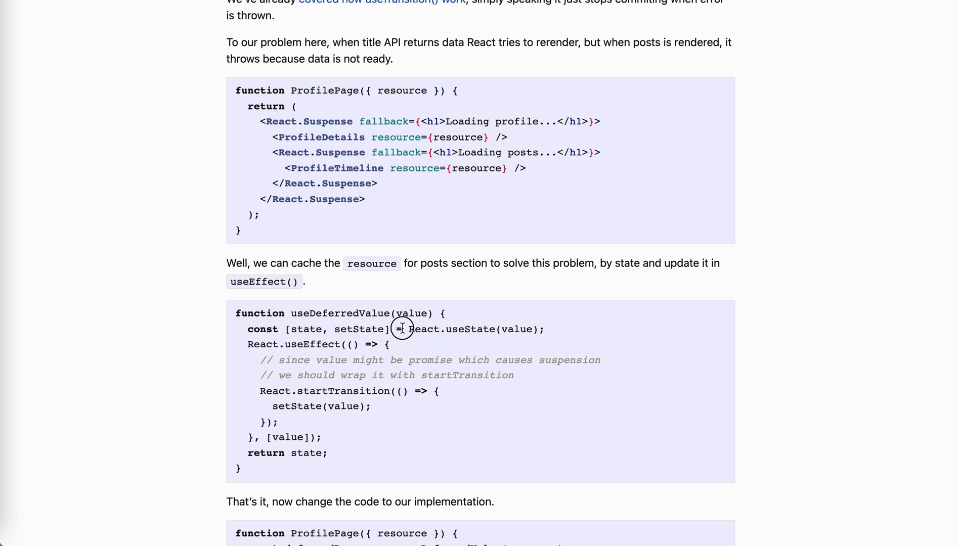
{"action": "double_click", "coordinate": [416, 329]}
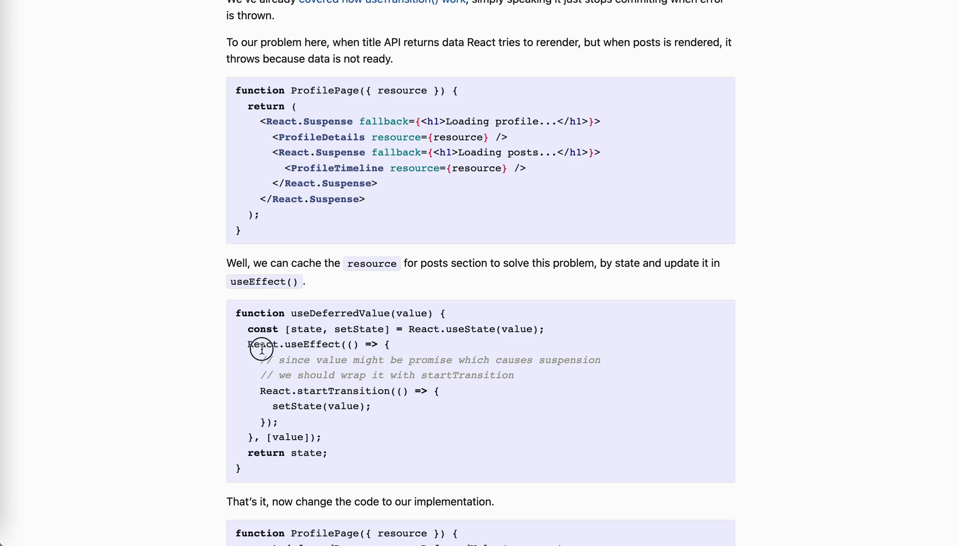
{"action": "mouse_move", "coordinate": [439, 175]}
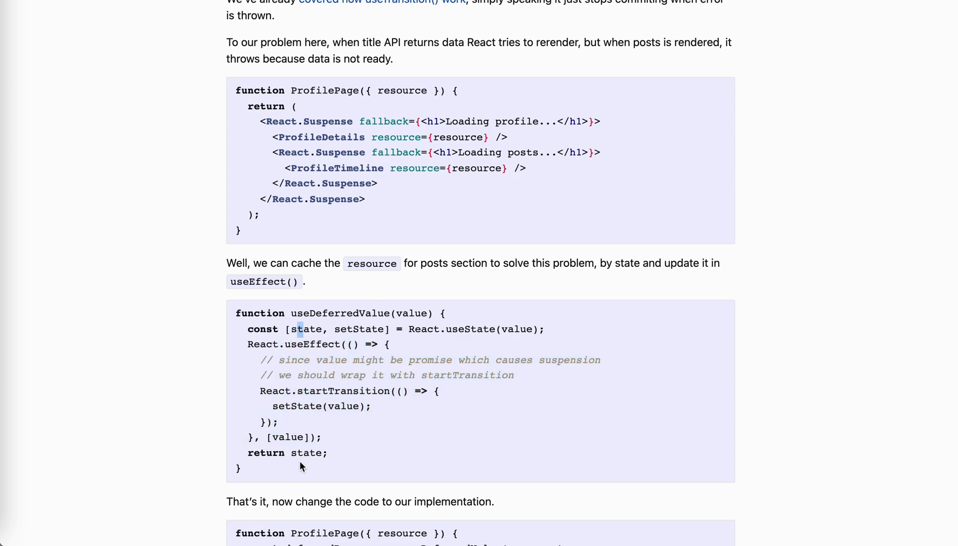
{"action": "mouse_move", "coordinate": [299, 454]}
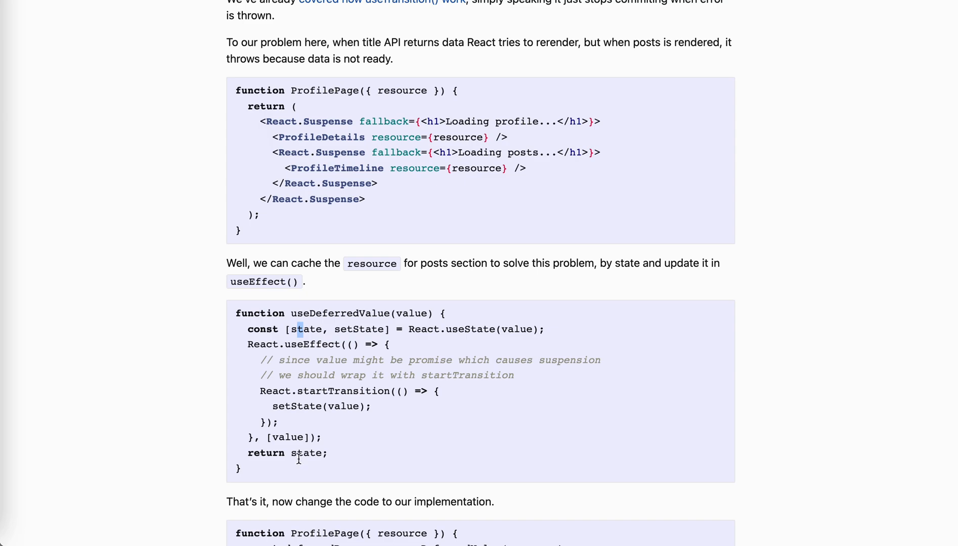
{"action": "mouse_move", "coordinate": [288, 345]}
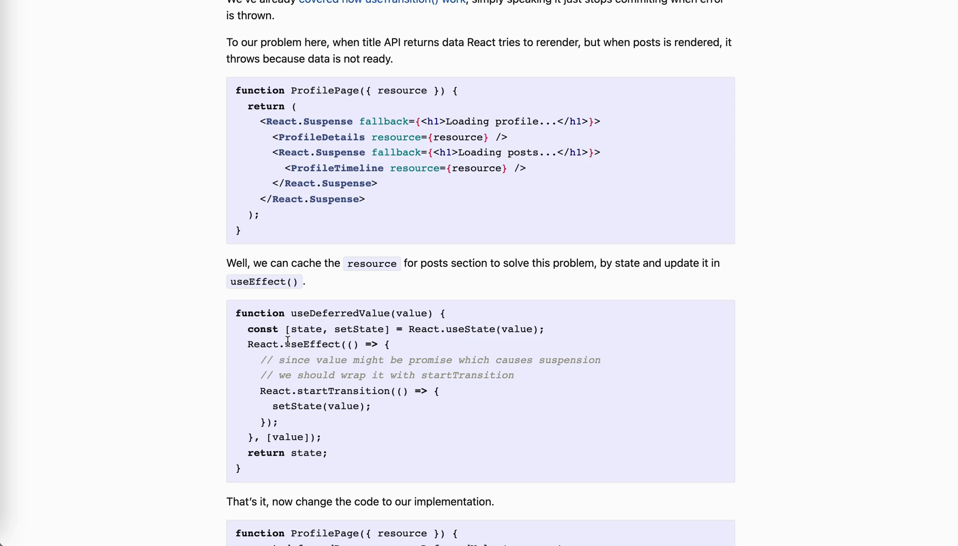
{"action": "mouse_move", "coordinate": [307, 417]}
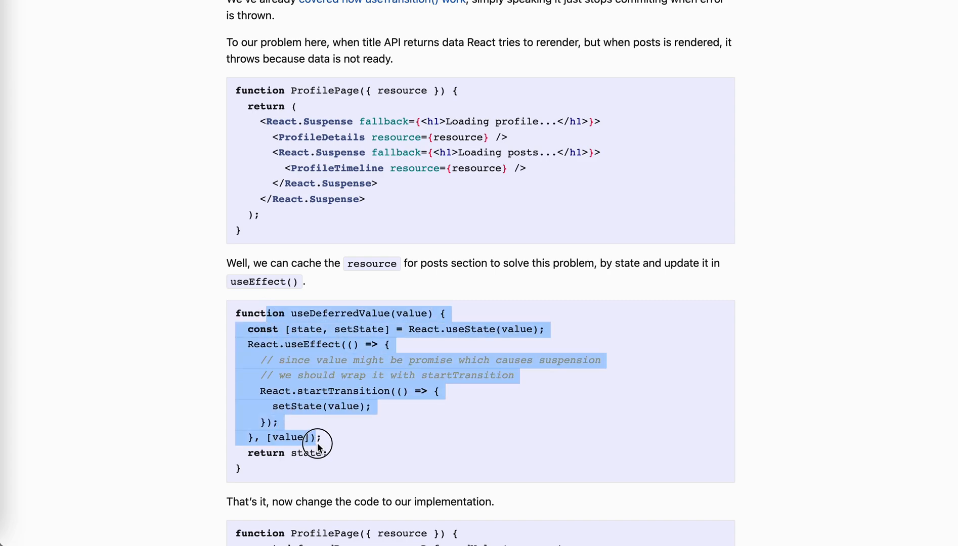
{"action": "left_click", "coordinate": [312, 395]}
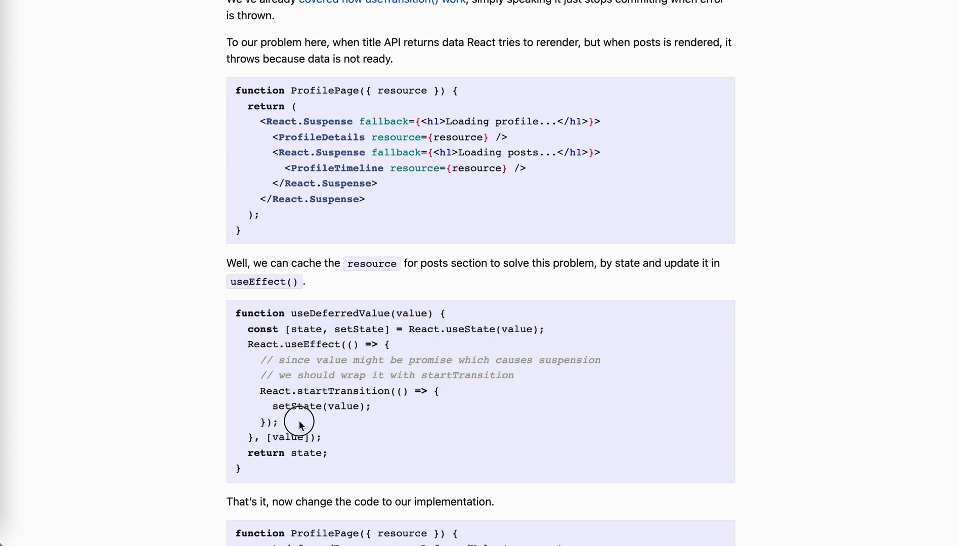
{"action": "mouse_move", "coordinate": [336, 438]}
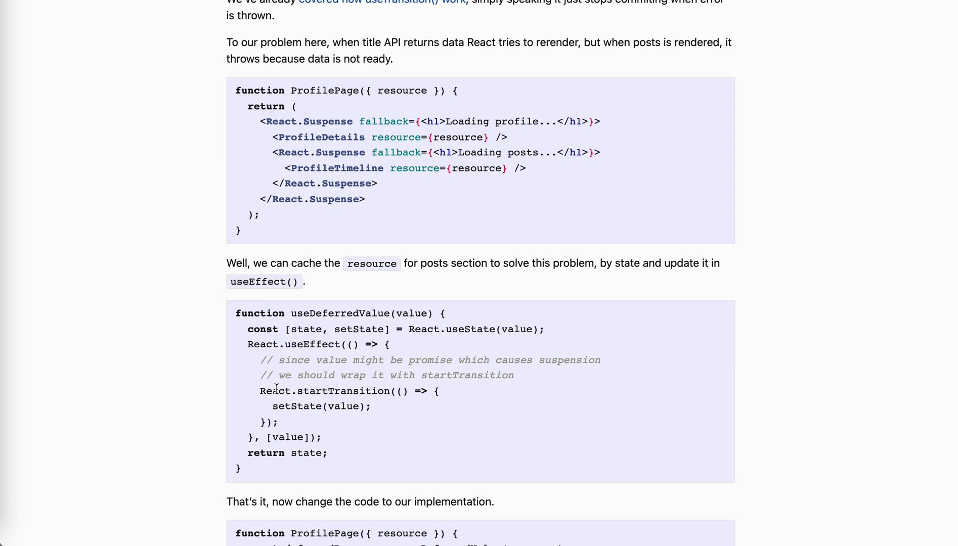
{"action": "mouse_move", "coordinate": [275, 408]}
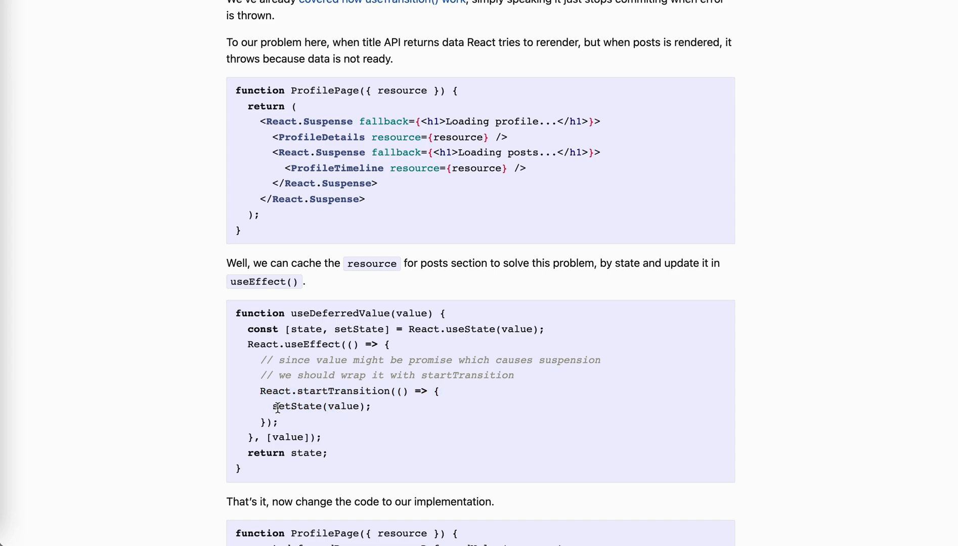
Highlight setState(value) and the useDeferredValue body, then deselect and scroll on
{"action": "double_click", "coordinate": [318, 407]}
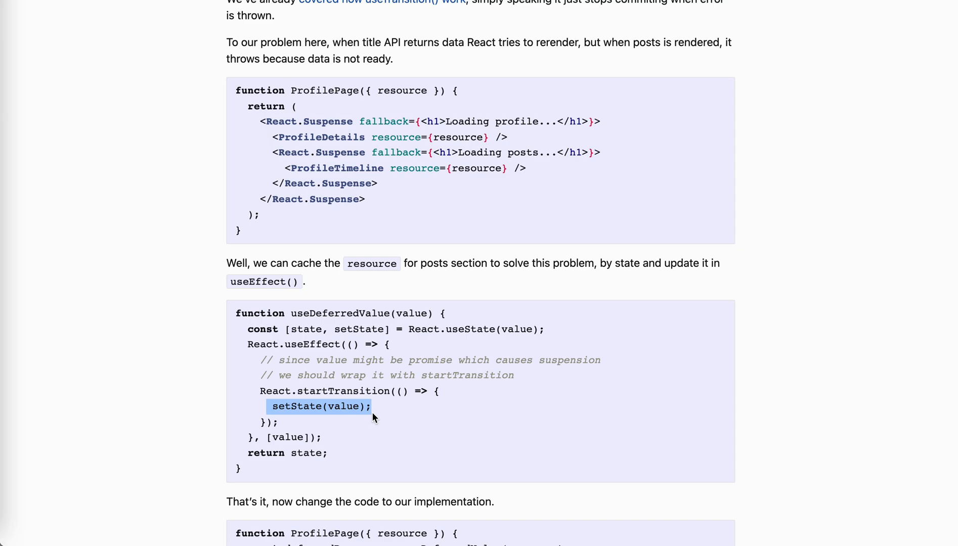
{"action": "scroll", "scroll_direction": "down", "scroll_amount": 3}
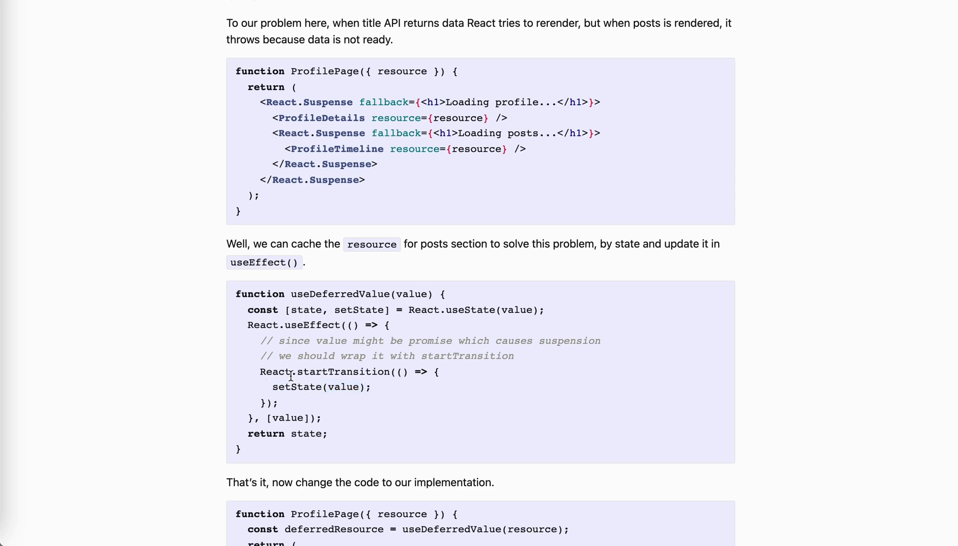
{"action": "mouse_move", "coordinate": [323, 307]}
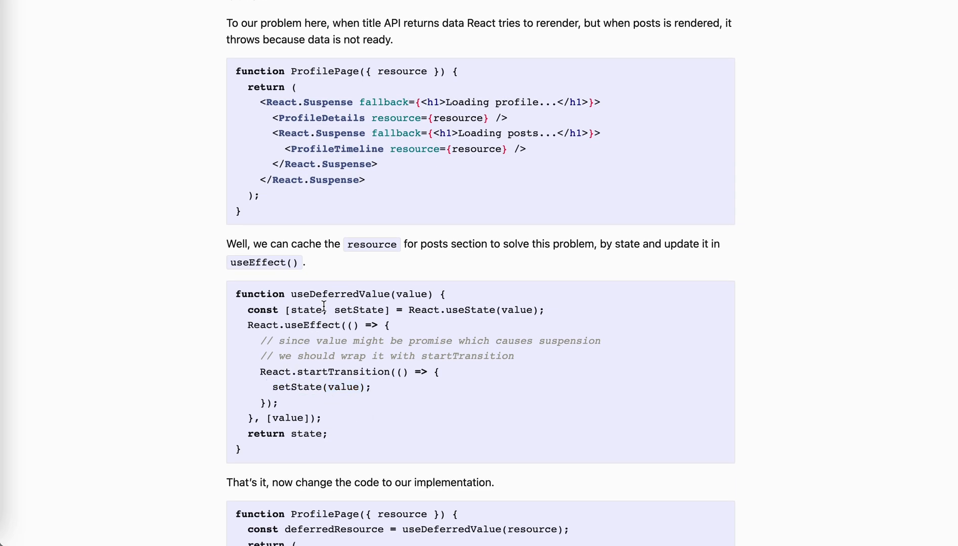
{"action": "mouse_move", "coordinate": [311, 290]}
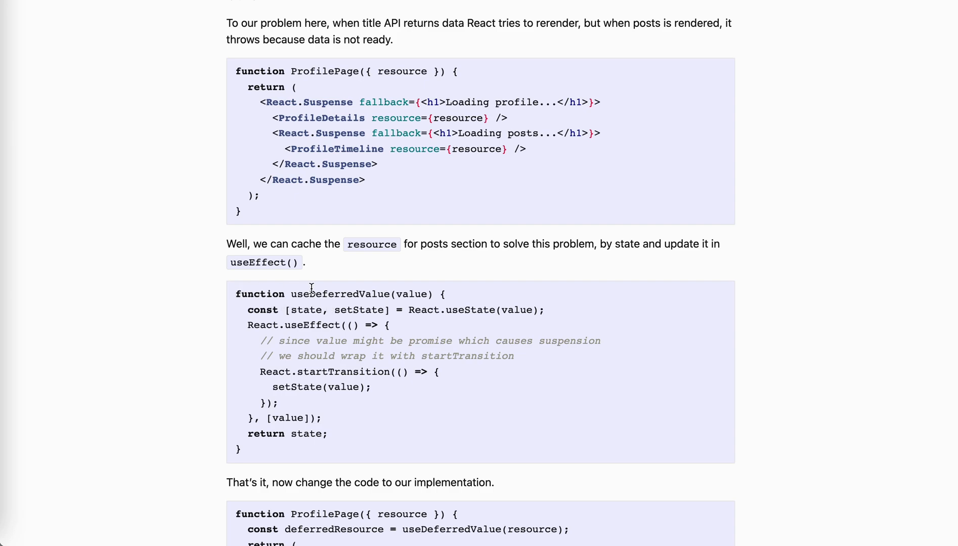
{"action": "left_click_drag", "start_coordinate": [292, 294], "coordinate": [428, 294]}
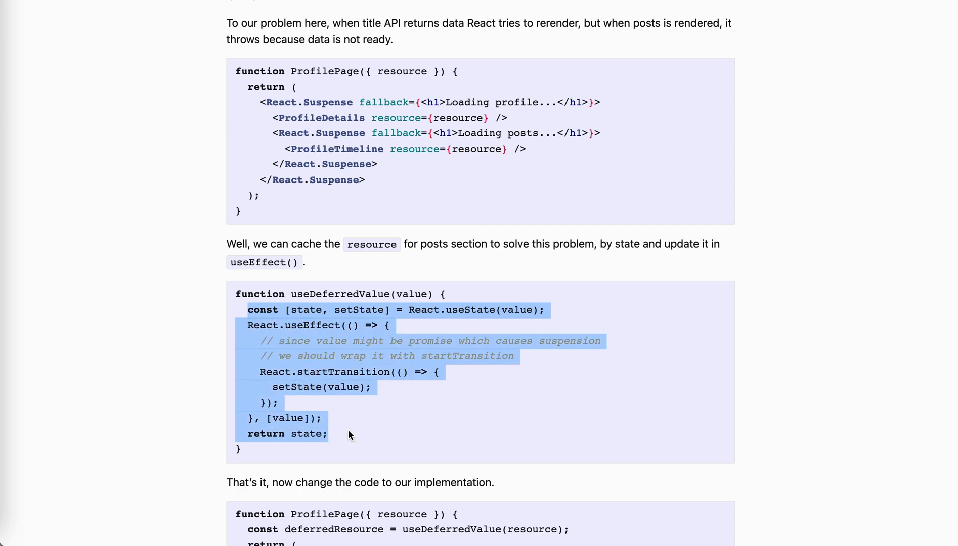
{"action": "left_click", "coordinate": [312, 372]}
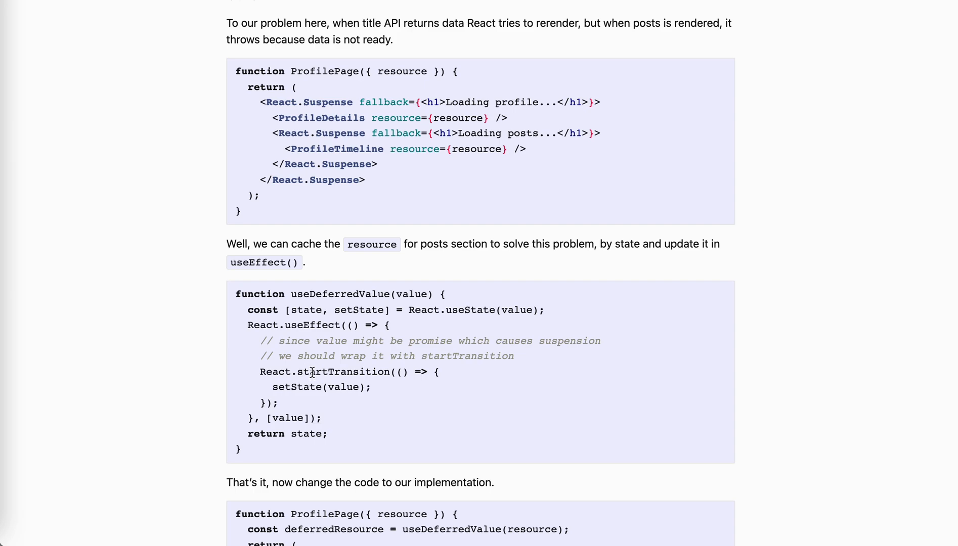
{"action": "mouse_move", "coordinate": [333, 384]}
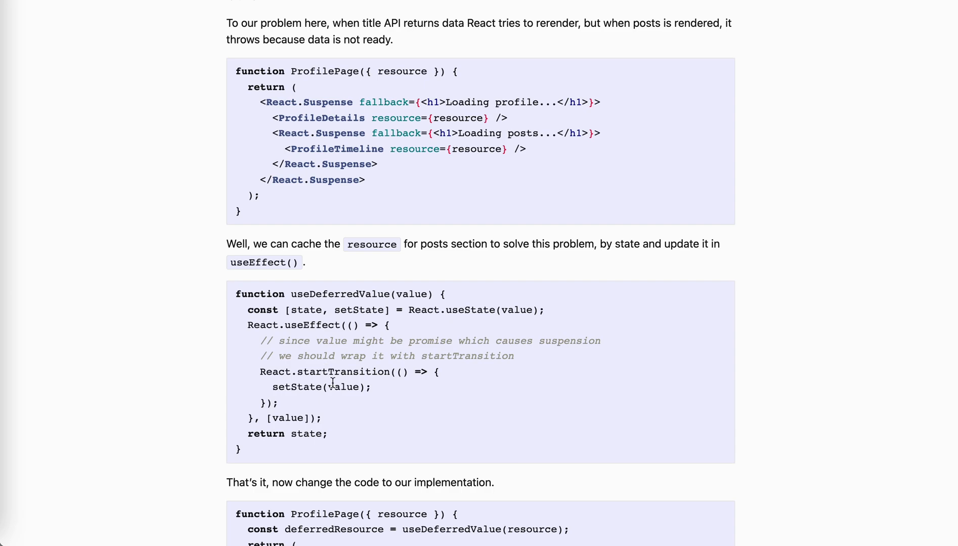
{"action": "scroll", "scroll_direction": "down", "scroll_amount": 3}
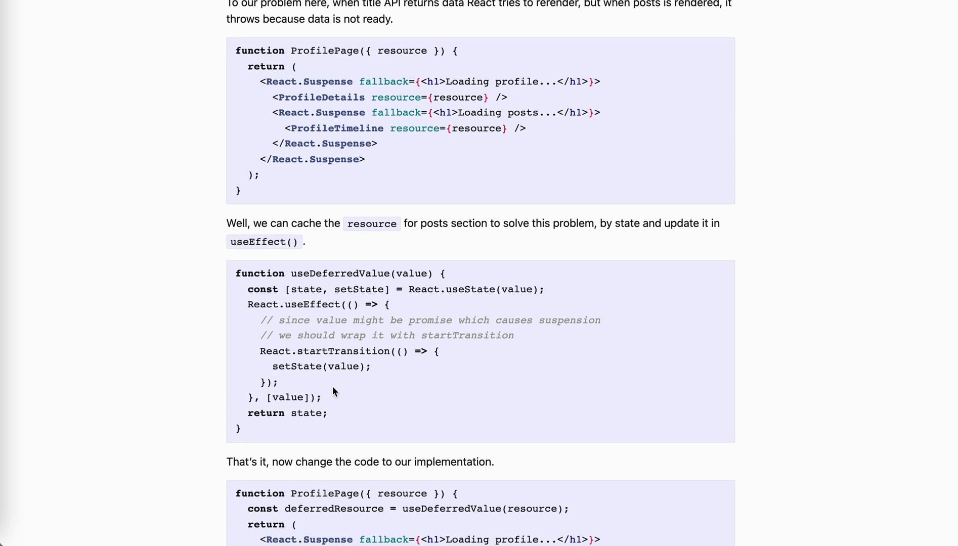
Scroll past the 'with useDeferredValue()' demo GIF to the mountDeferredValue source section
{"action": "scroll", "scroll_direction": "down", "scroll_amount": 3}
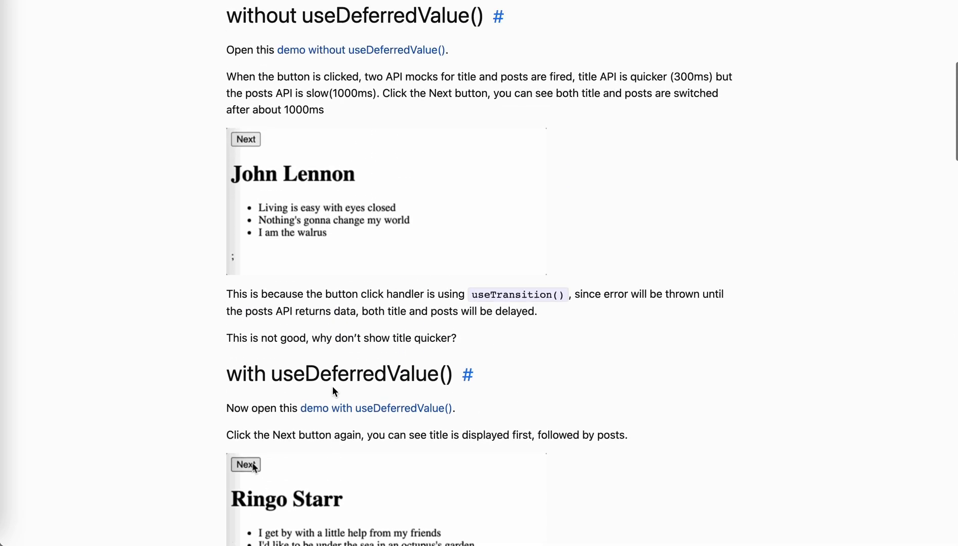
{"action": "scroll", "scroll_direction": "down", "scroll_amount": 3}
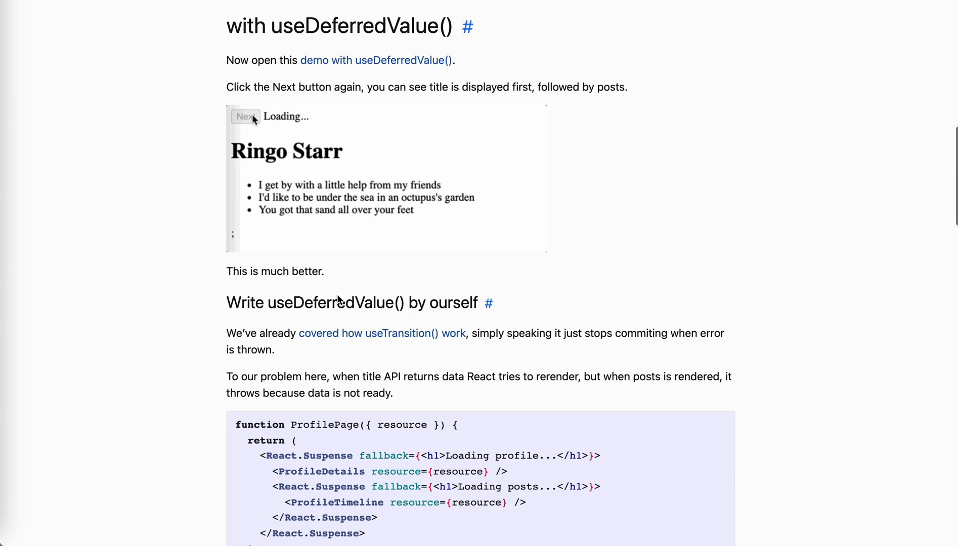
{"action": "scroll", "scroll_direction": "down", "scroll_amount": 3}
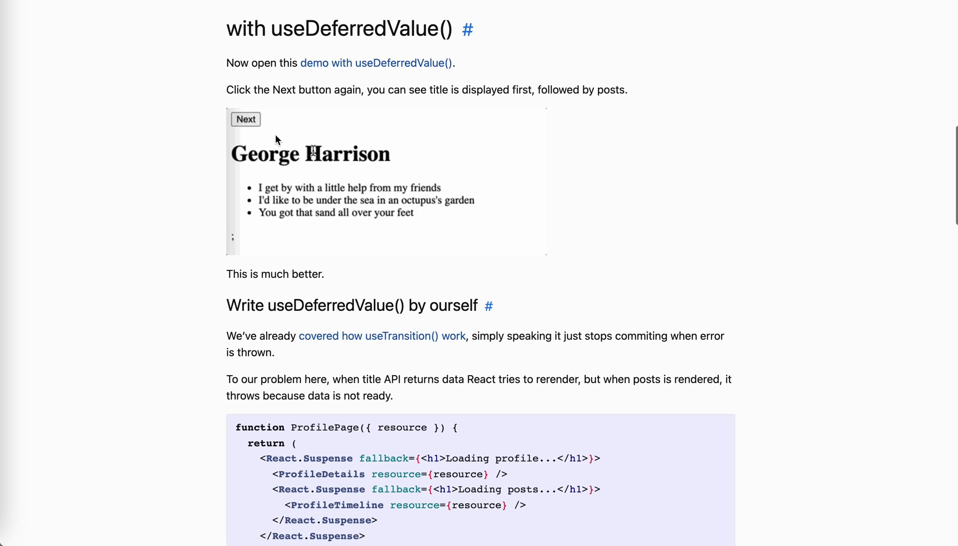
{"action": "left_click", "coordinate": [245, 120]}
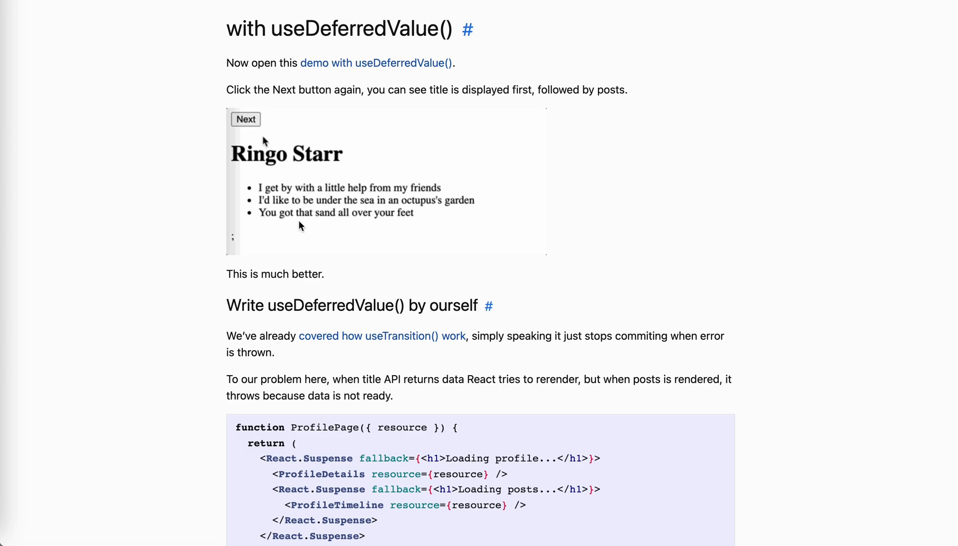
{"action": "scroll", "scroll_direction": "down", "scroll_amount": 3}
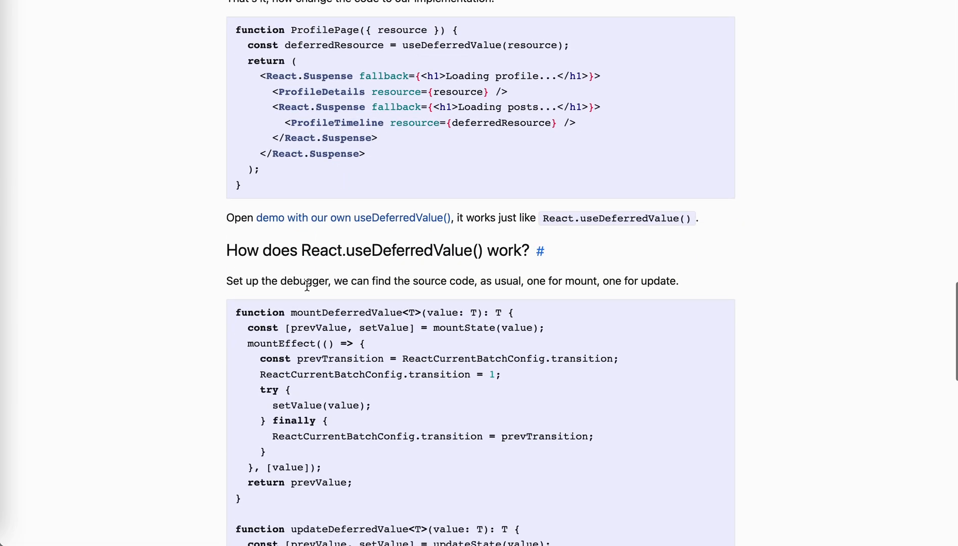
Highlight startTransition in the custom hook, then scroll up to the ProfilePage code
{"action": "scroll", "scroll_direction": "up", "scroll_amount": 3}
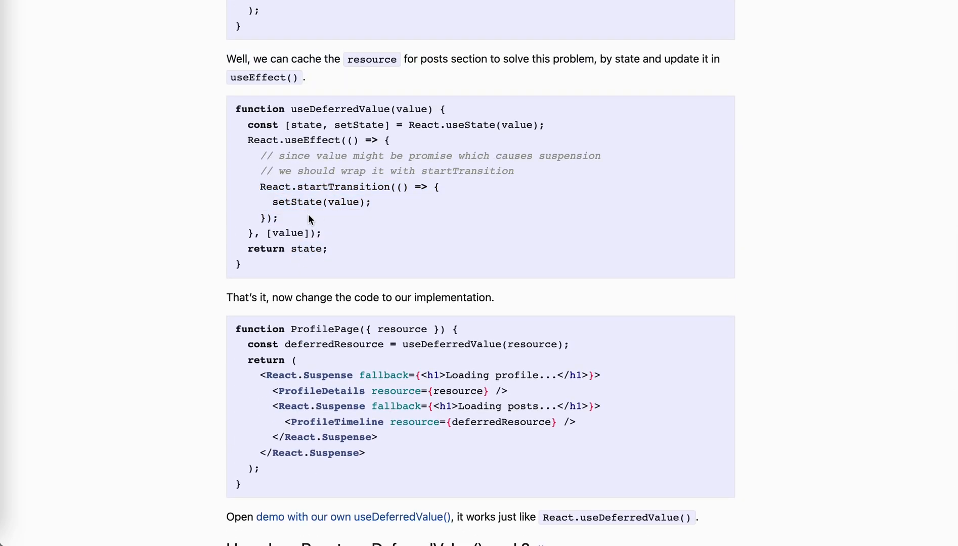
{"action": "mouse_move", "coordinate": [321, 185]}
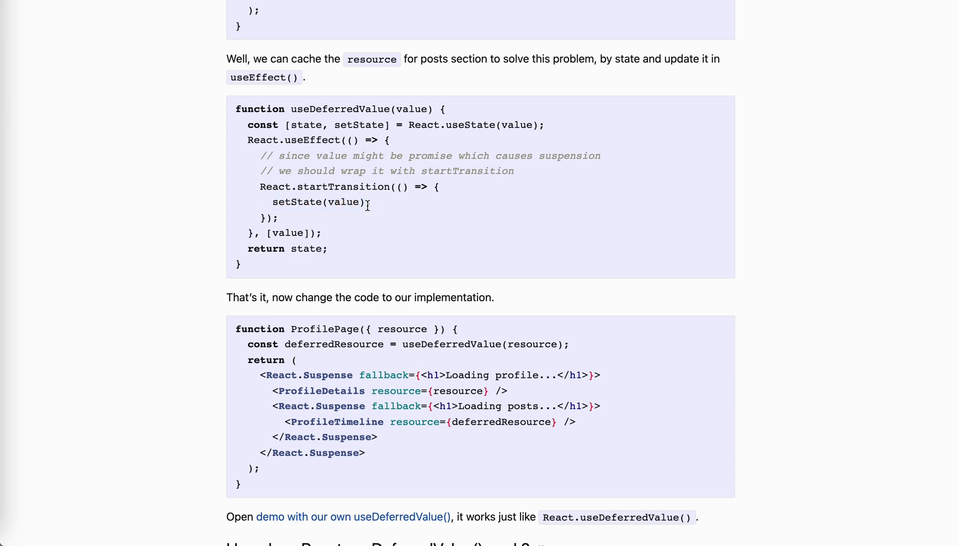
{"action": "mouse_move", "coordinate": [329, 203]}
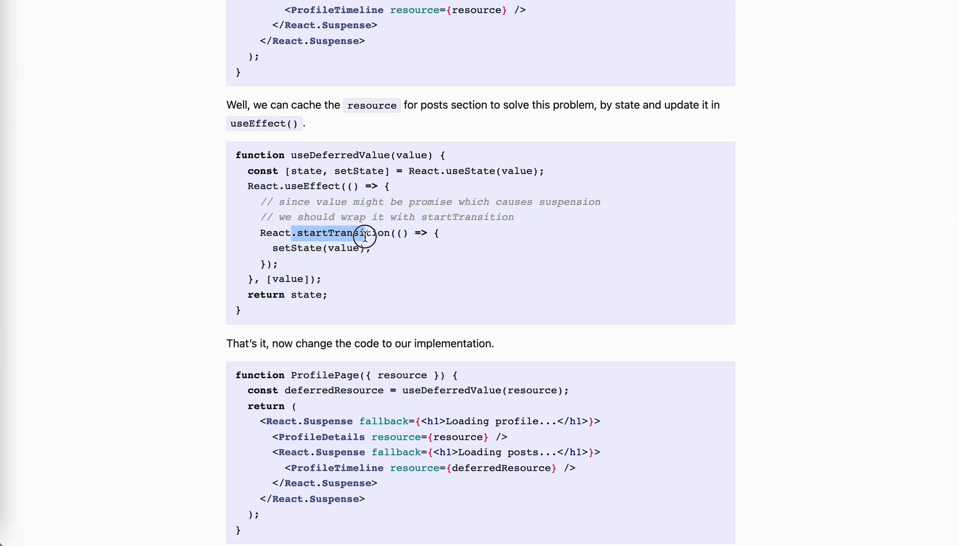
{"action": "double_click", "coordinate": [356, 233]}
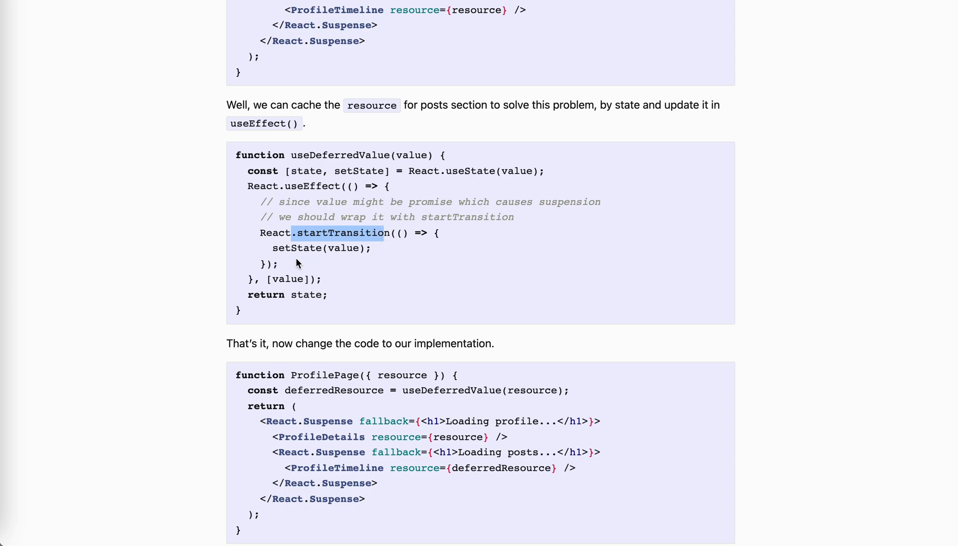
{"action": "mouse_move", "coordinate": [358, 230]}
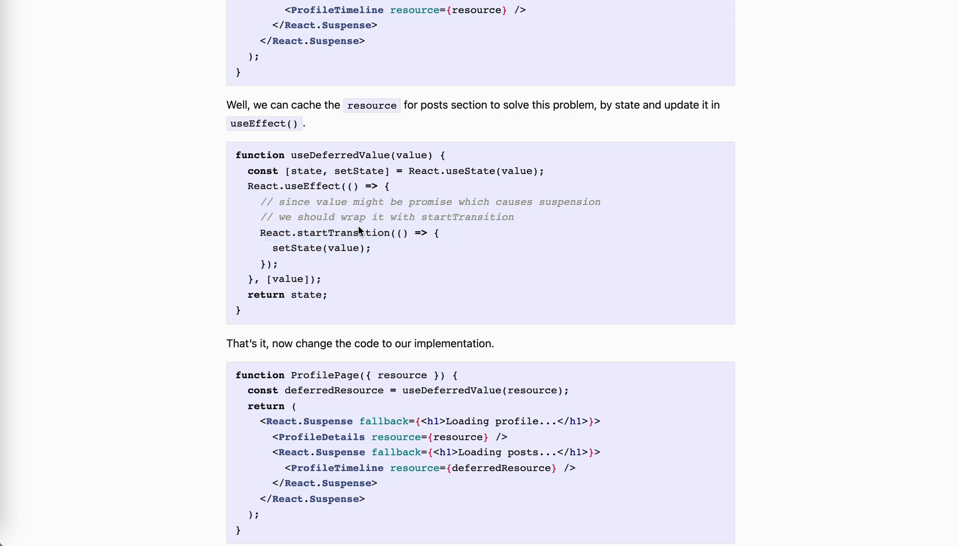
{"action": "scroll", "scroll_direction": "up", "scroll_amount": 3}
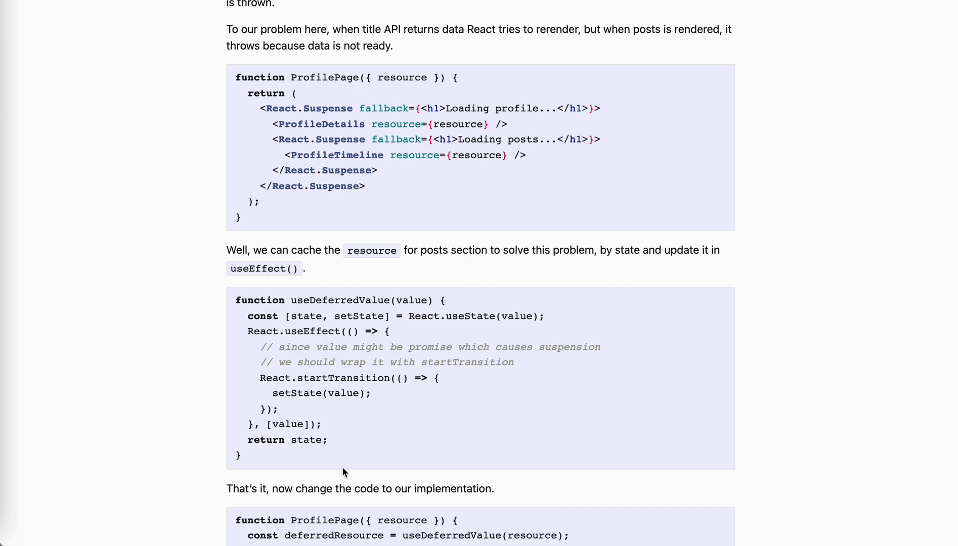
Advance the useDeferredValue demo twice, then scroll to 'Write useDeferredValue() by ourself'
{"action": "scroll", "scroll_direction": "down", "scroll_amount": 3}
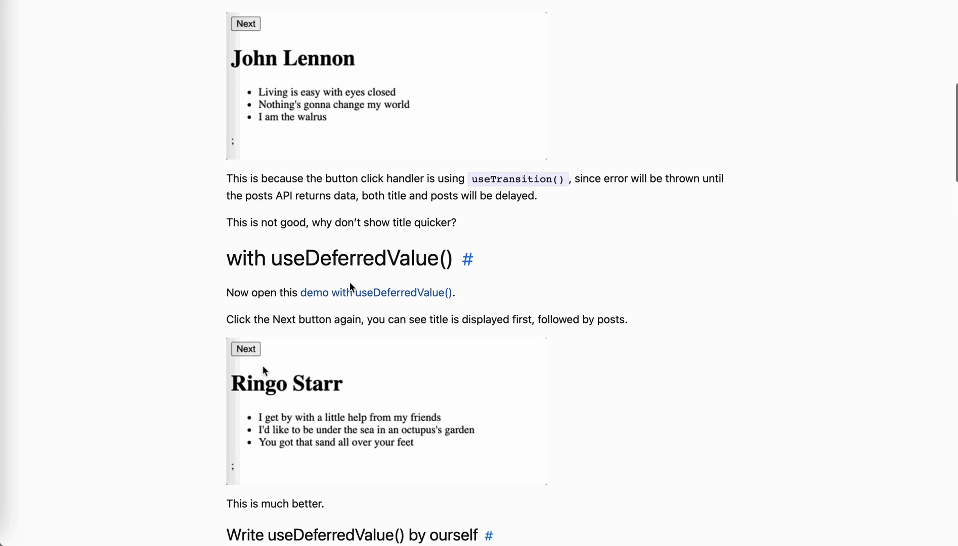
{"action": "left_click", "coordinate": [246, 24]}
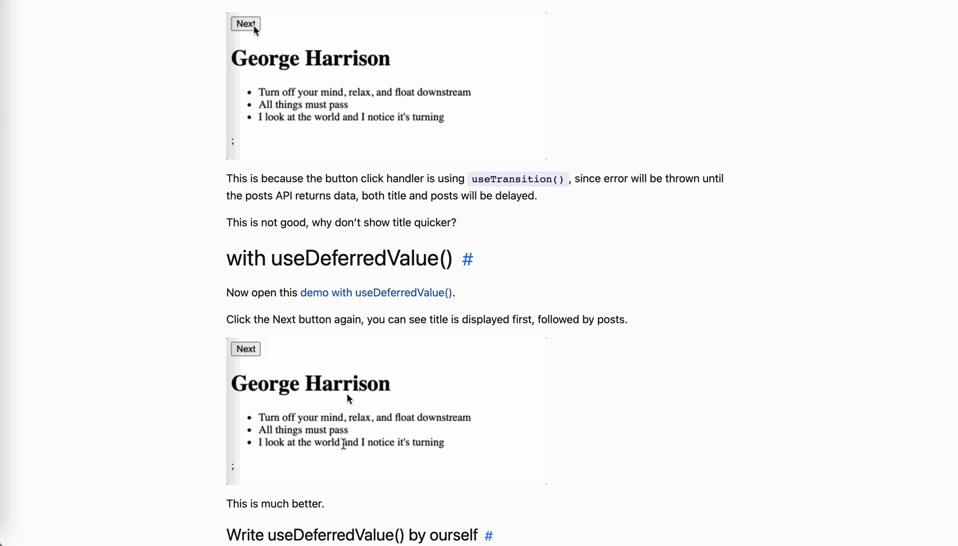
{"action": "left_click", "coordinate": [246, 350]}
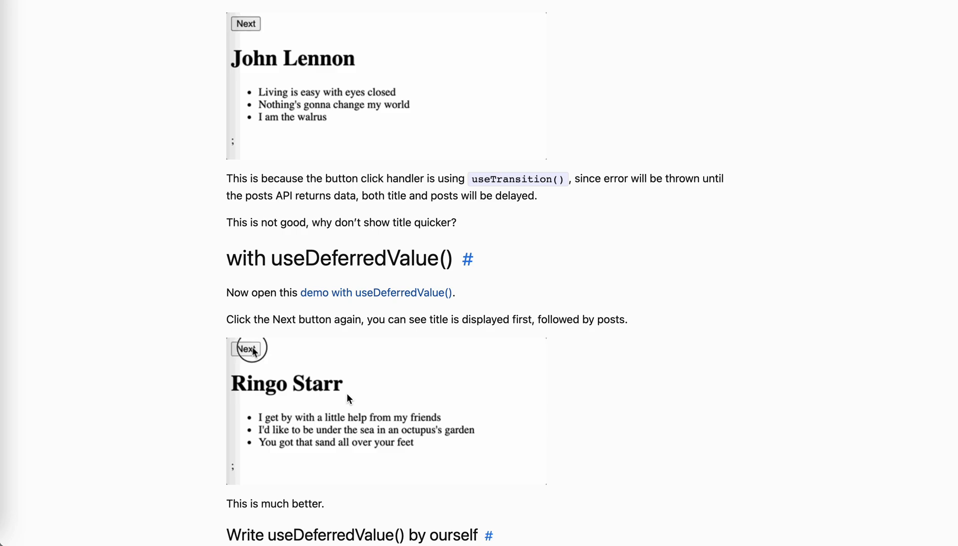
{"action": "left_click", "coordinate": [246, 349]}
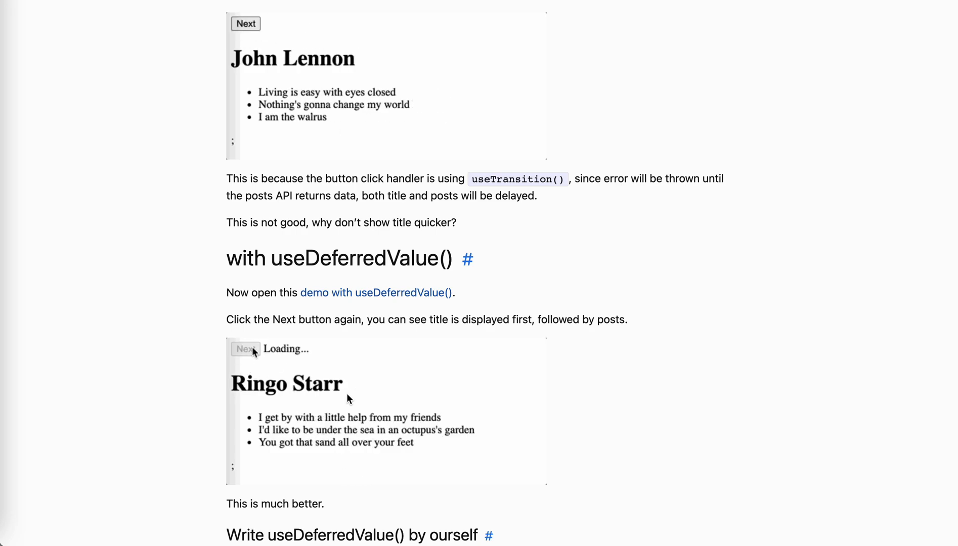
{"action": "scroll", "scroll_direction": "down", "scroll_amount": 3}
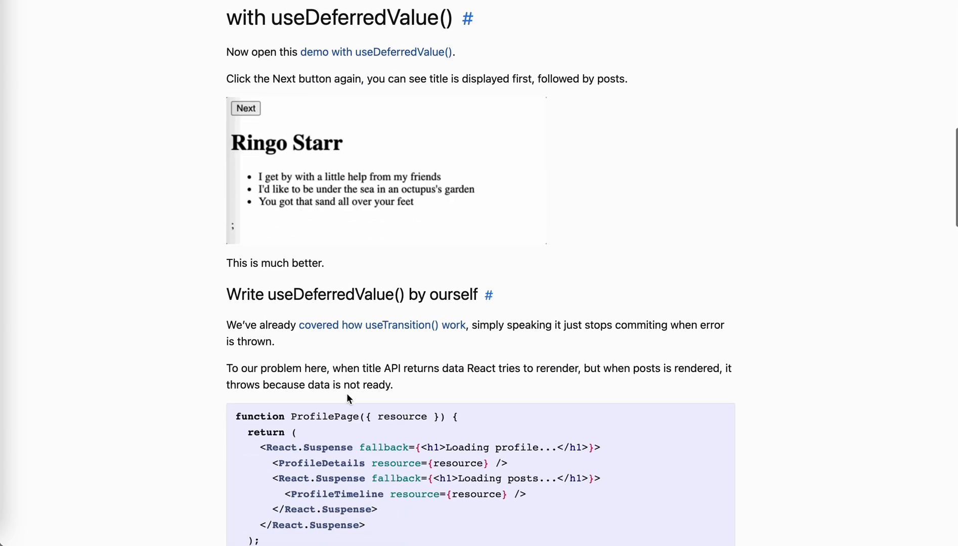
Highlight the hand-written useDeferredValue function, then scroll on to the mountDeferredValue source
{"action": "scroll", "scroll_direction": "down", "scroll_amount": 3}
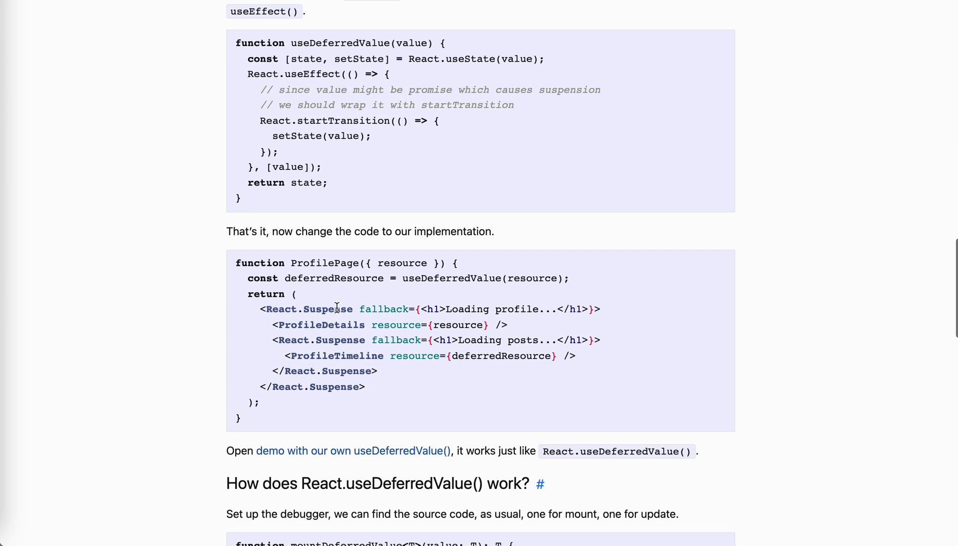
{"action": "scroll", "scroll_direction": "down", "scroll_amount": 3}
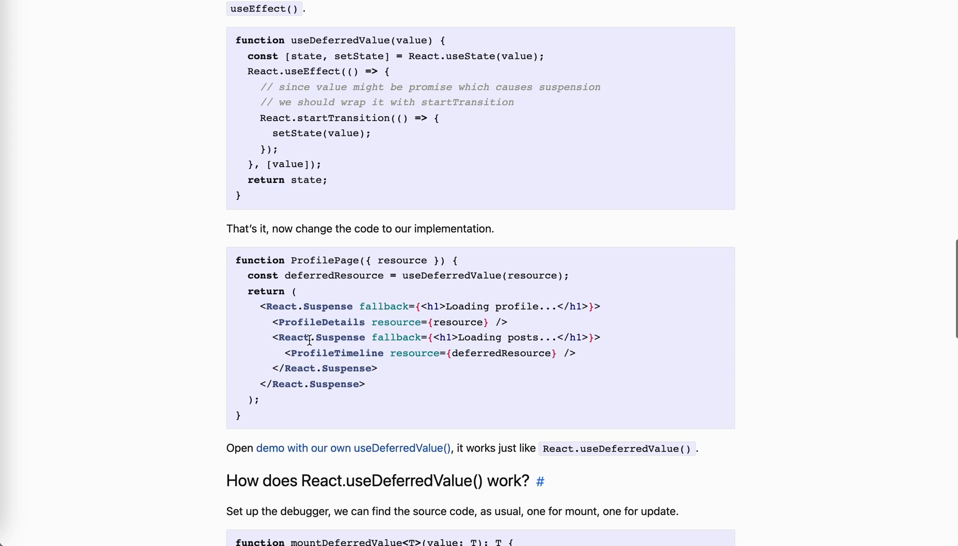
{"action": "scroll", "scroll_direction": "up", "scroll_amount": 3}
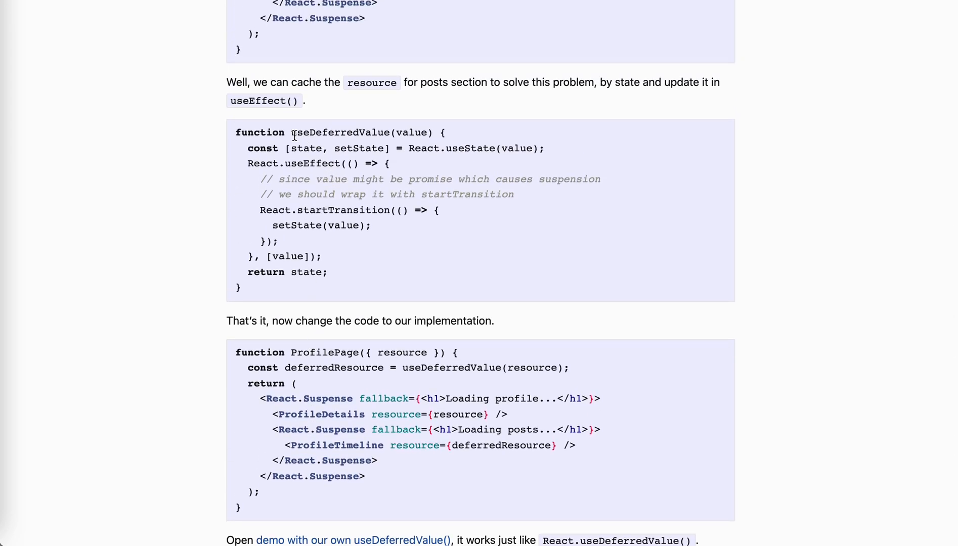
{"action": "left_click_drag", "start_coordinate": [294, 135], "coordinate": [294, 299]}
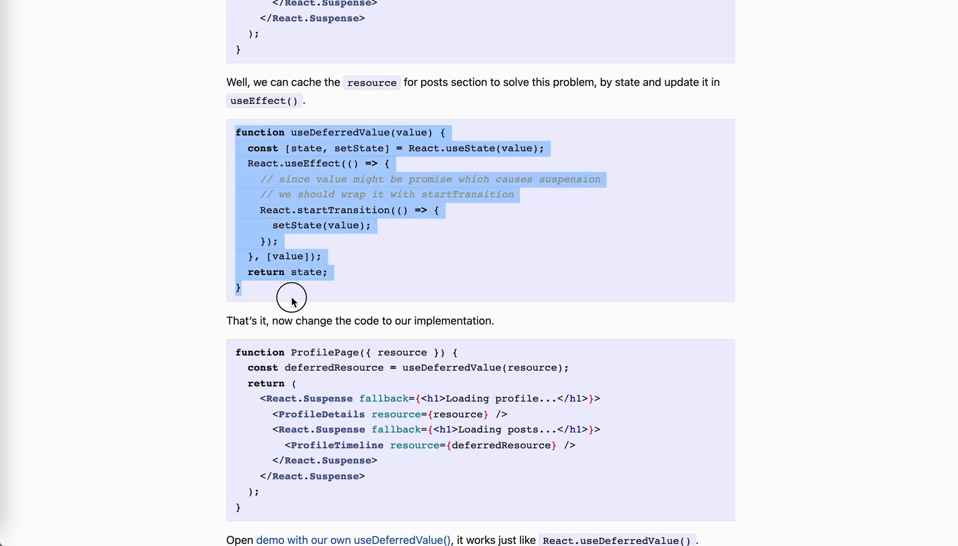
{"action": "scroll", "scroll_direction": "down", "scroll_amount": 3}
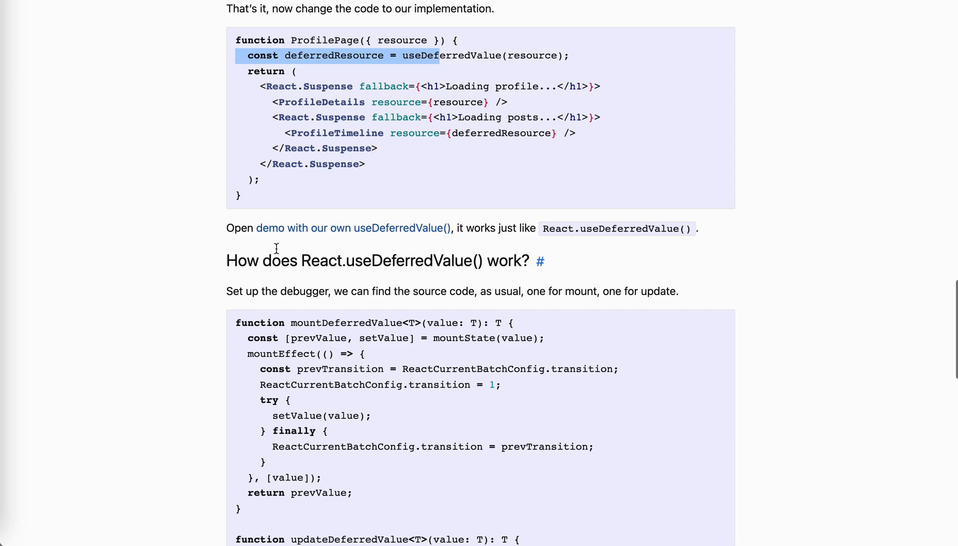
{"action": "mouse_move", "coordinate": [404, 204]}
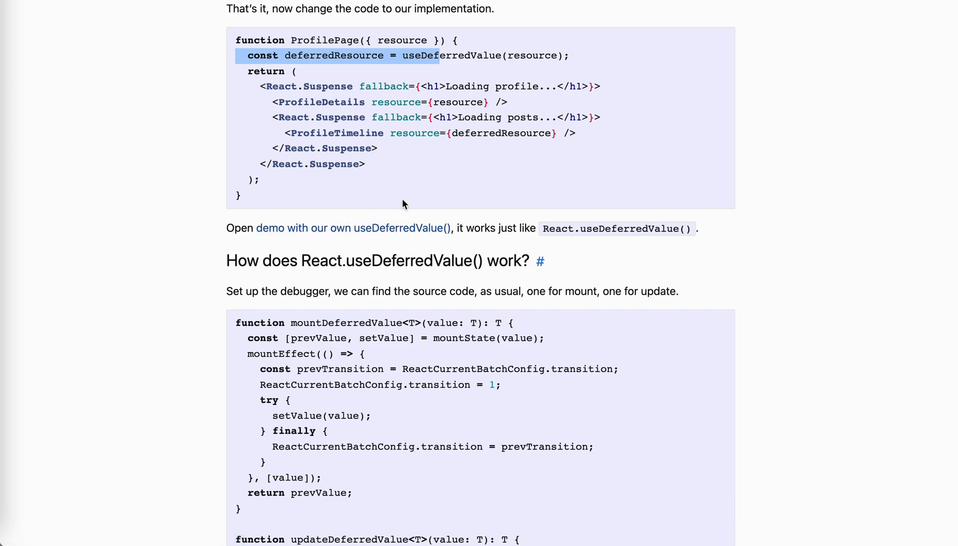
{"action": "mouse_move", "coordinate": [573, 232]}
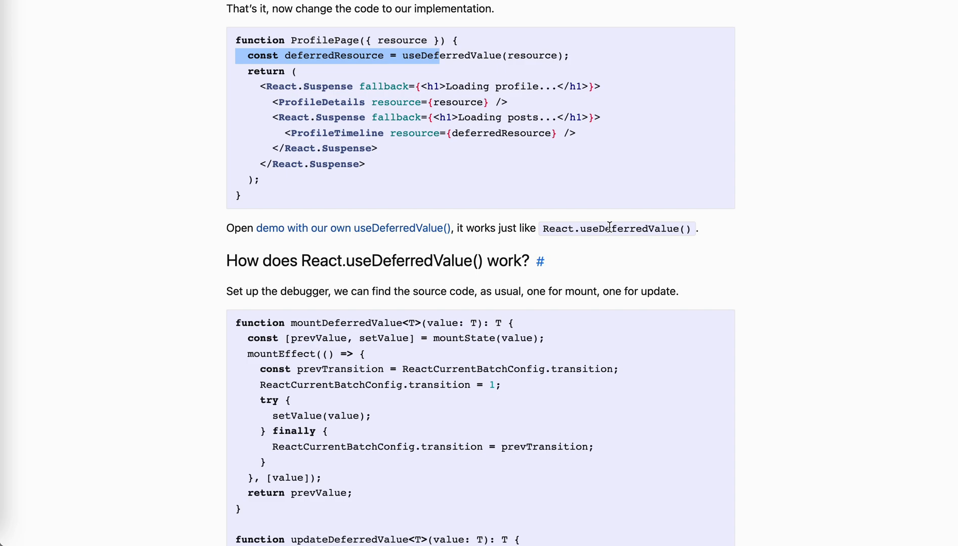
{"action": "mouse_move", "coordinate": [408, 284]}
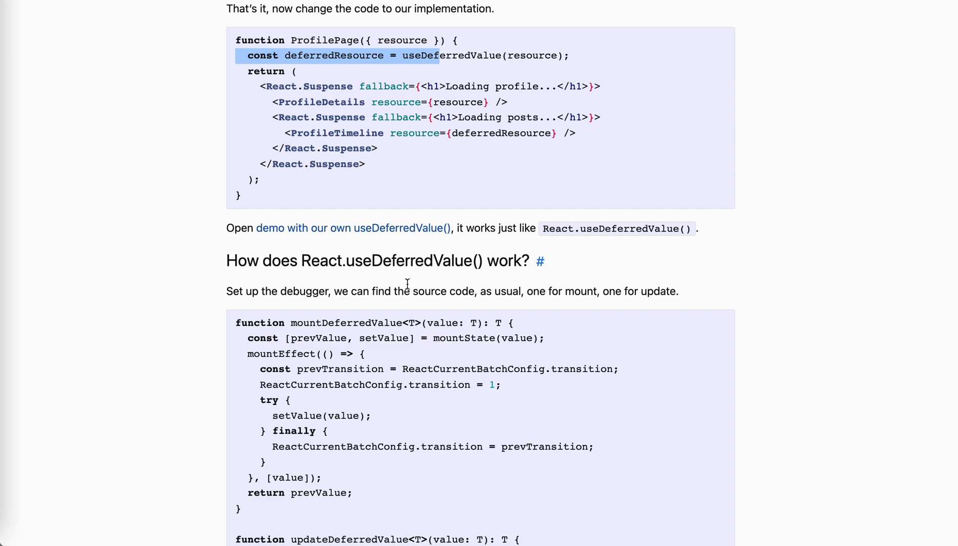
{"action": "scroll", "scroll_direction": "down", "scroll_amount": 3}
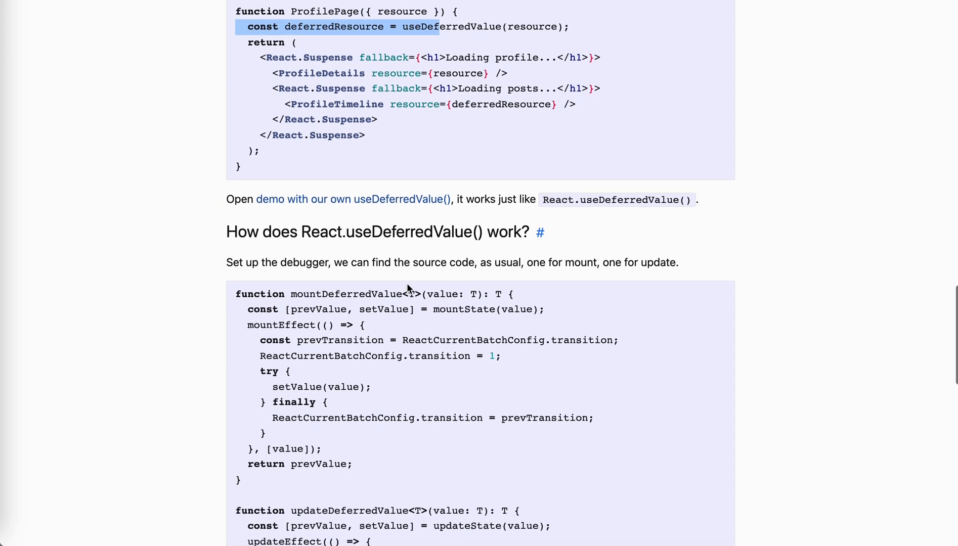
Scroll to the mountDeferredValue and updateDeferredValue code and clear the highlight
{"action": "scroll", "scroll_direction": "down", "scroll_amount": 3}
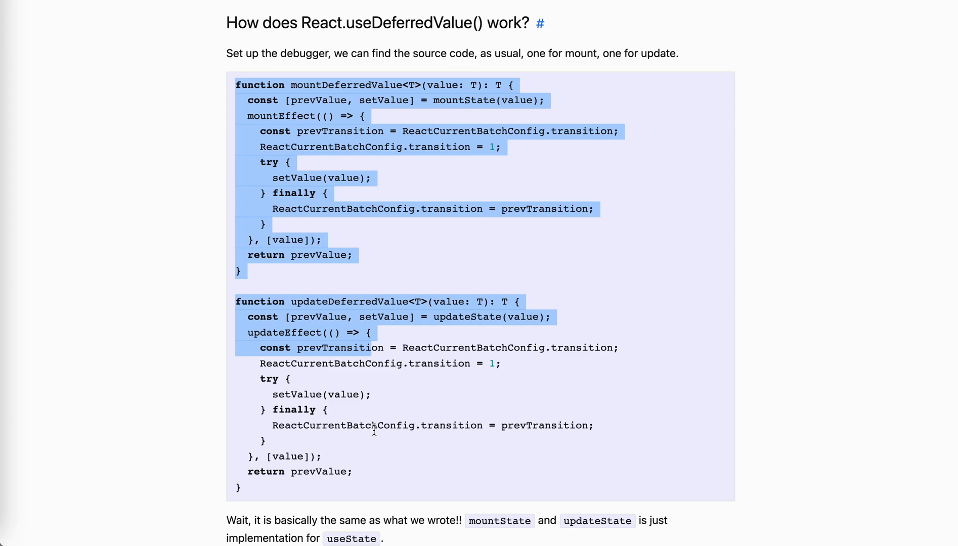
{"action": "left_click", "coordinate": [269, 115]}
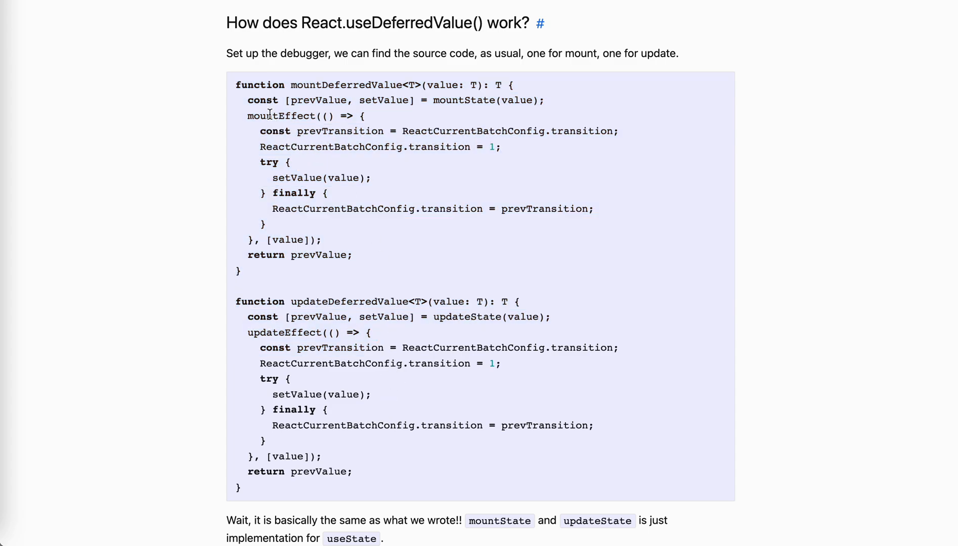
{"action": "mouse_move", "coordinate": [316, 81]}
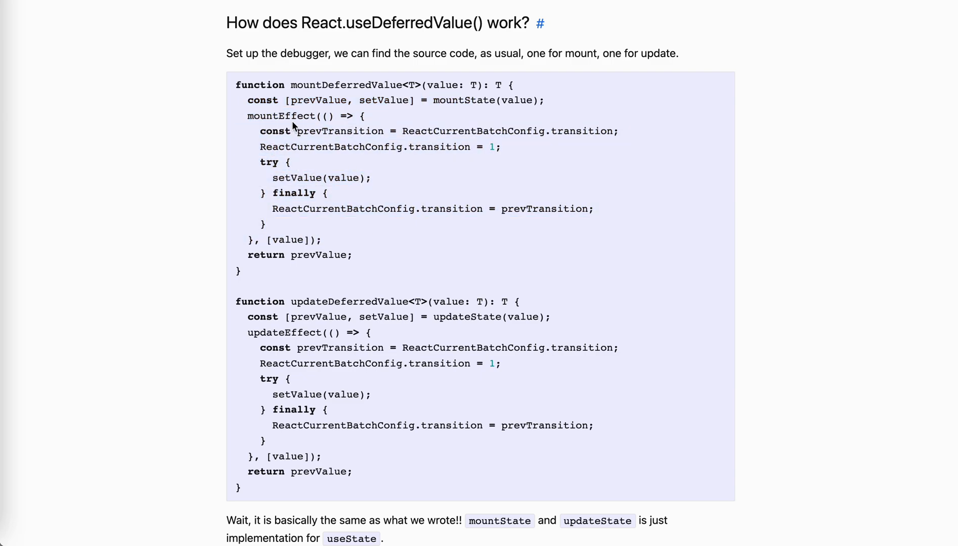
{"action": "mouse_move", "coordinate": [519, 158]}
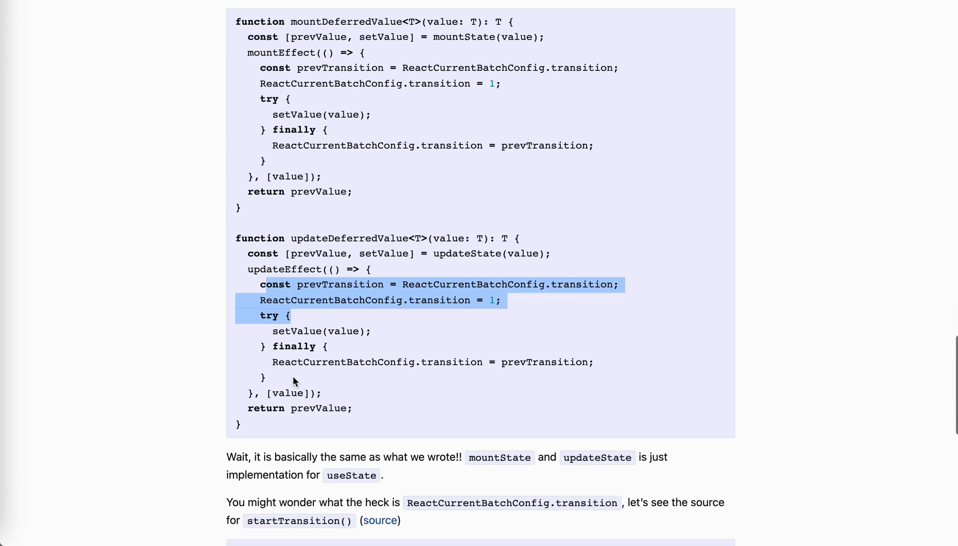
{"action": "mouse_move", "coordinate": [373, 405]}
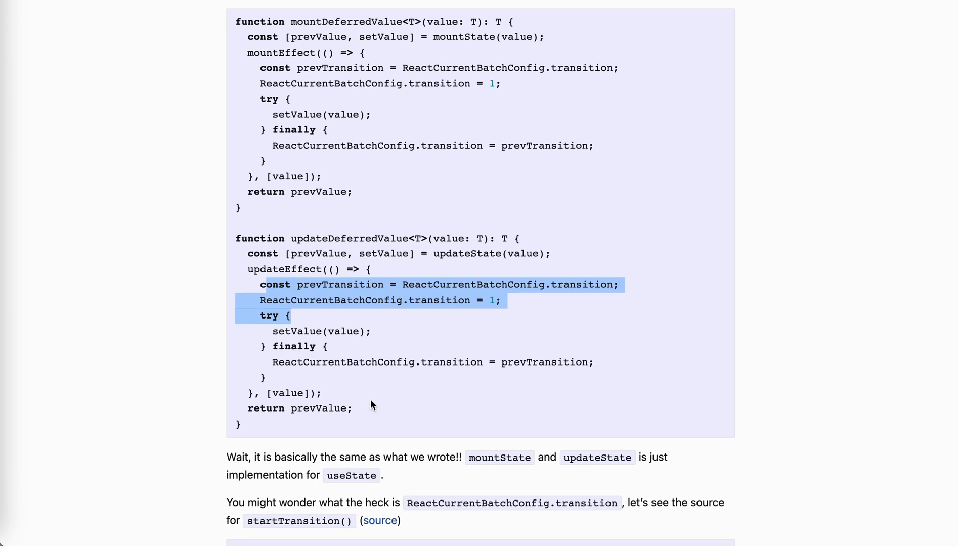
Scroll to React's startTransition() source and highlight words in it
{"action": "scroll", "scroll_direction": "down", "scroll_amount": 3}
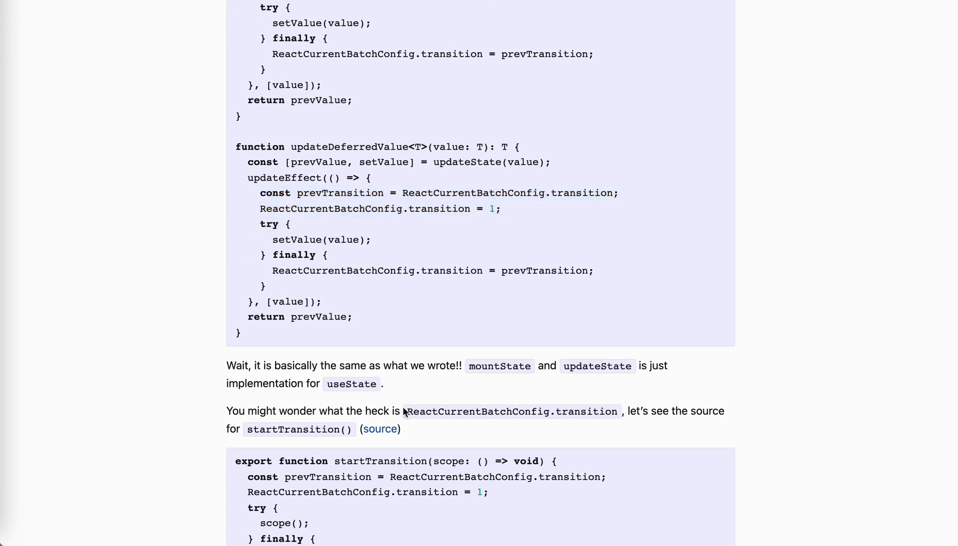
{"action": "scroll", "scroll_direction": "down", "scroll_amount": 3}
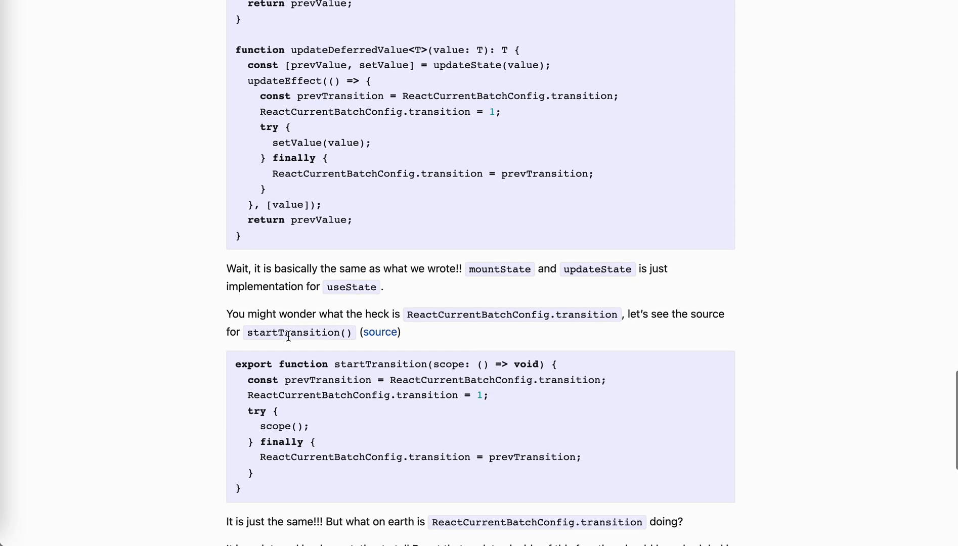
{"action": "double_click", "coordinate": [291, 332]}
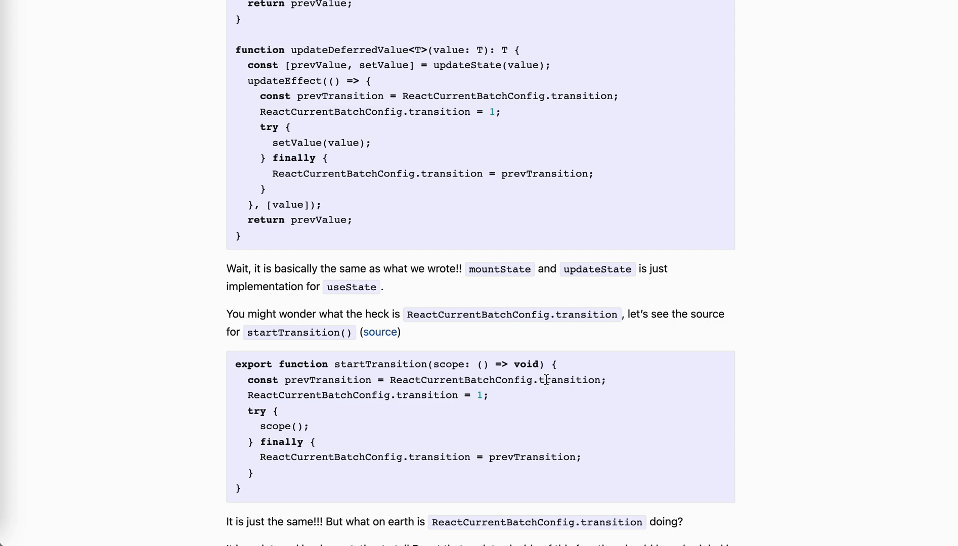
{"action": "mouse_move", "coordinate": [438, 400]}
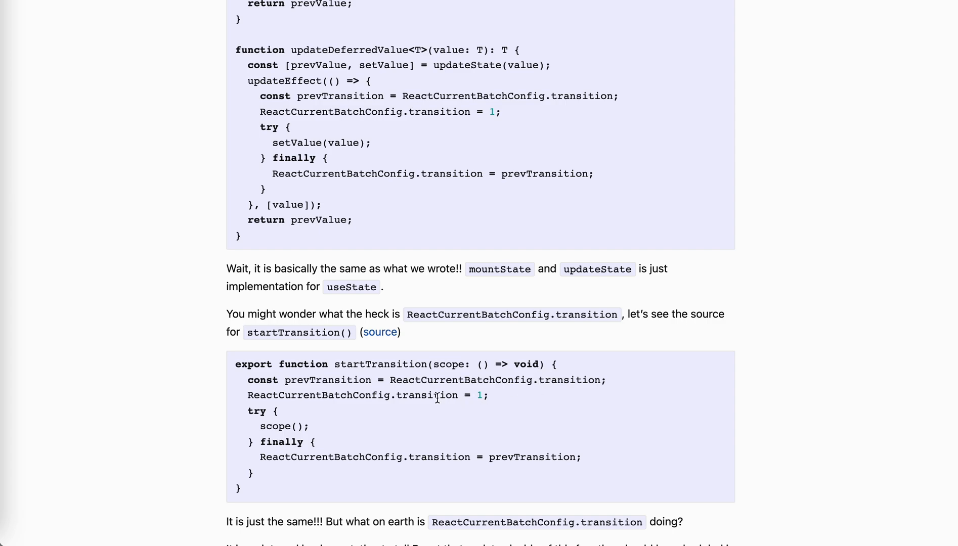
{"action": "double_click", "coordinate": [431, 395]}
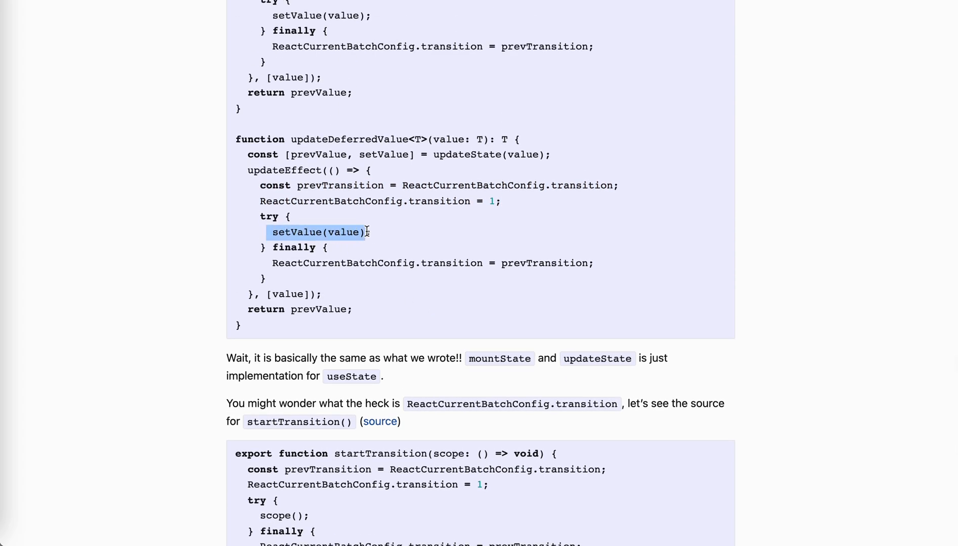
Compare updateDeferredValue with startTransition, both setting ReactCurrentBatchConfig.transition to 1
{"action": "scroll", "scroll_direction": "down", "scroll_amount": 3}
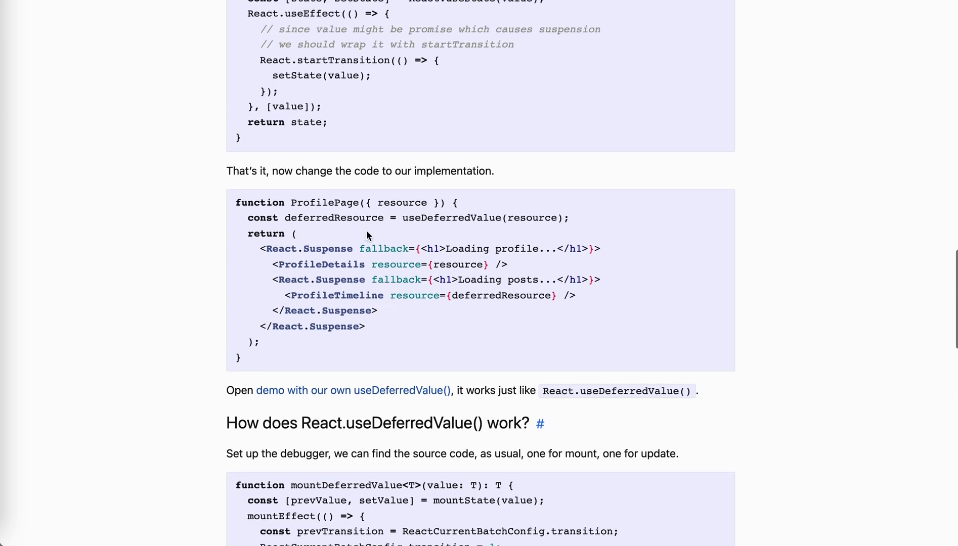
{"action": "scroll", "scroll_direction": "down", "scroll_amount": 3}
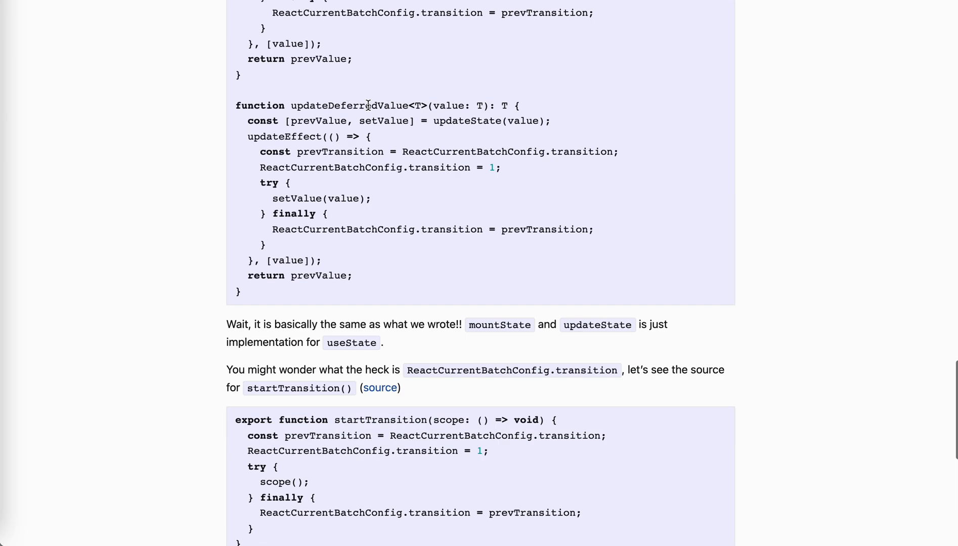
{"action": "scroll", "scroll_direction": "down", "scroll_amount": 3}
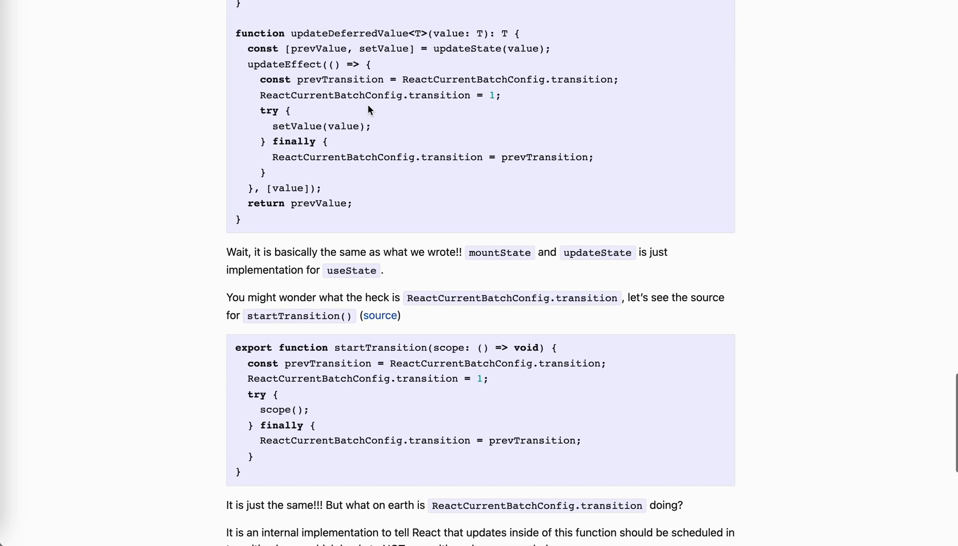
{"action": "scroll", "scroll_direction": "up", "scroll_amount": 3}
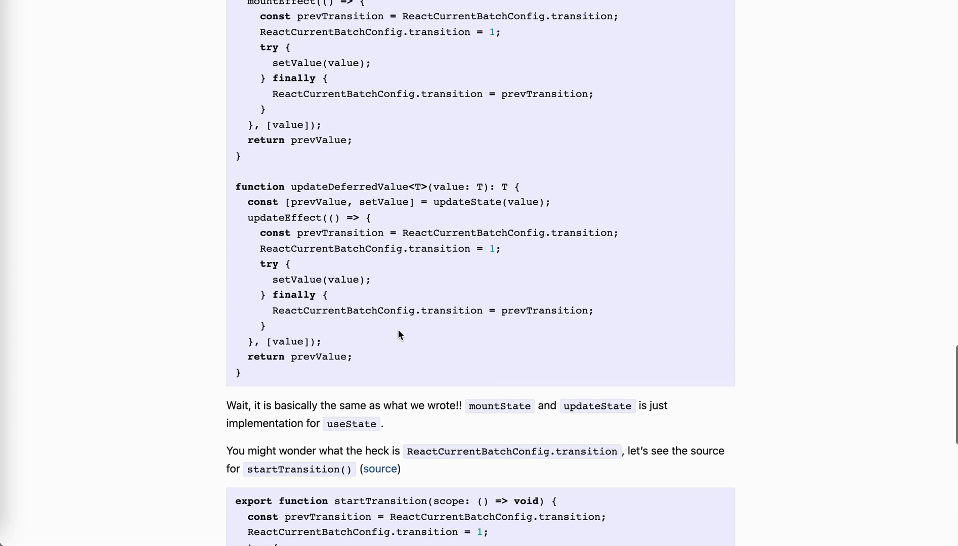
{"action": "scroll", "scroll_direction": "up", "scroll_amount": 3}
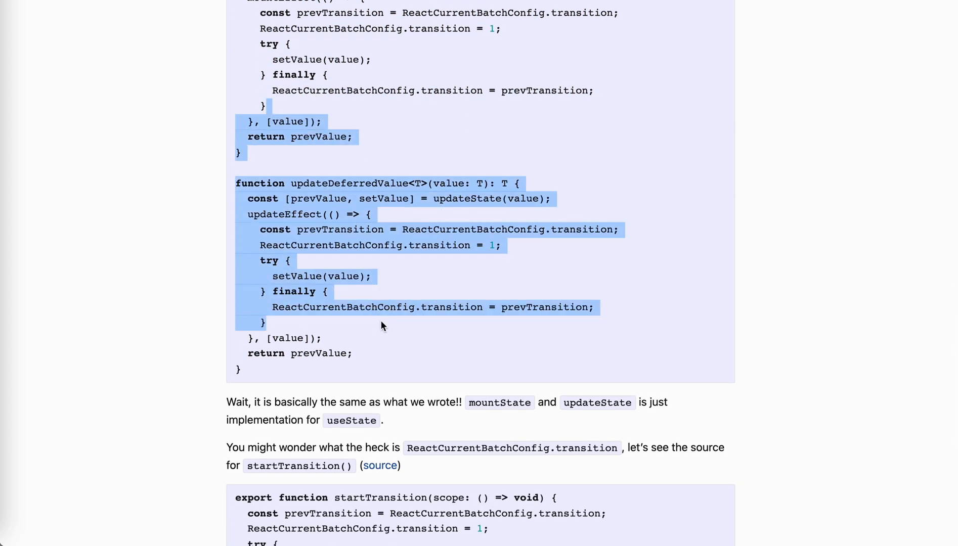
{"action": "scroll", "scroll_direction": "down", "scroll_amount": 3}
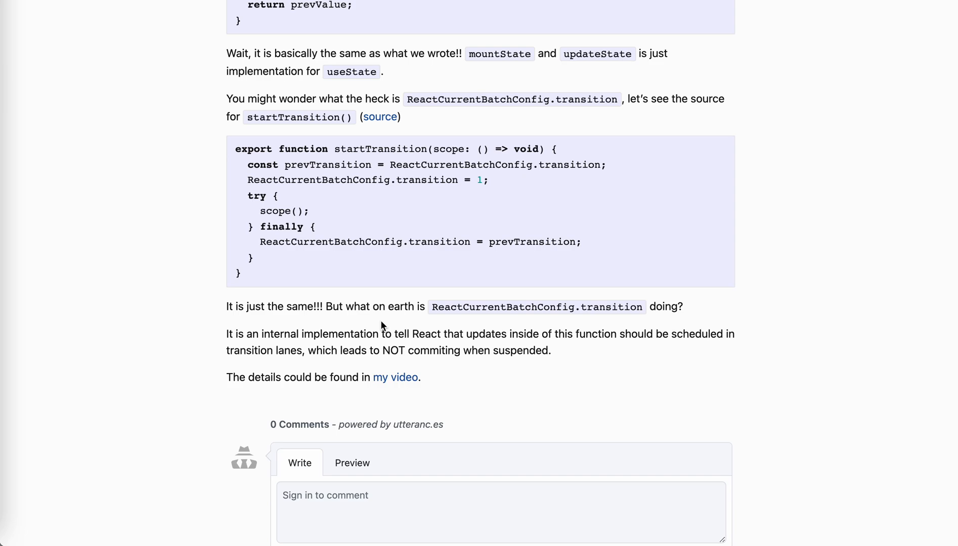
{"action": "mouse_move", "coordinate": [289, 128]}
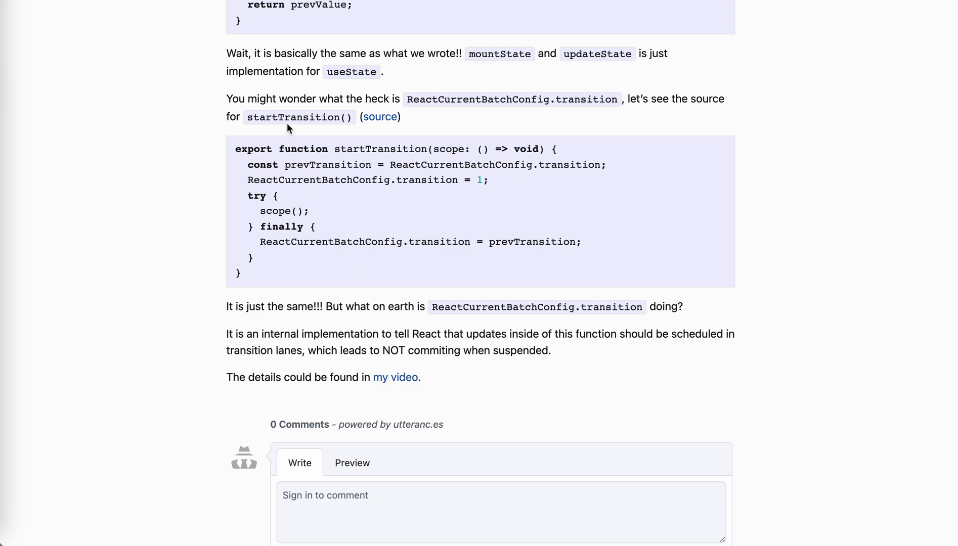
{"action": "mouse_move", "coordinate": [331, 294]}
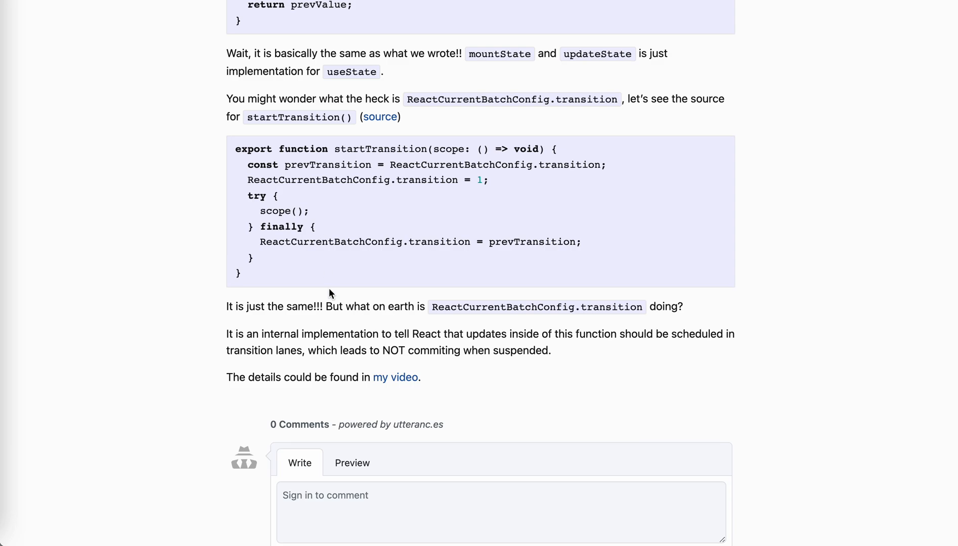
{"action": "mouse_move", "coordinate": [332, 319]}
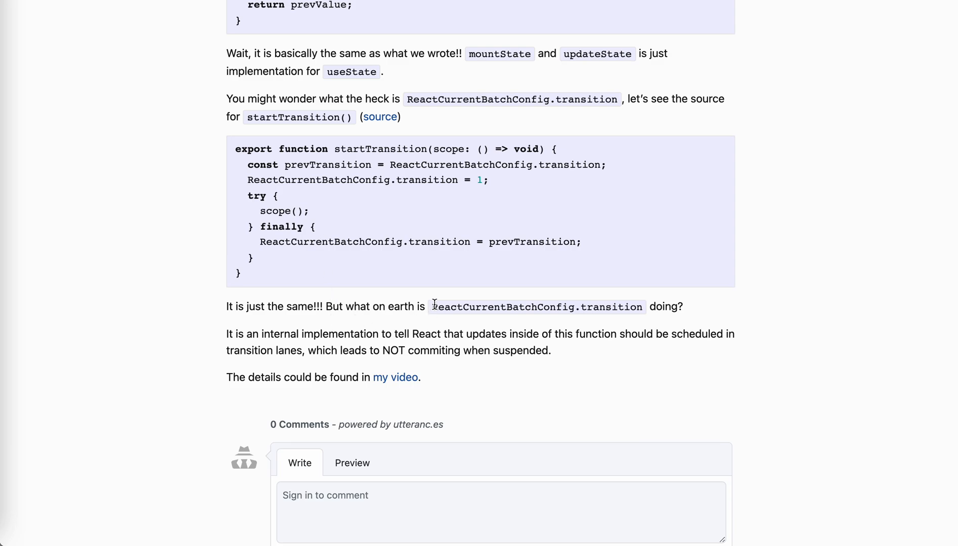
{"action": "mouse_move", "coordinate": [568, 291]}
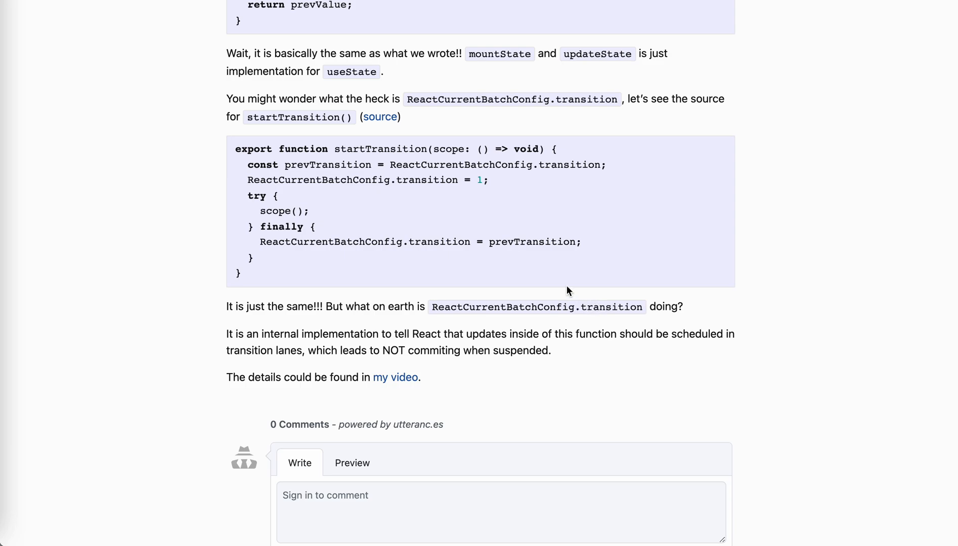
{"action": "mouse_move", "coordinate": [427, 368]}
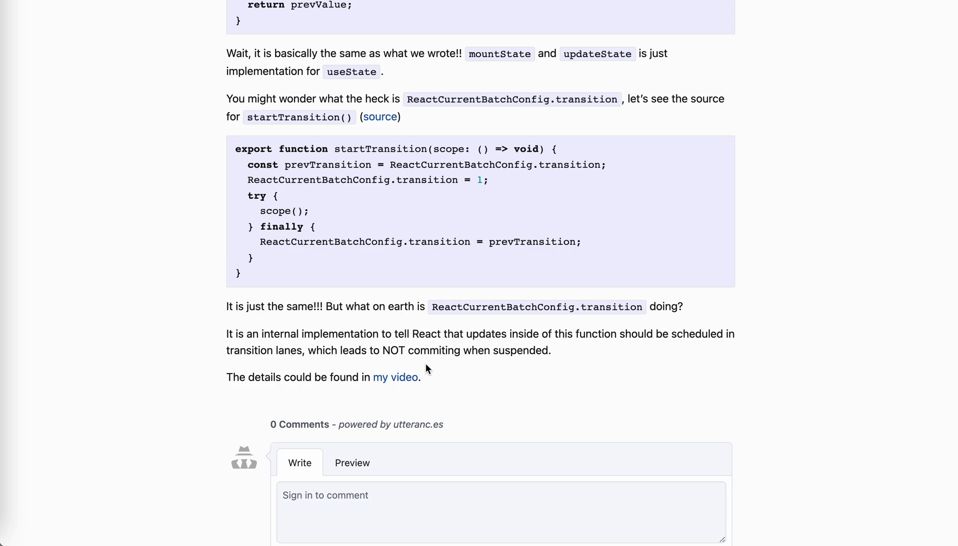
{"action": "mouse_move", "coordinate": [402, 383]}
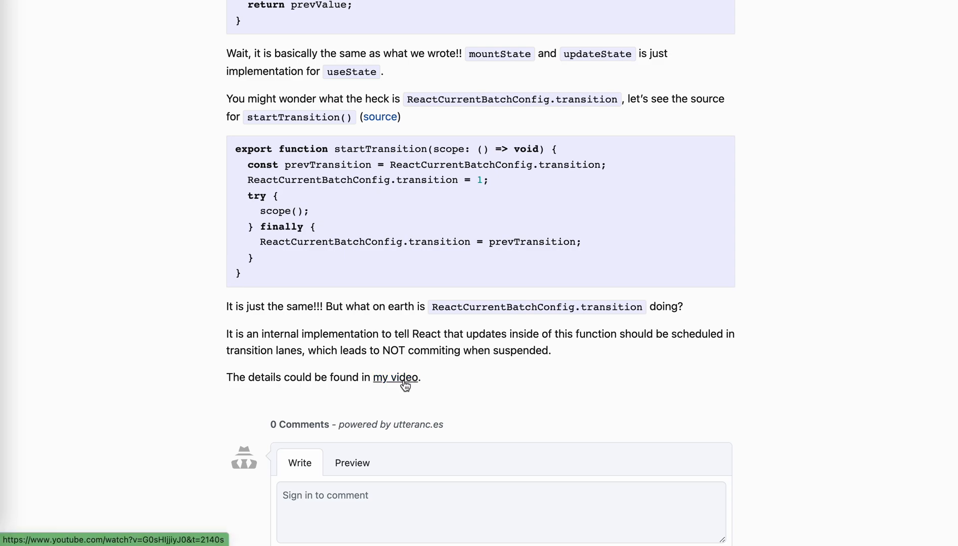
{"action": "mouse_move", "coordinate": [460, 391]}
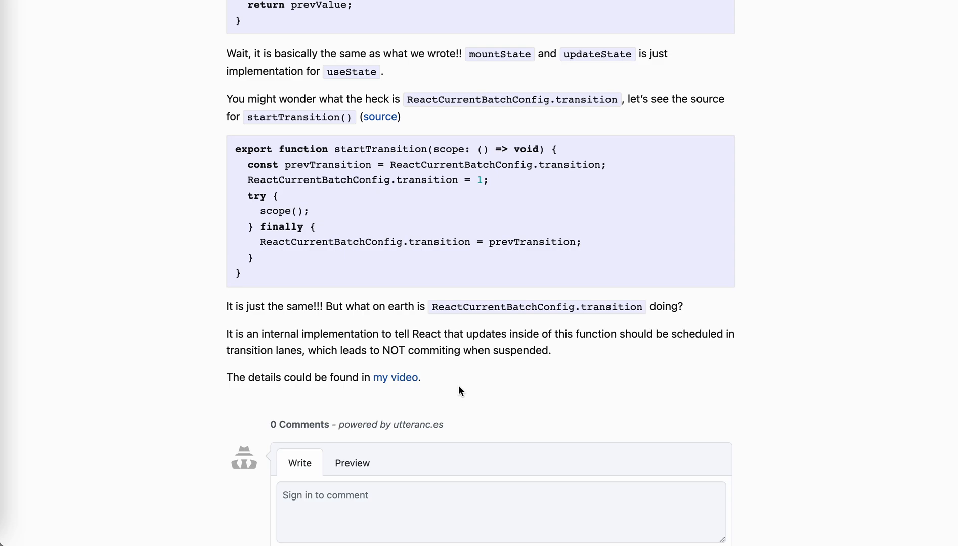
{"action": "mouse_move", "coordinate": [575, 186]}
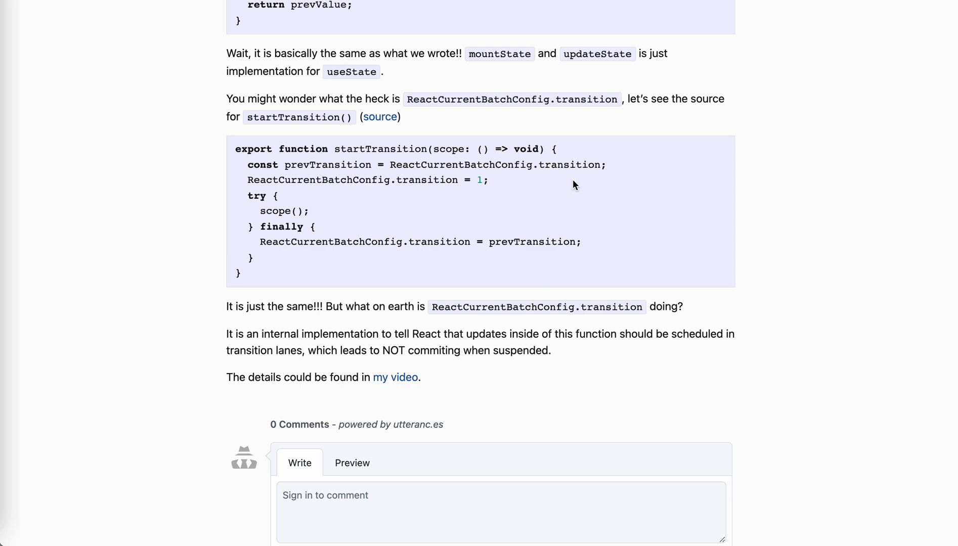
{"action": "mouse_move", "coordinate": [544, 259]}
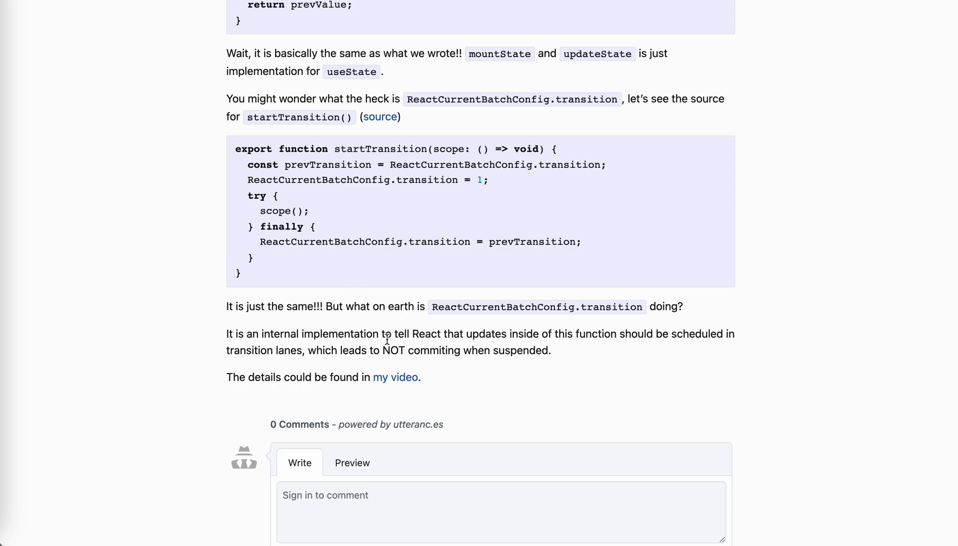
{"action": "mouse_move", "coordinate": [487, 347]}
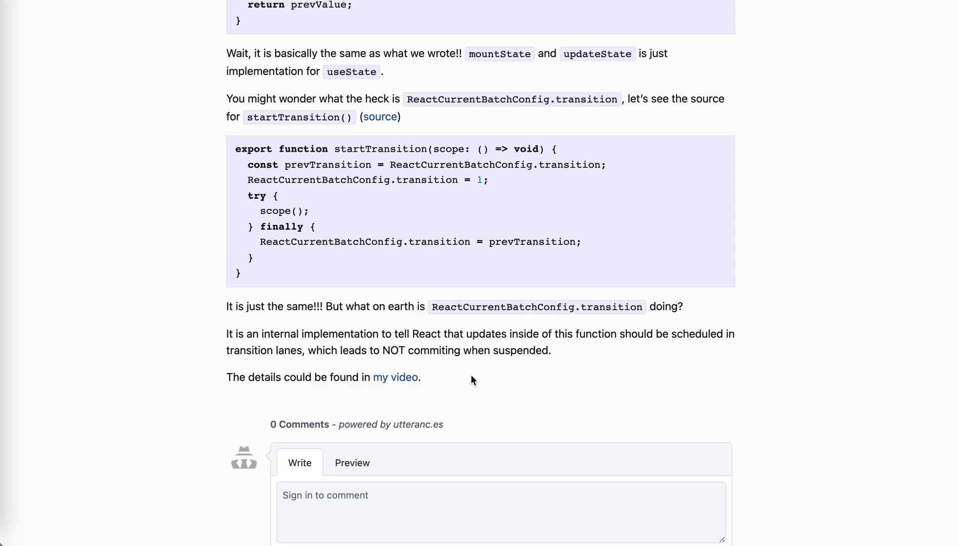
{"action": "mouse_move", "coordinate": [508, 267]}
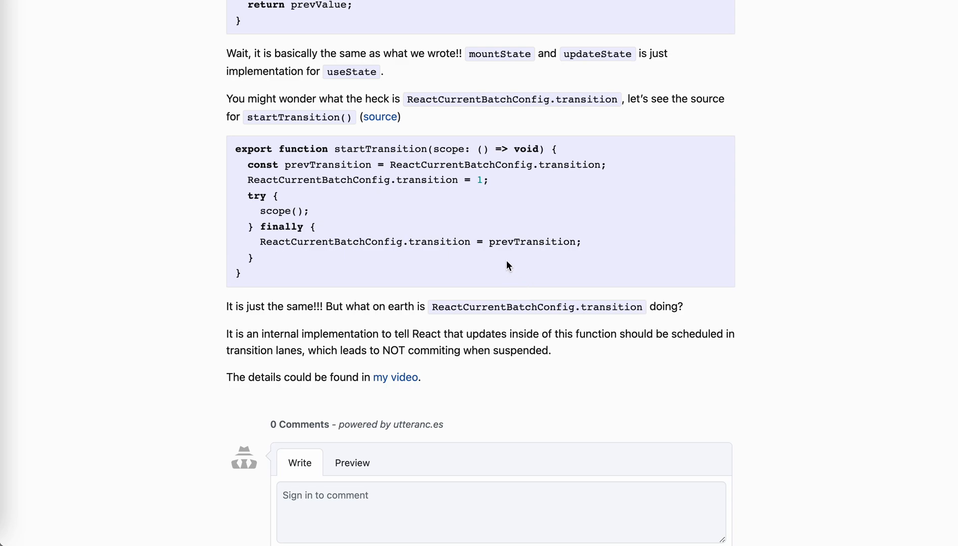
{"action": "double_click", "coordinate": [419, 180]}
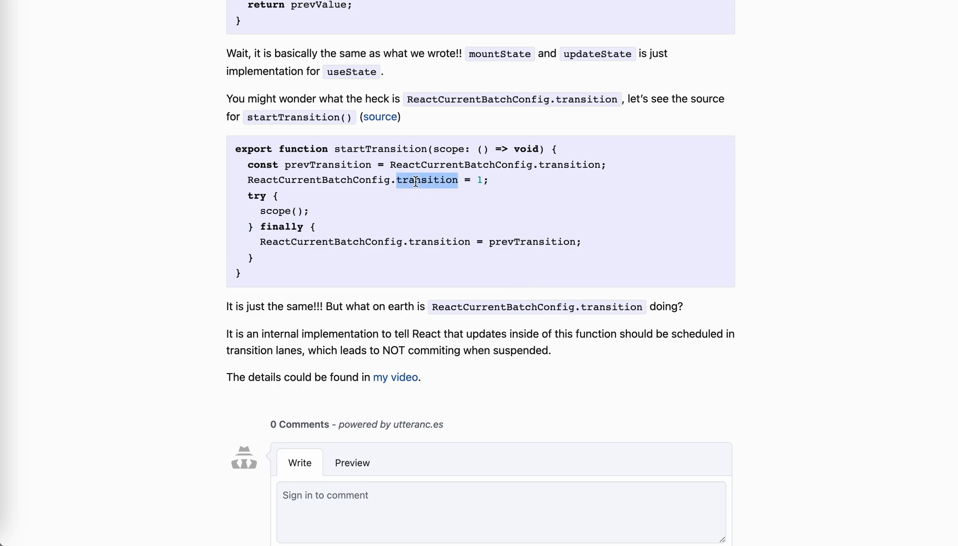
{"action": "mouse_move", "coordinate": [311, 207]}
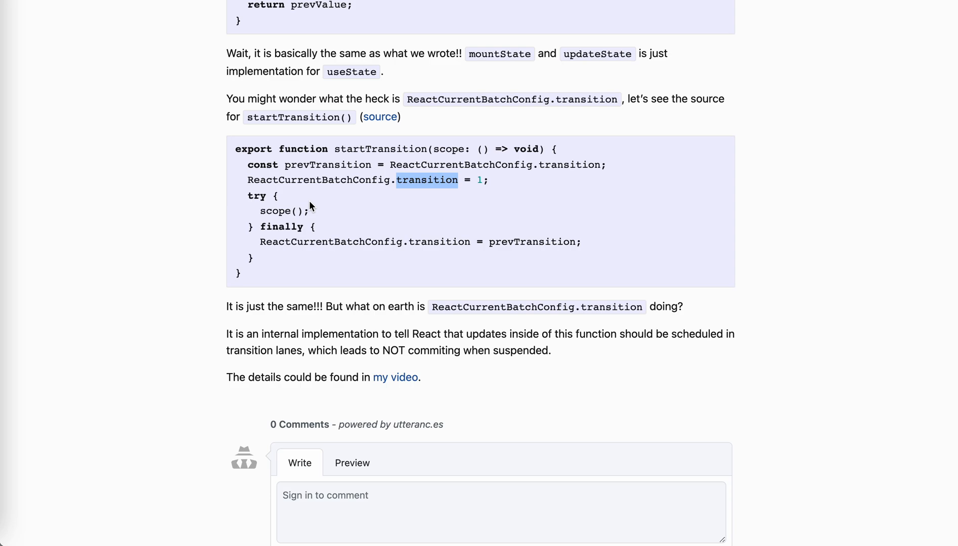
{"action": "mouse_move", "coordinate": [369, 223]}
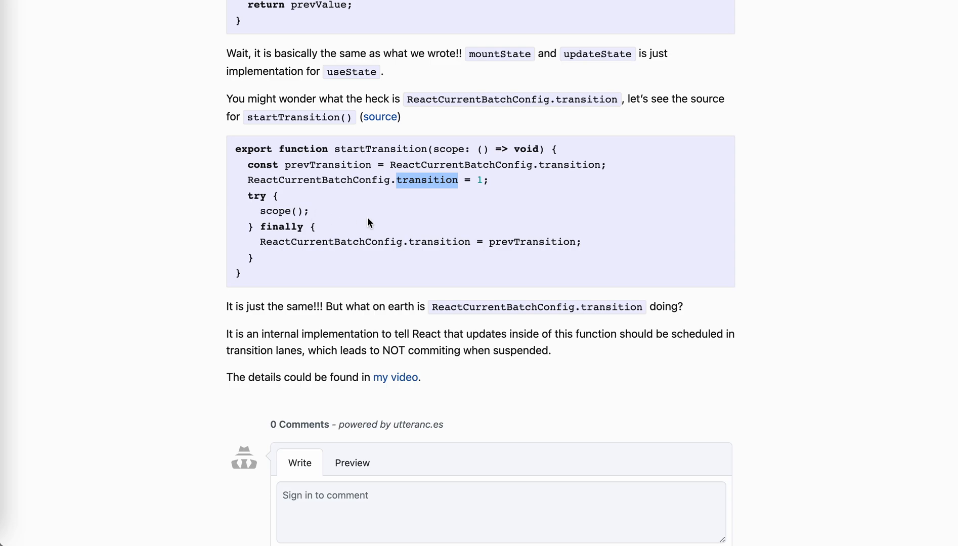
{"action": "mouse_move", "coordinate": [446, 228]}
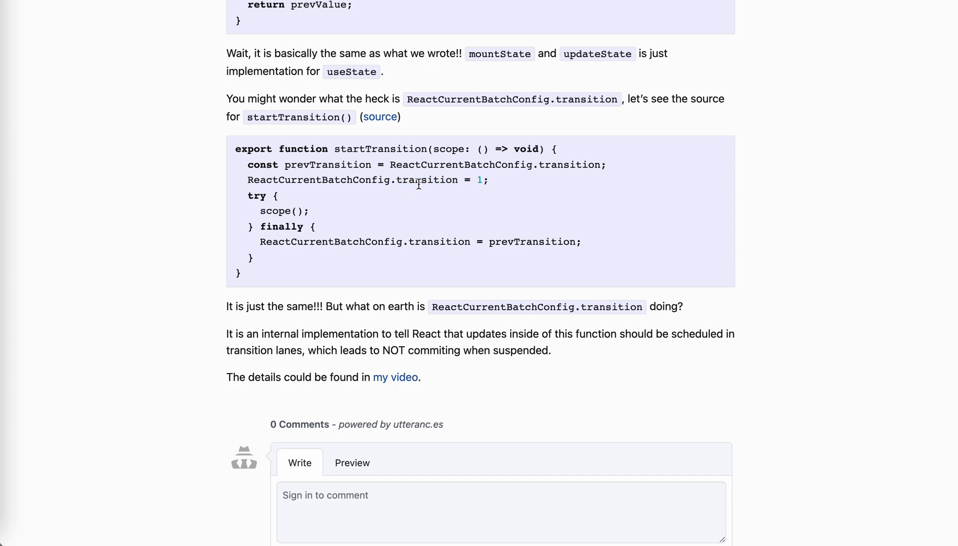
{"action": "double_click", "coordinate": [426, 180]}
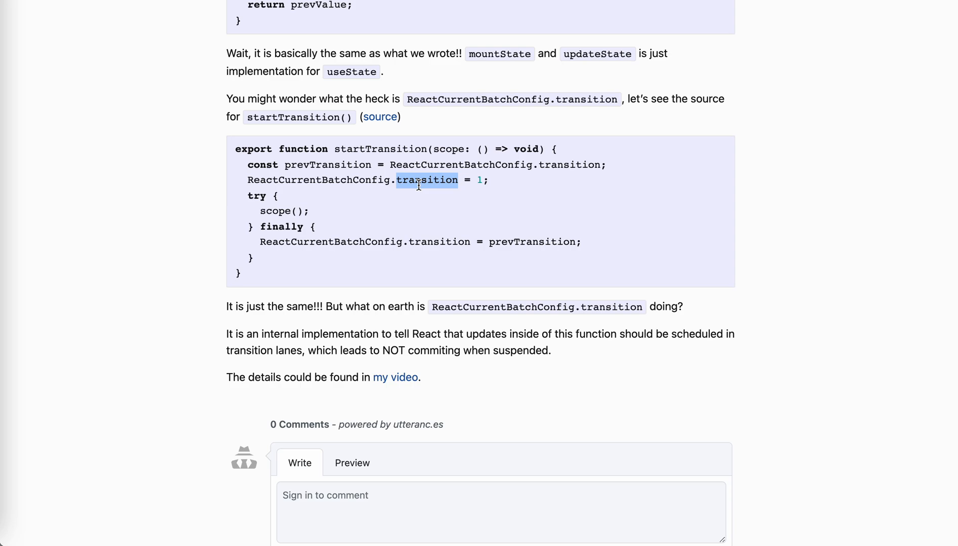
{"action": "mouse_move", "coordinate": [484, 336]}
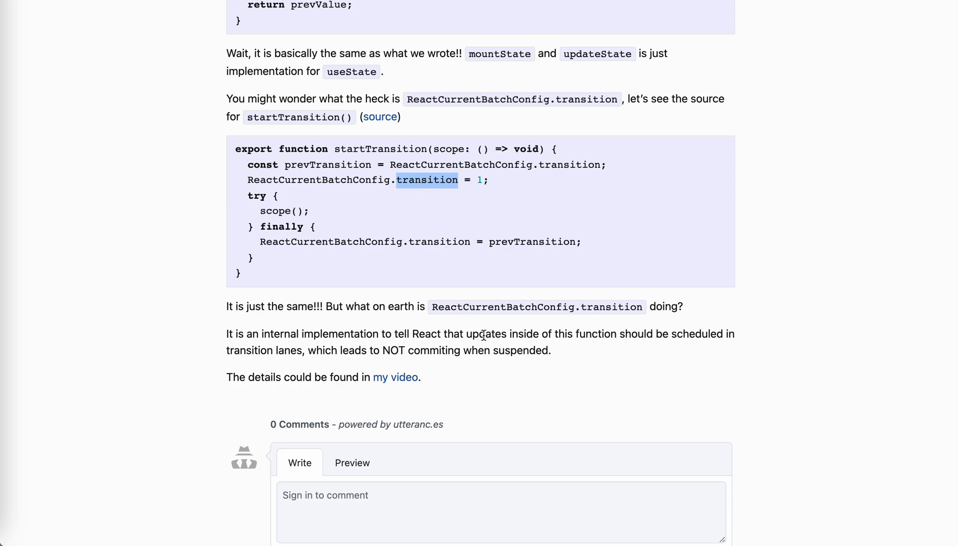
{"action": "mouse_move", "coordinate": [498, 347]}
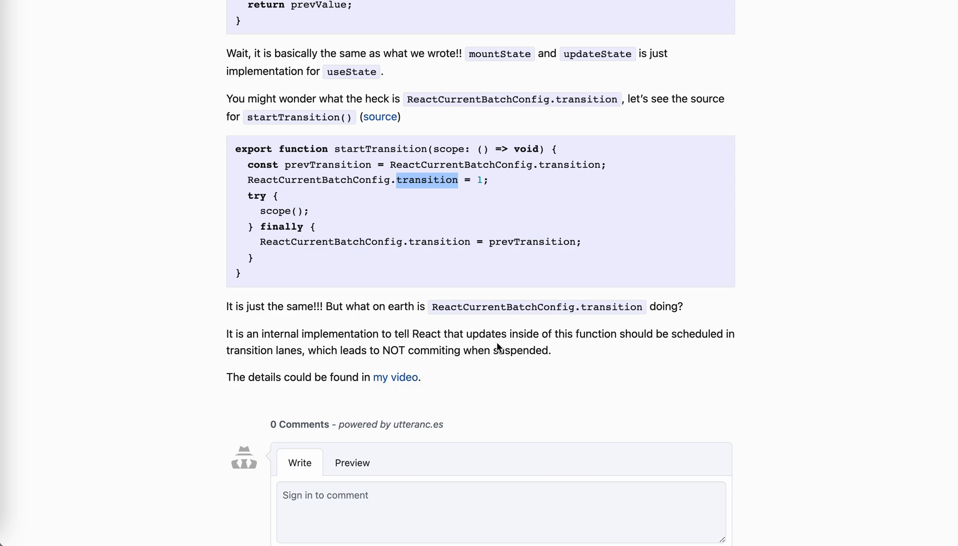
{"action": "mouse_move", "coordinate": [482, 257]}
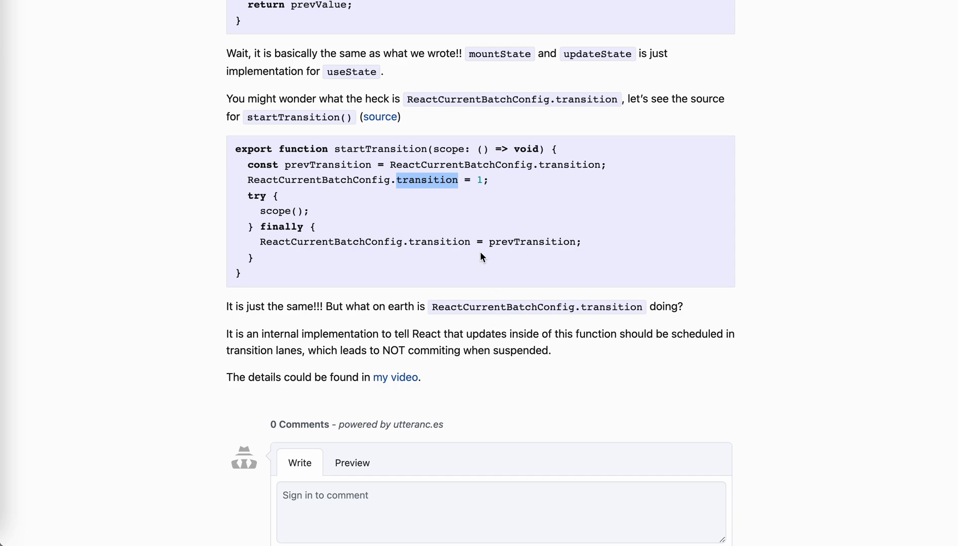
{"action": "mouse_move", "coordinate": [468, 223]}
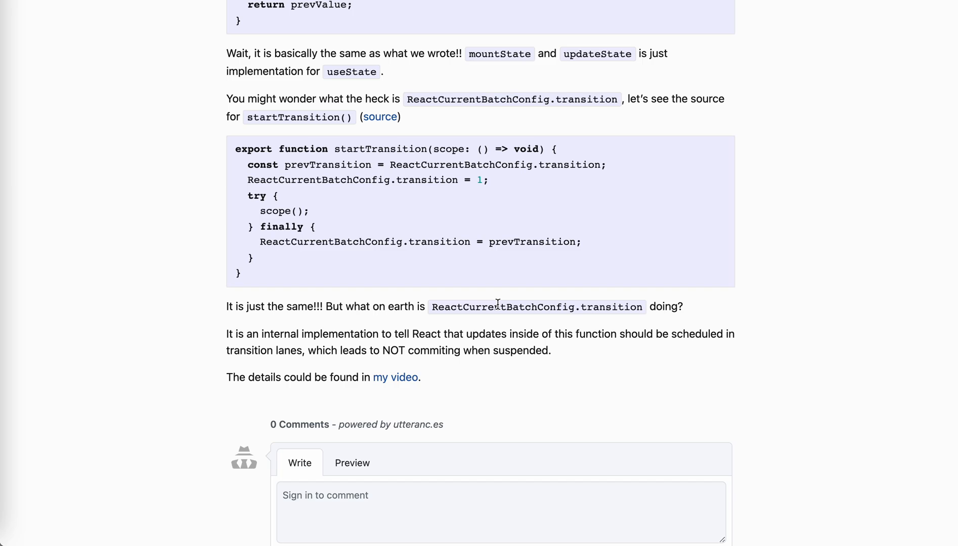
{"action": "scroll", "scroll_direction": "up", "scroll_amount": 3}
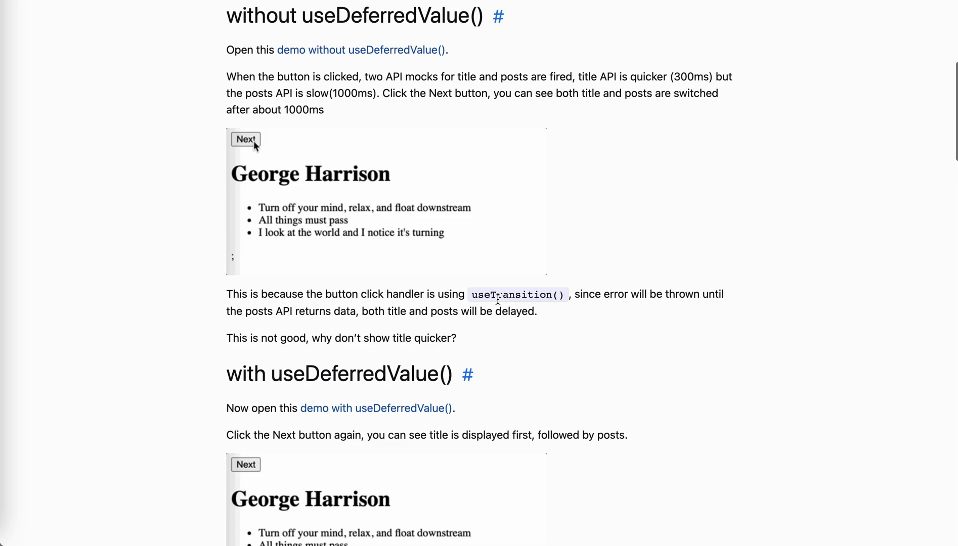
Return to the post's top and toggle the first demo between John Lennon and George Harrison
{"action": "scroll", "scroll_direction": "up", "scroll_amount": 3}
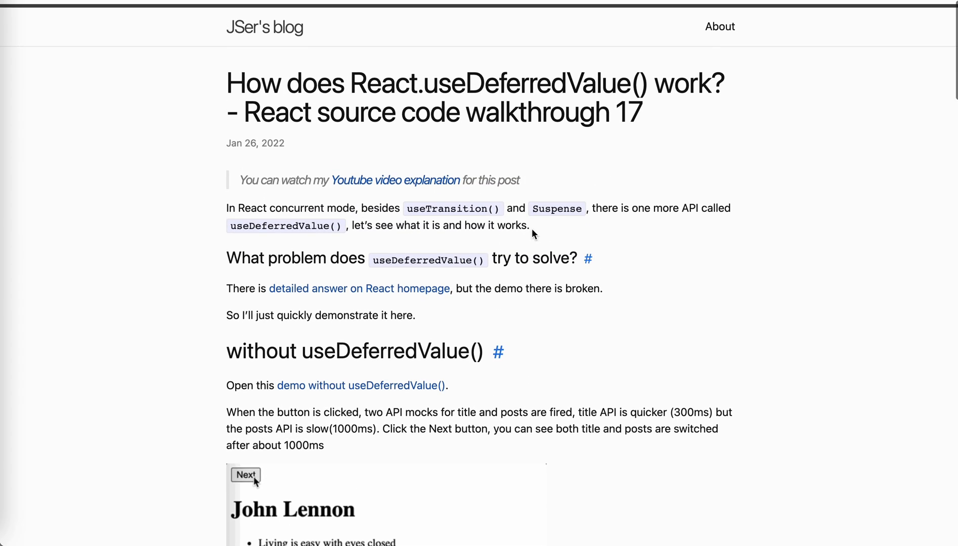
{"action": "left_click", "coordinate": [244, 475]}
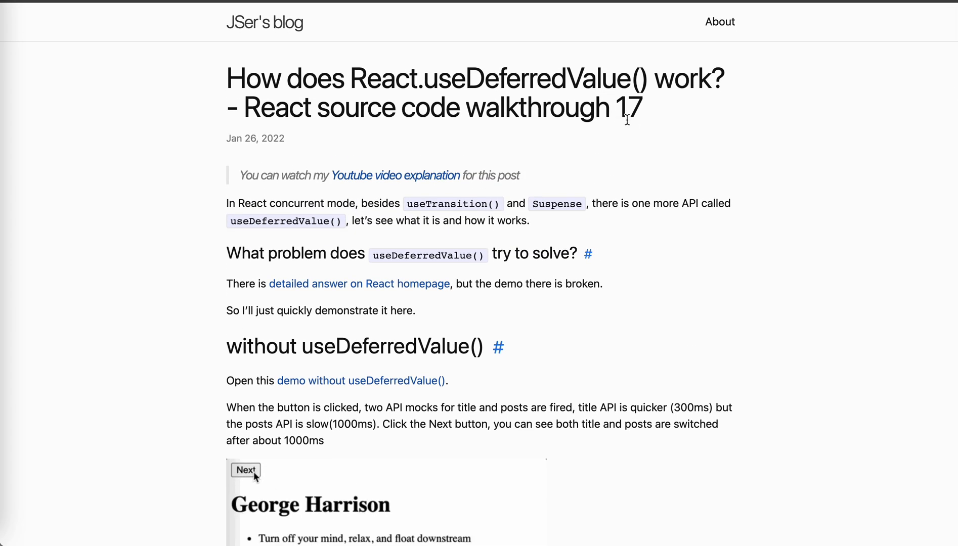
{"action": "left_click", "coordinate": [245, 471]}
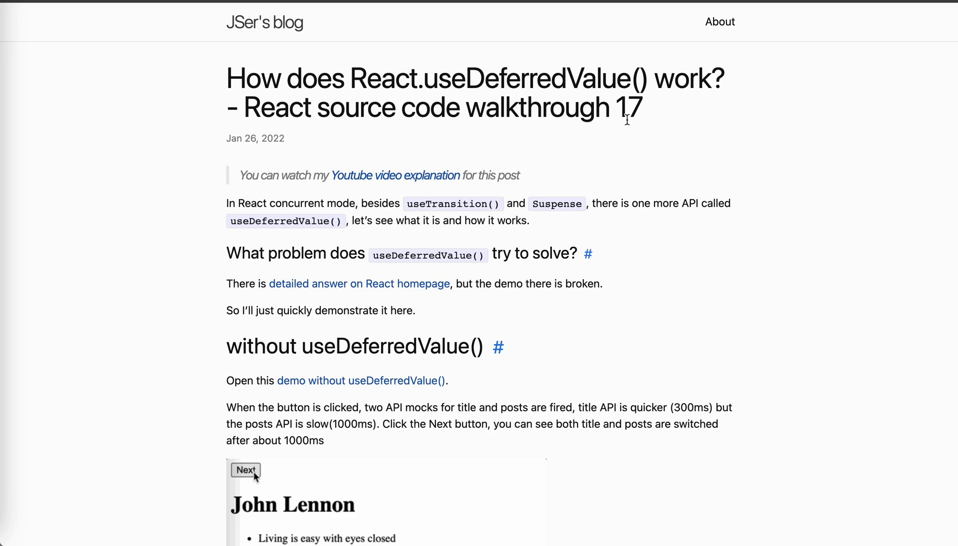
{"action": "left_click", "coordinate": [245, 471]}
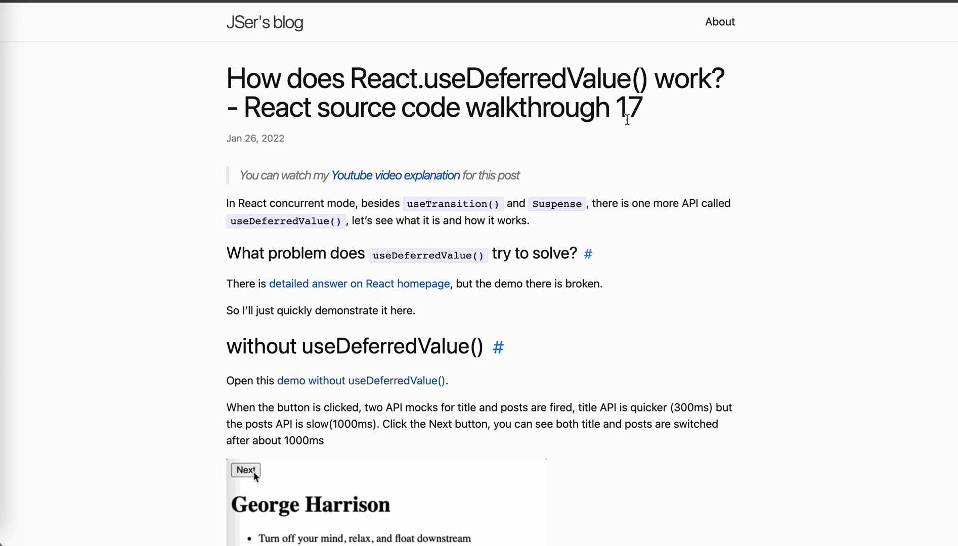
{"action": "left_click", "coordinate": [245, 470]}
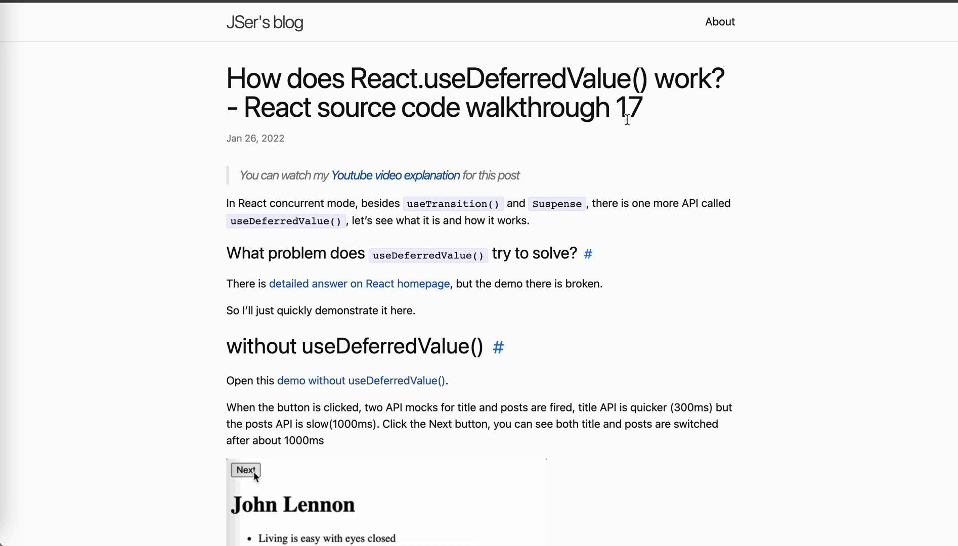
{"action": "left_click", "coordinate": [245, 471]}
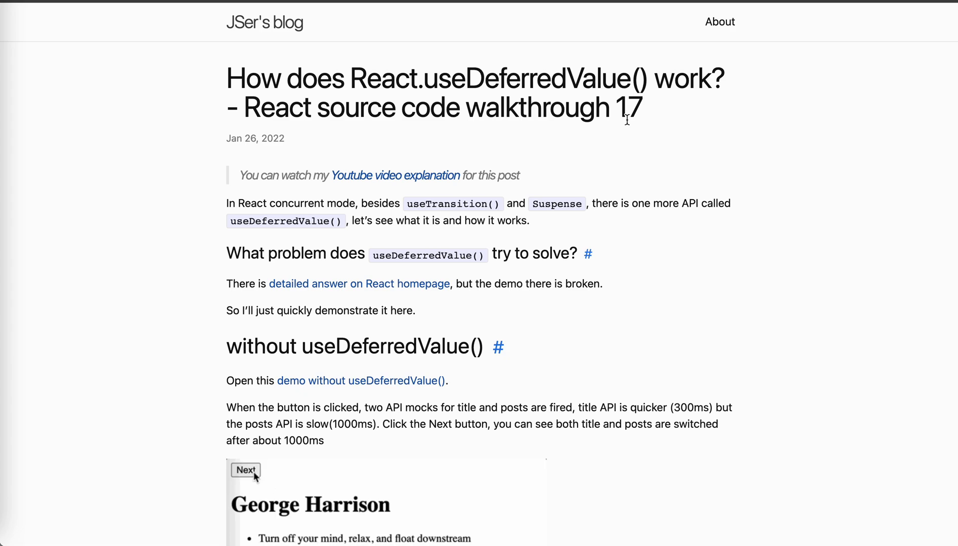